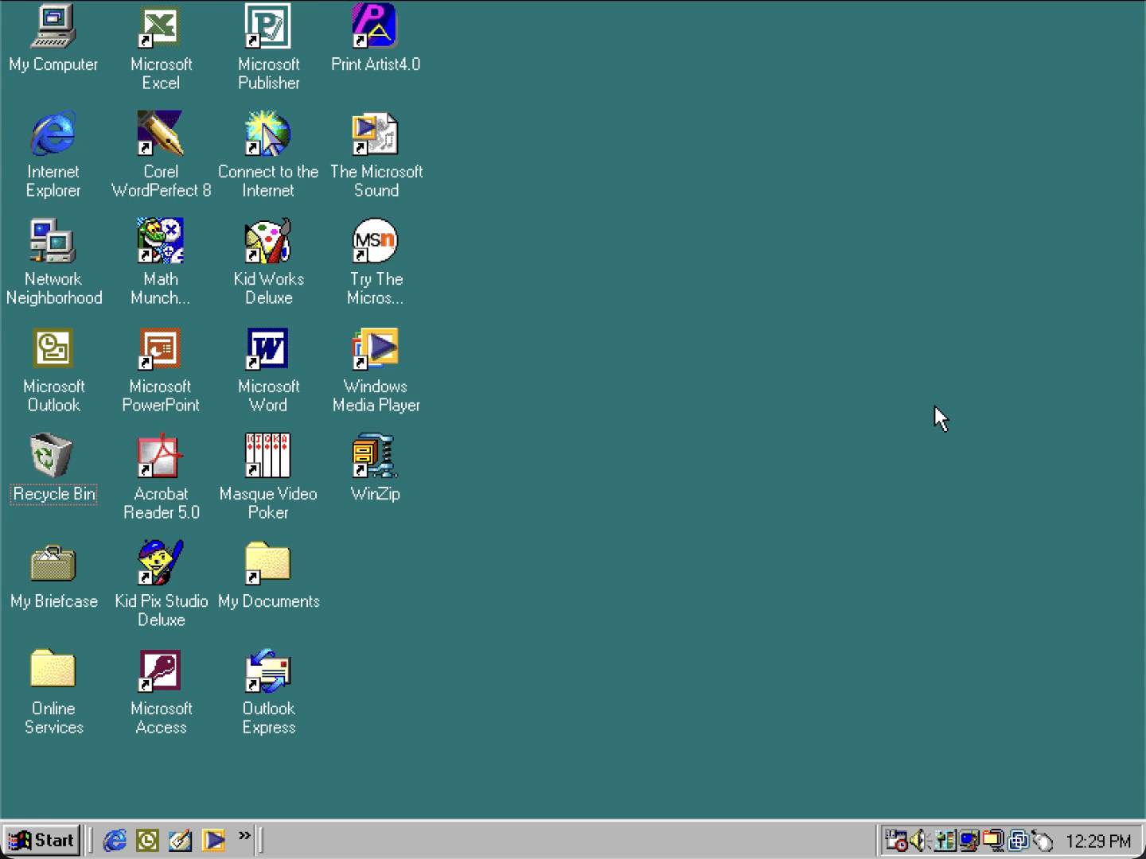
{"action": "mouse_move", "coordinate": [865, 416]}
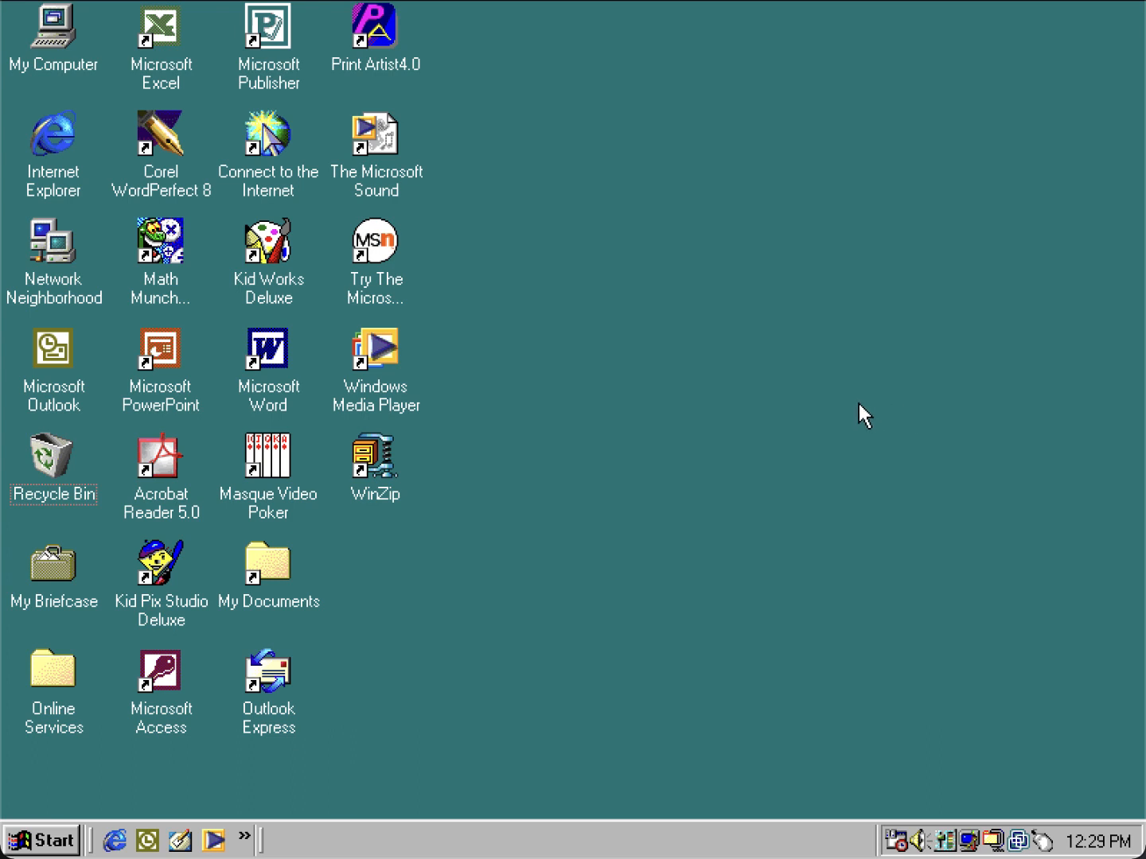
Step: Arrange the desktop icons by name from the desktop's Arrange Icons menu
{"action": "right_click", "coordinate": [866, 414]}
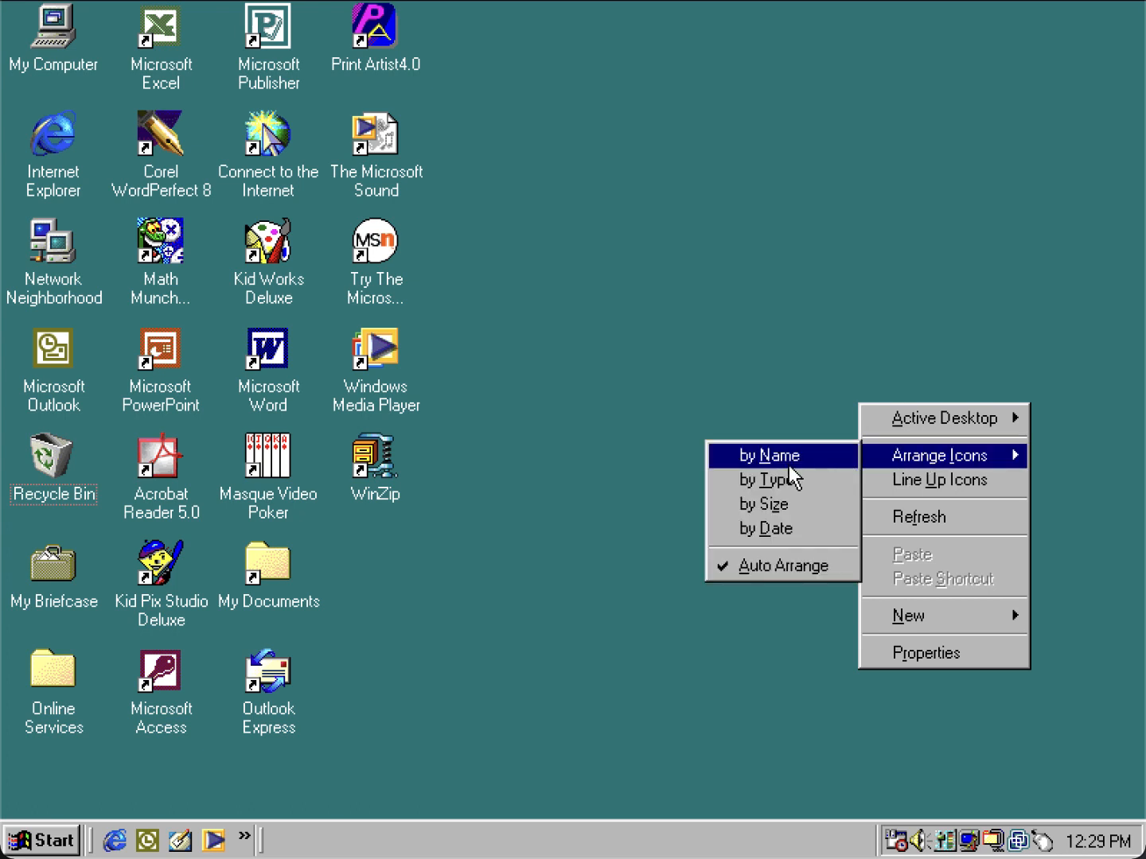
{"action": "left_click", "coordinate": [770, 455]}
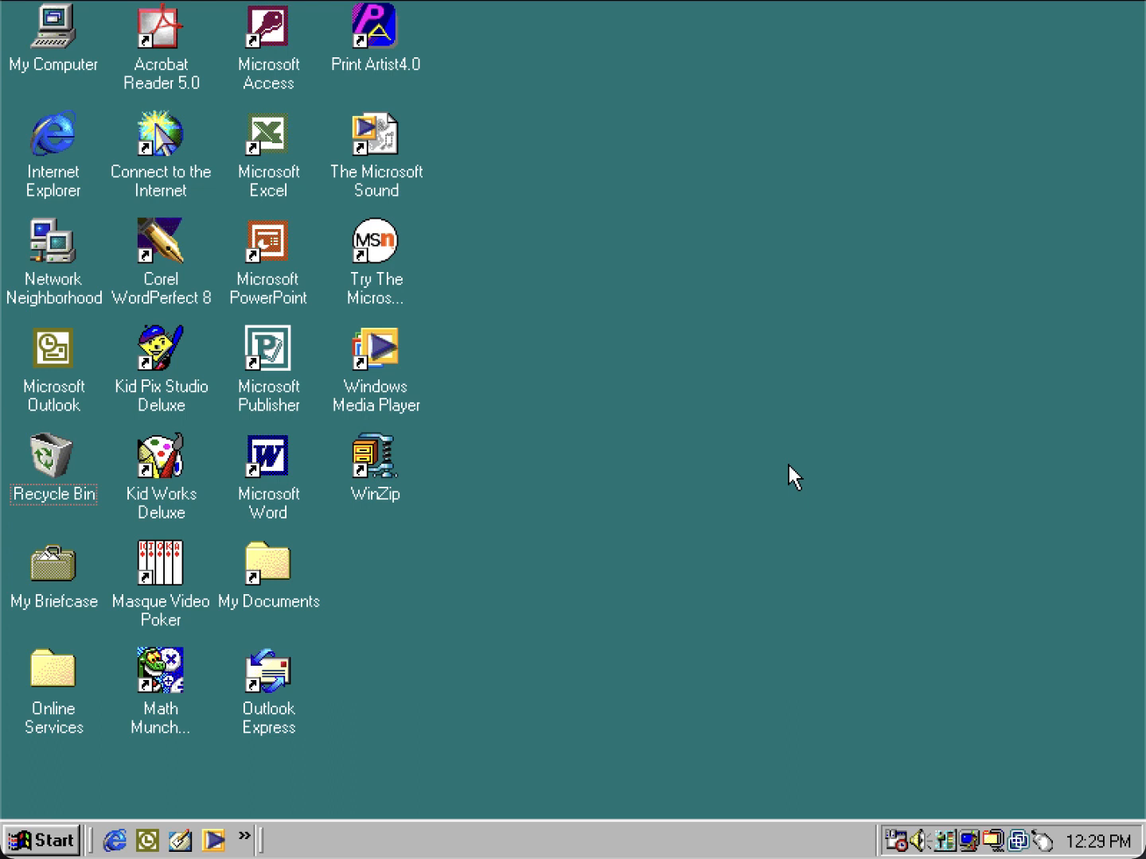
{"action": "mouse_move", "coordinate": [350, 422]}
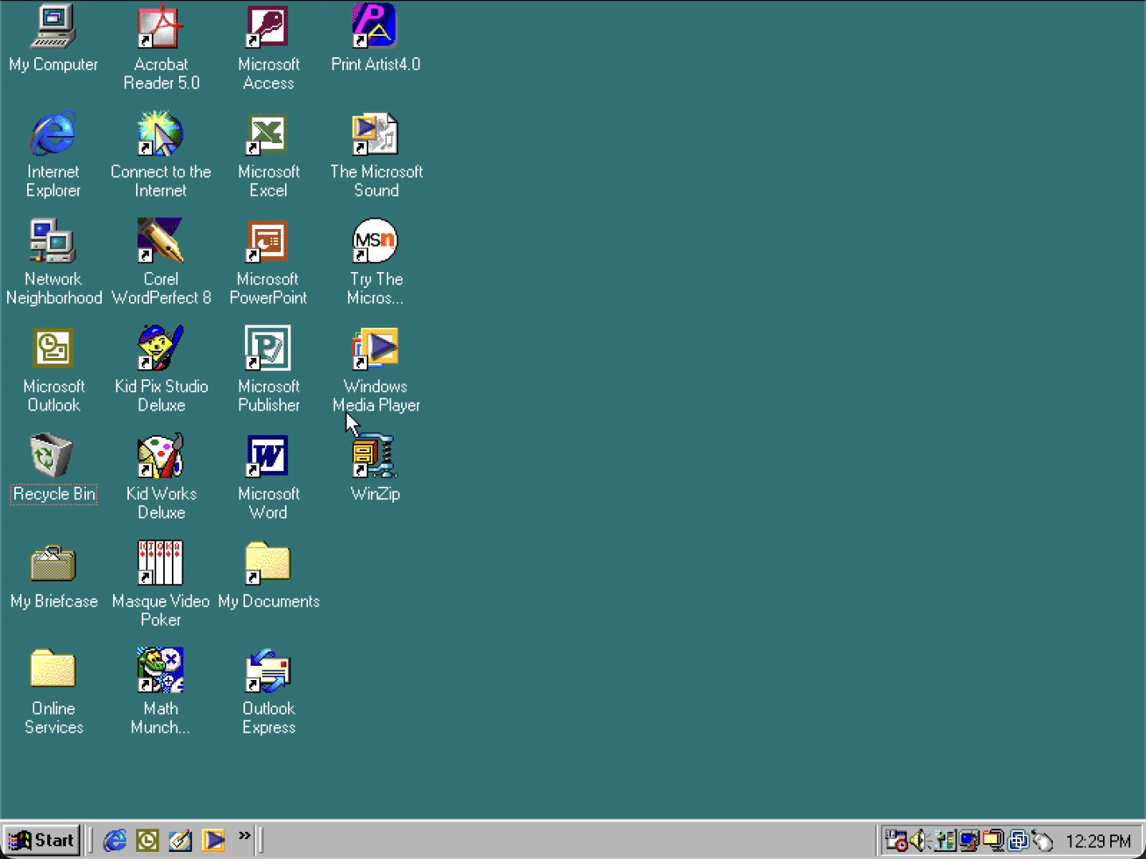
{"action": "mouse_move", "coordinate": [494, 512]}
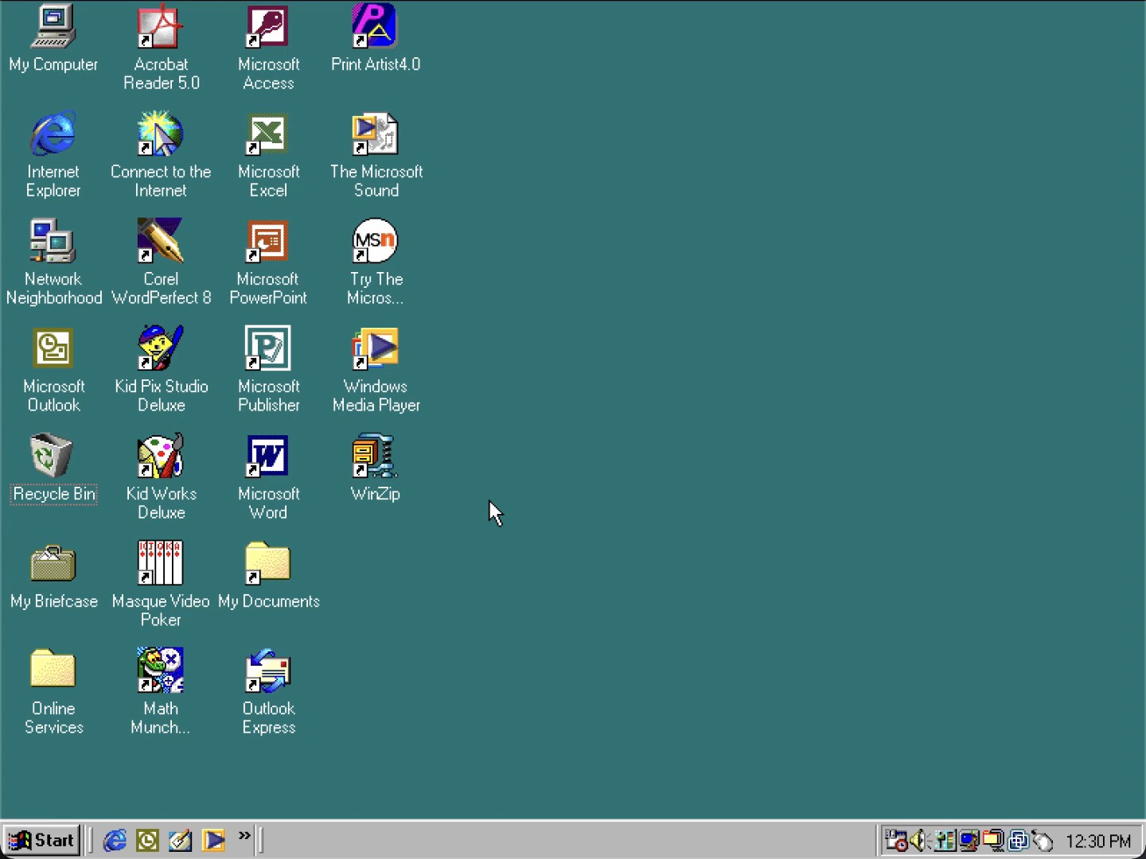
{"action": "mouse_move", "coordinate": [465, 726]}
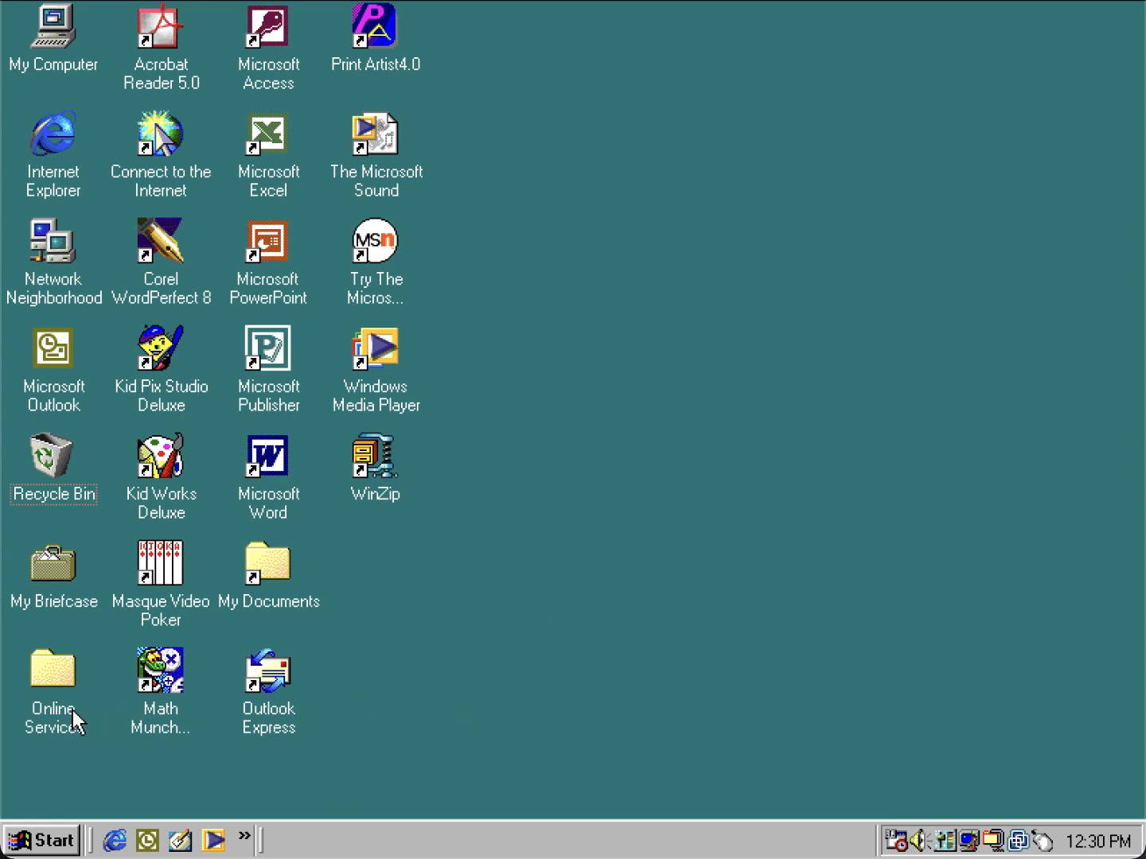
{"action": "mouse_move", "coordinate": [304, 720]}
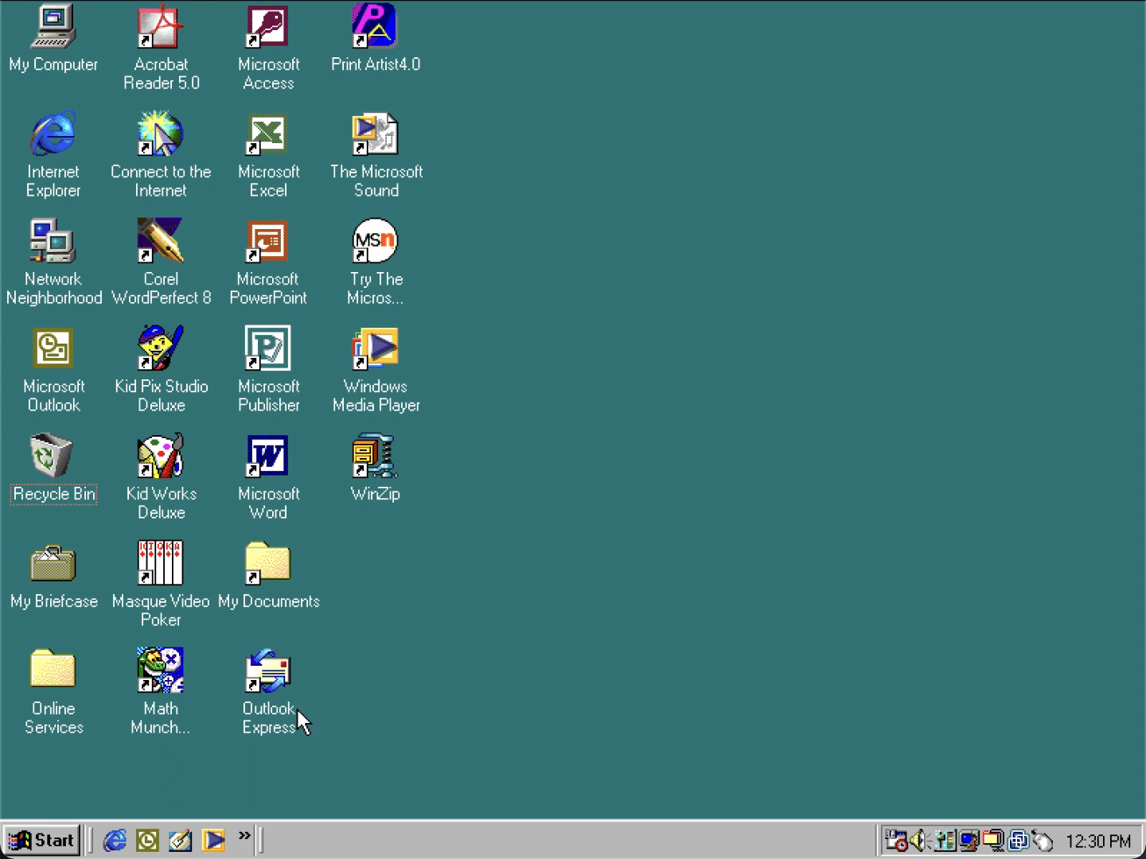
{"action": "mouse_move", "coordinate": [225, 585]}
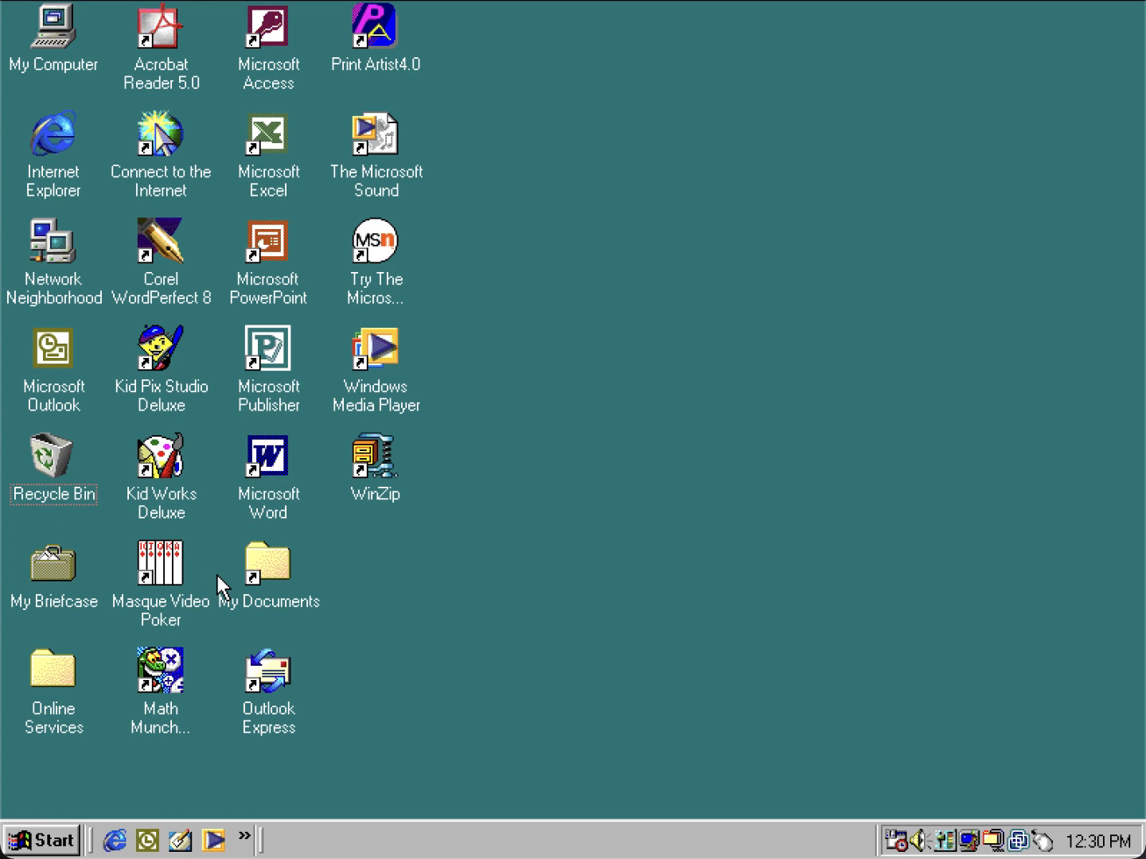
{"action": "mouse_move", "coordinate": [513, 581]}
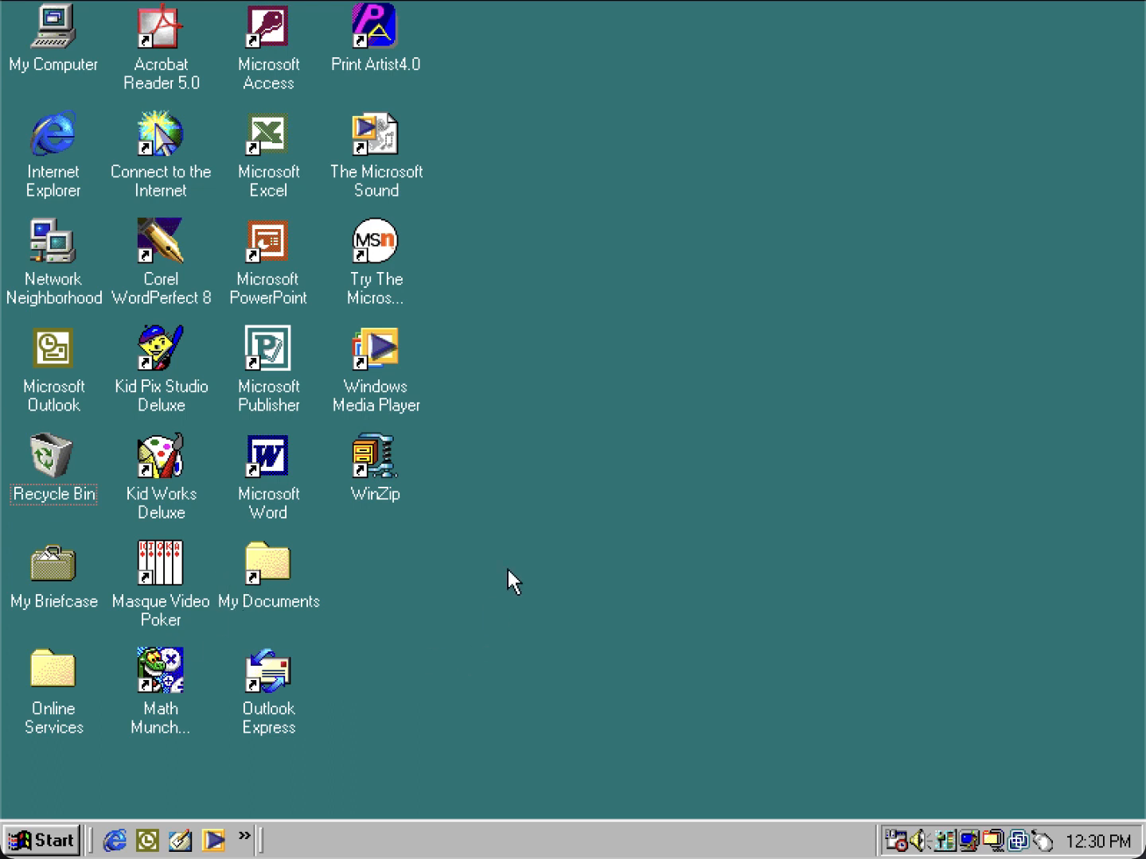
{"action": "mouse_move", "coordinate": [46, 841]}
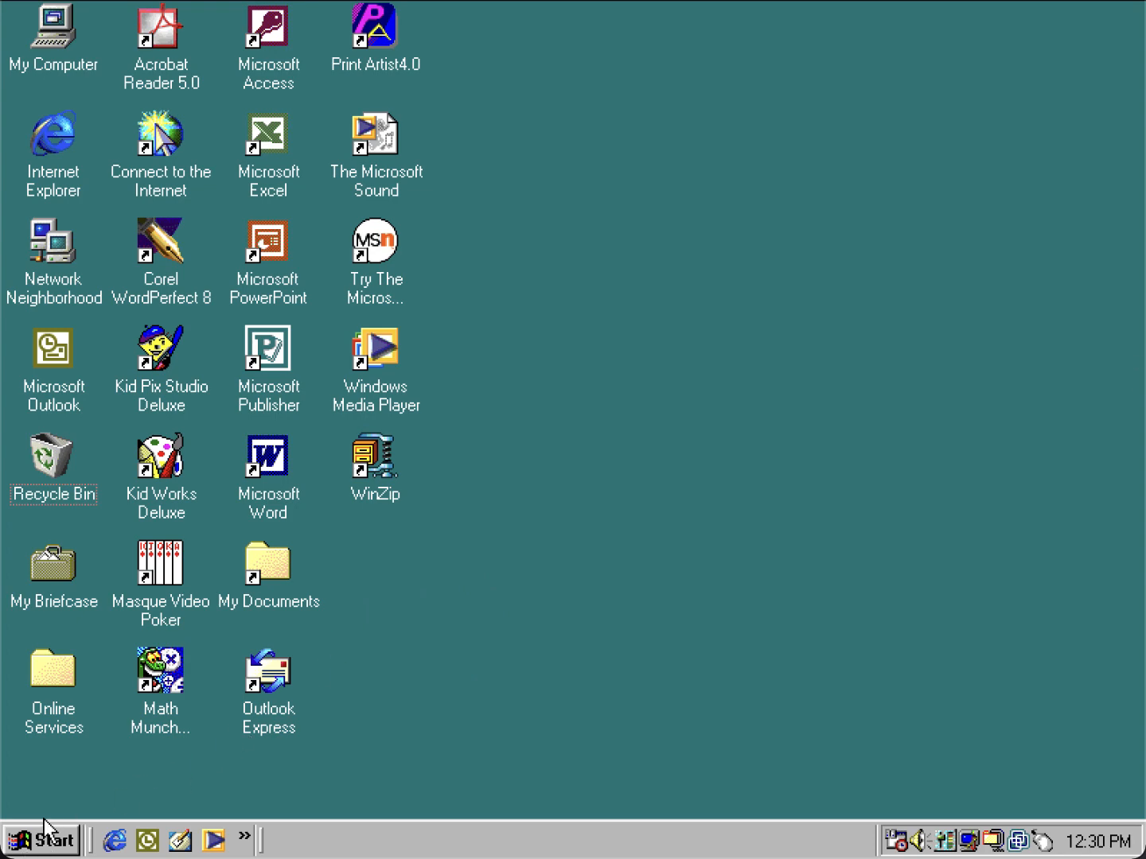
Step: Browse from Start through Programs to the System Tools utilities
{"action": "left_click", "coordinate": [41, 839]}
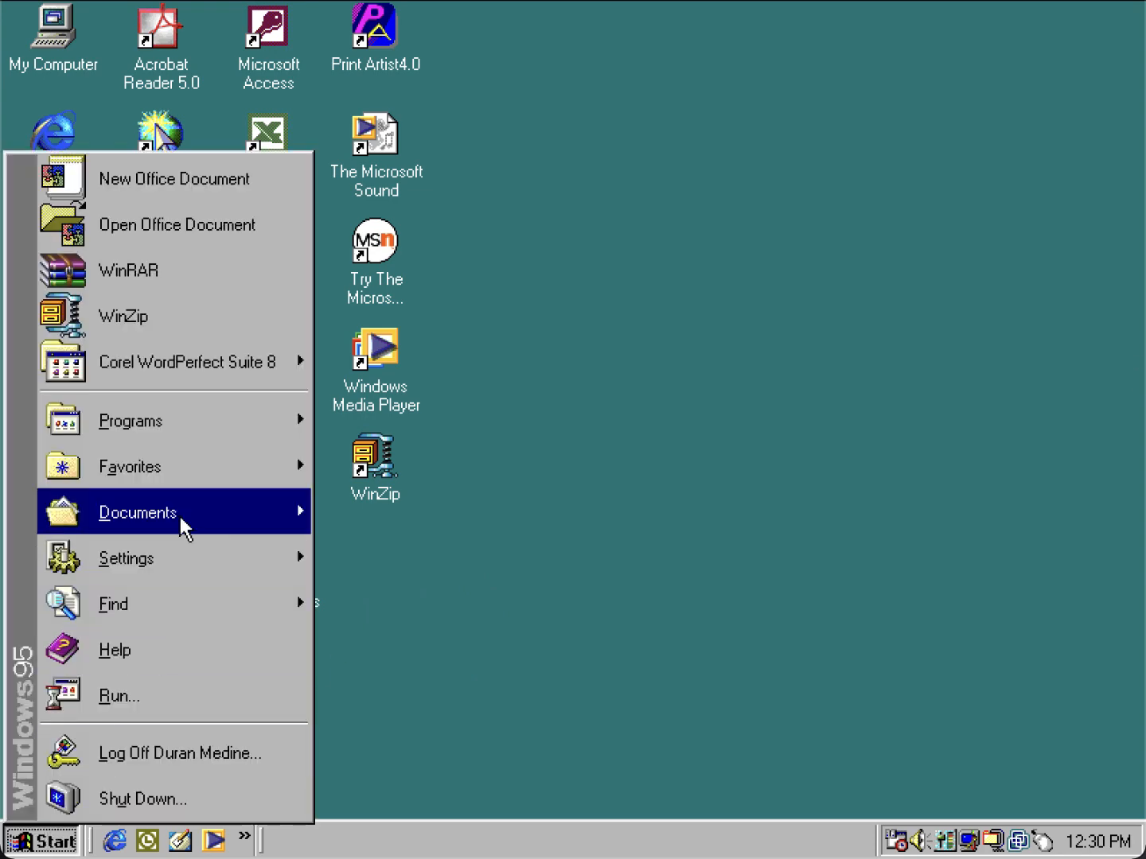
{"action": "left_click", "coordinate": [130, 420]}
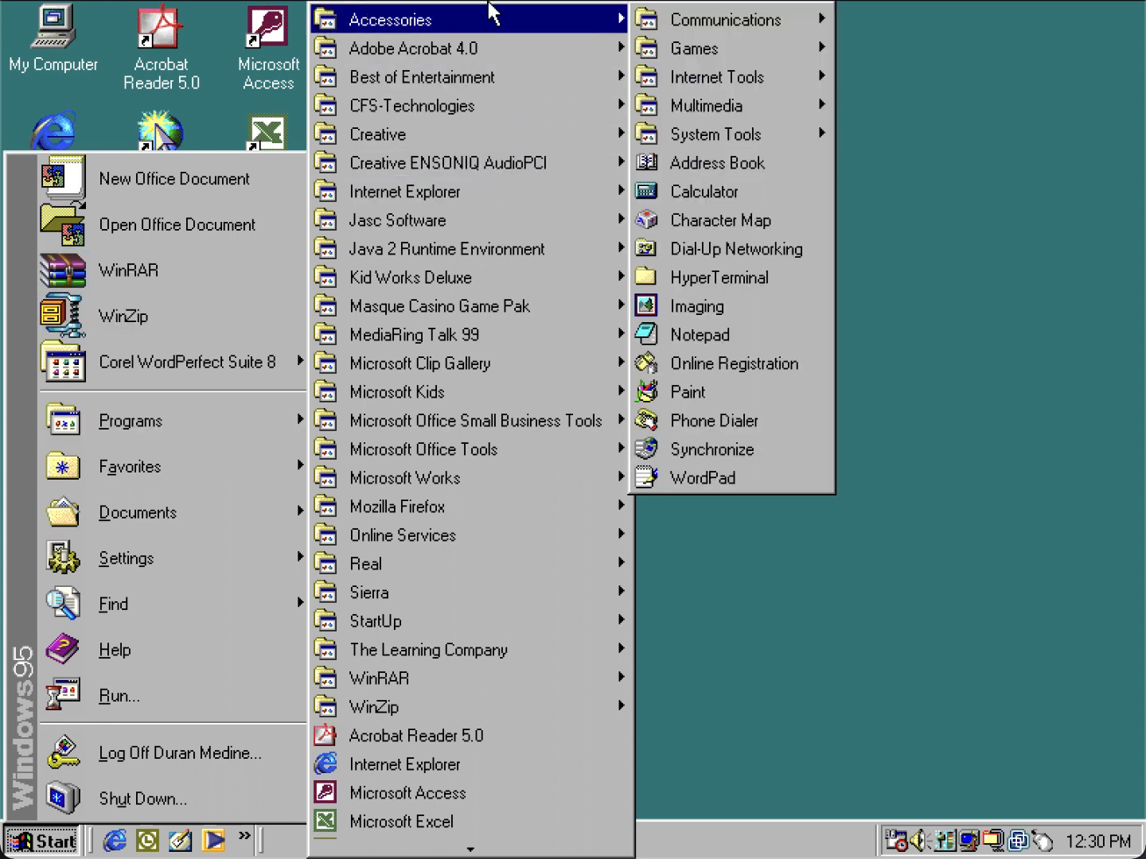
{"action": "mouse_move", "coordinate": [716, 133]}
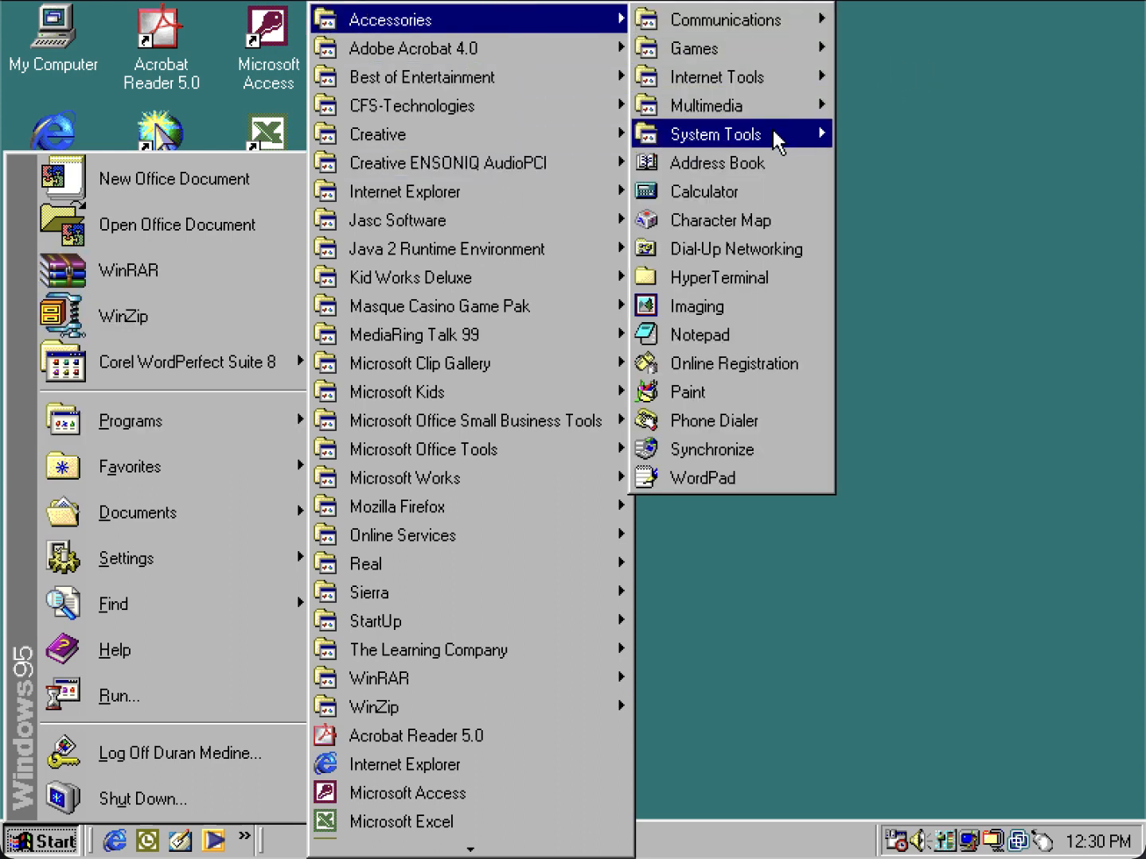
{"action": "left_click", "coordinate": [715, 133]}
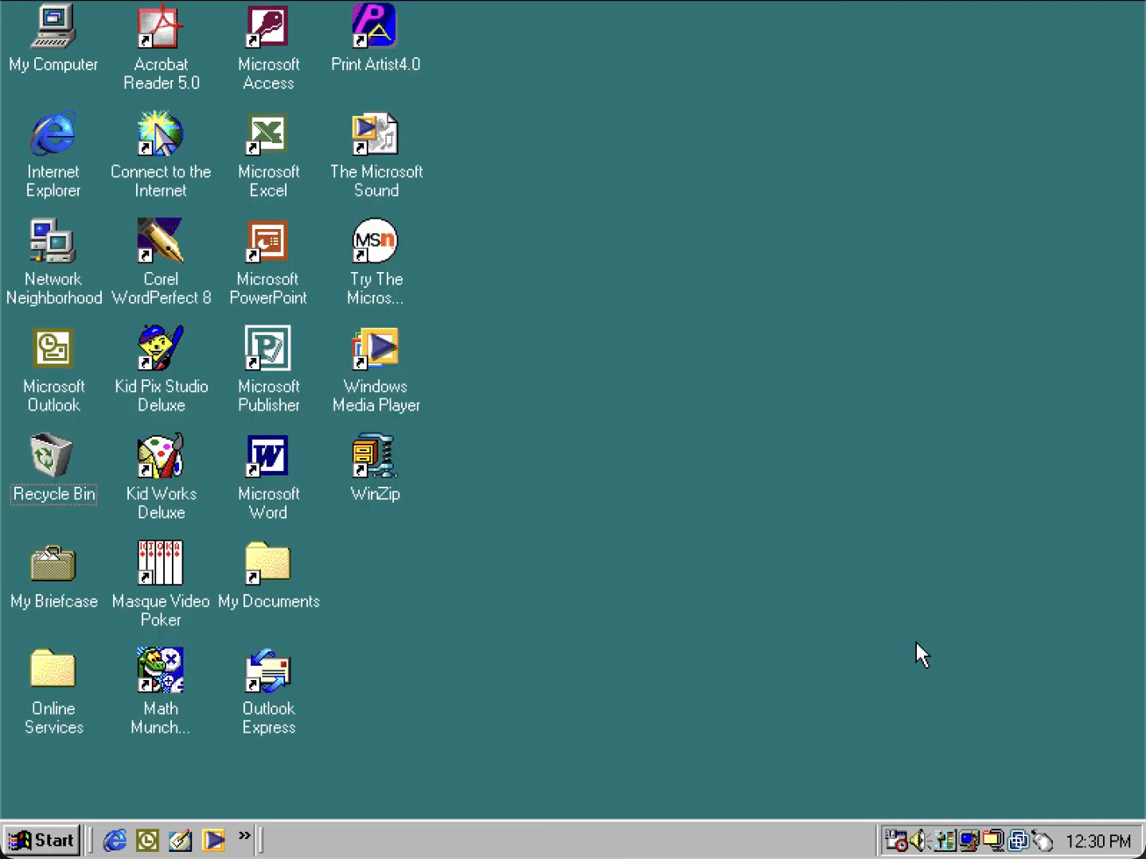
{"action": "mouse_move", "coordinate": [903, 841]}
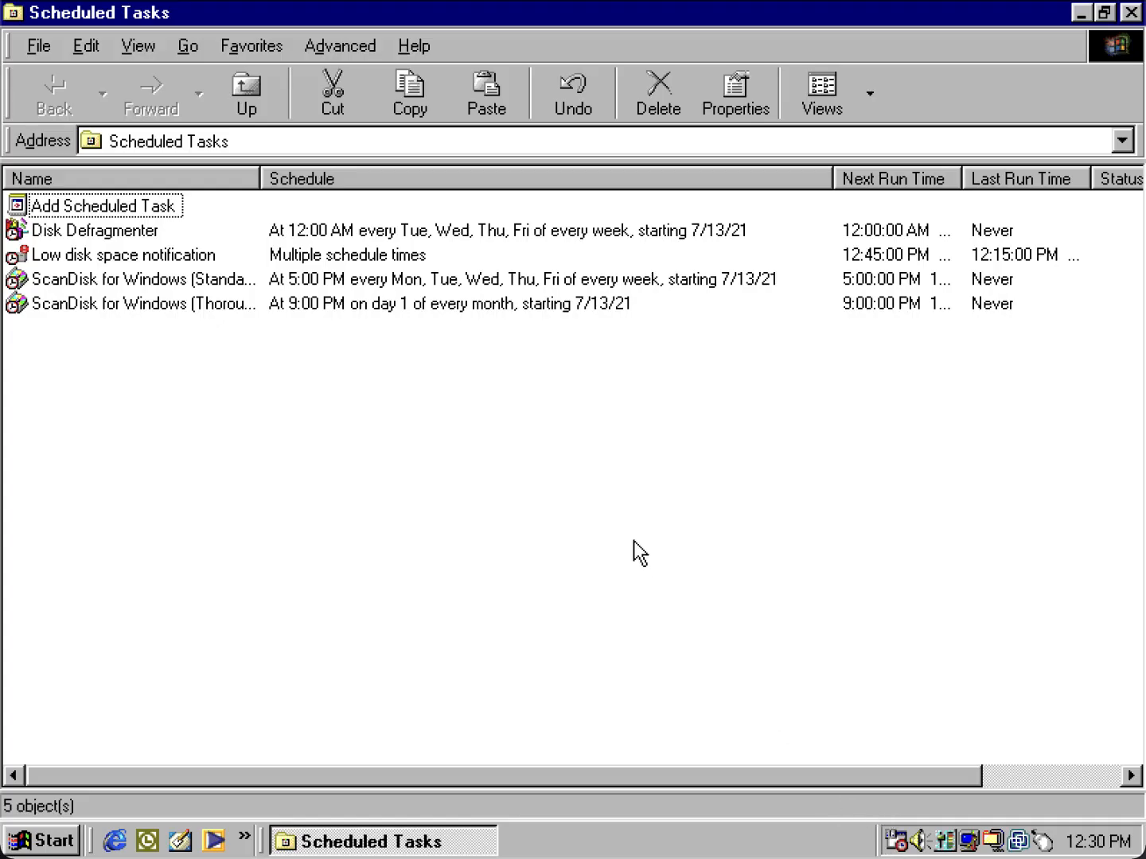
{"action": "mouse_move", "coordinate": [589, 485]}
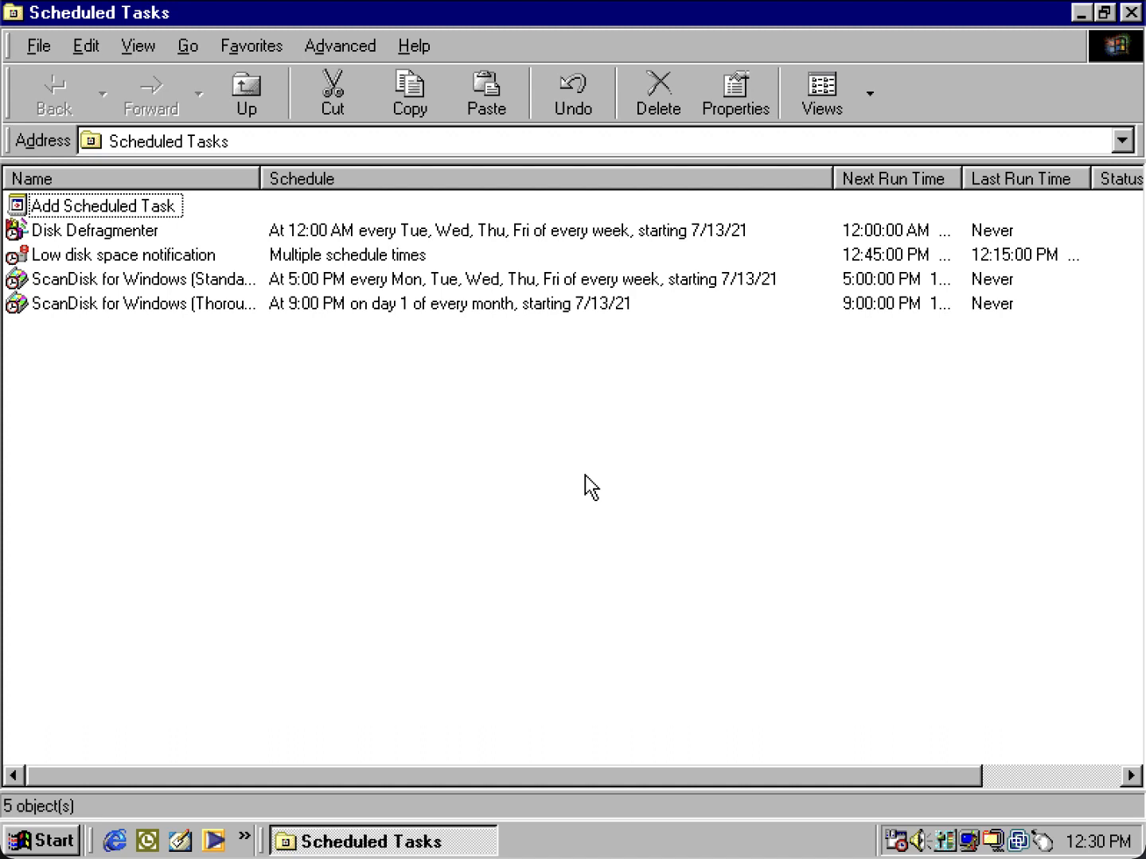
{"action": "mouse_move", "coordinate": [365, 734]}
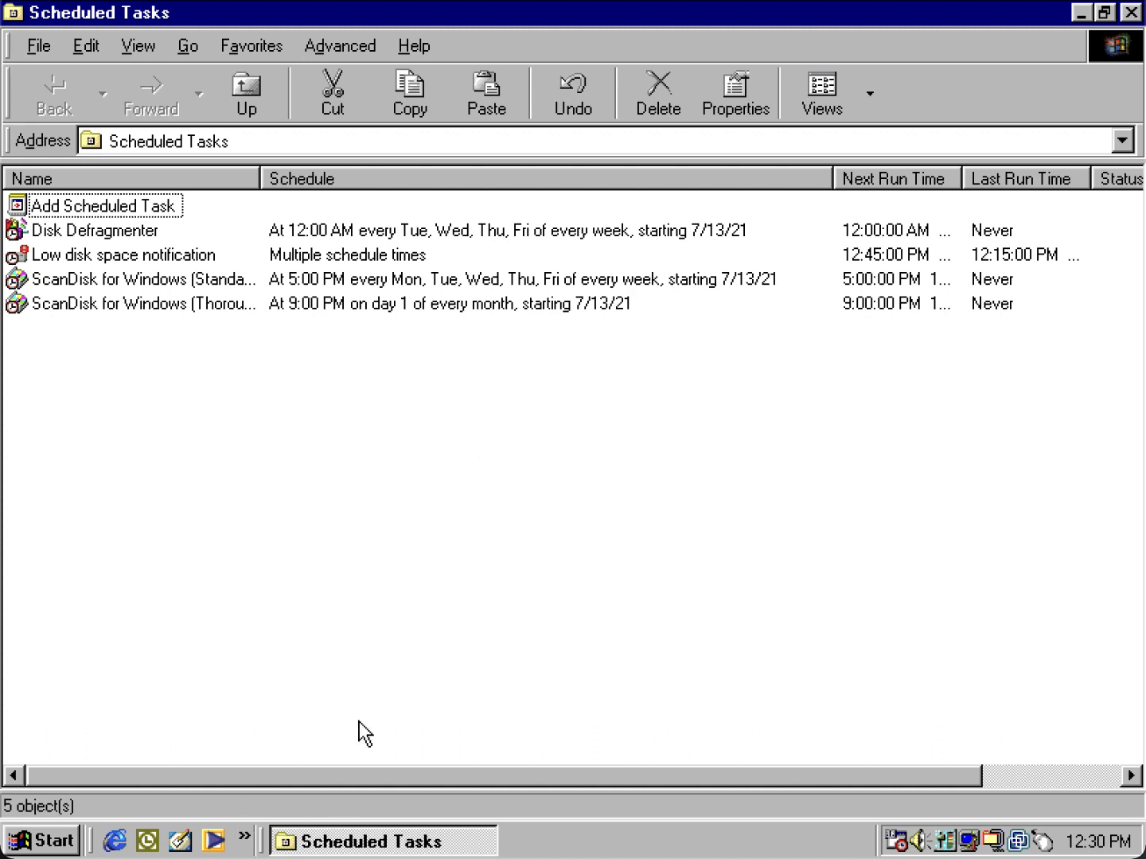
{"action": "mouse_move", "coordinate": [356, 671]}
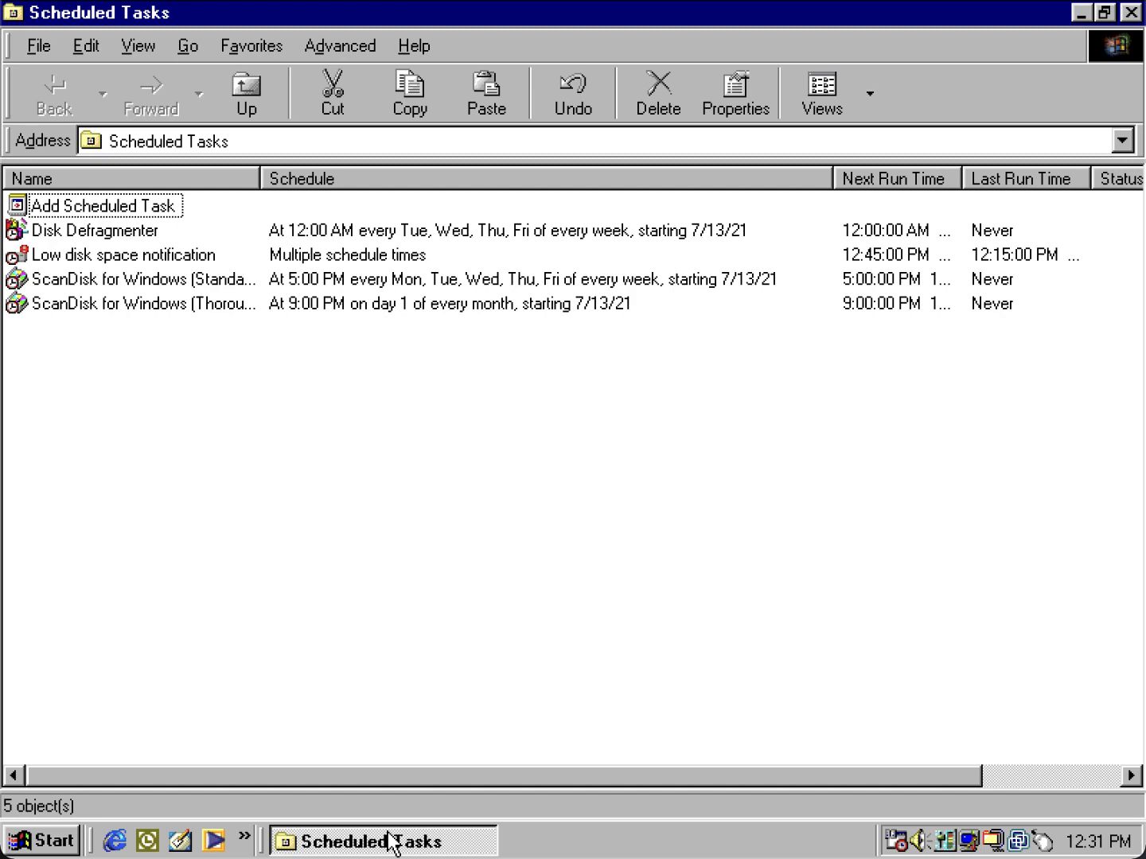
{"action": "mouse_move", "coordinate": [463, 848]}
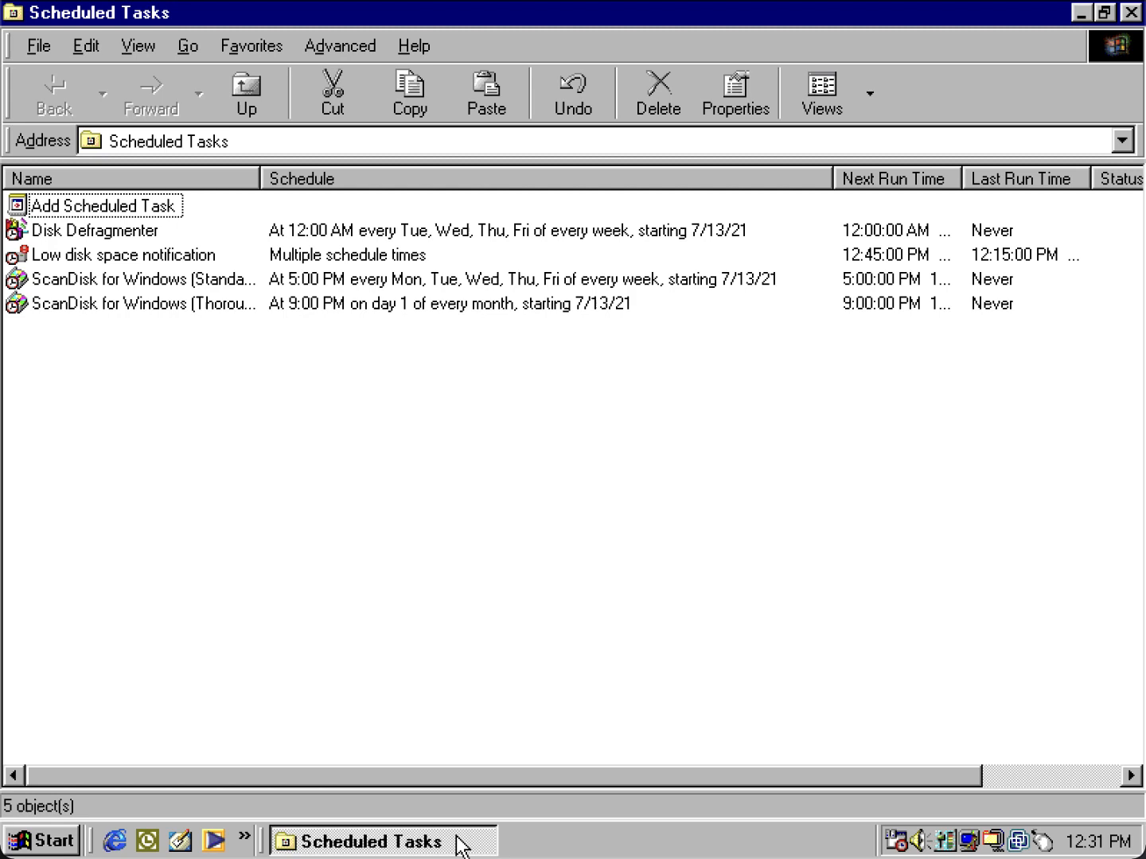
Step: Close Scheduled Tasks from its taskbar button's shortcut menu
{"action": "right_click", "coordinate": [374, 841]}
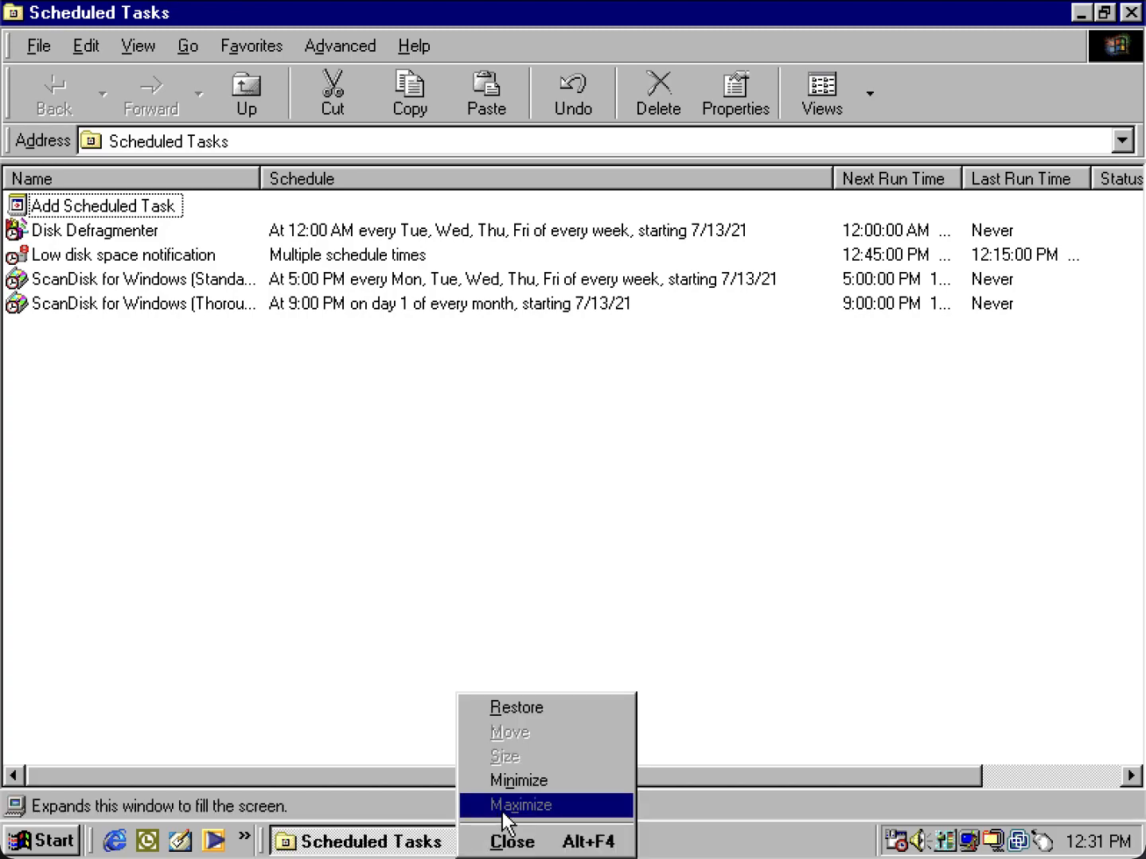
{"action": "left_click", "coordinate": [513, 841]}
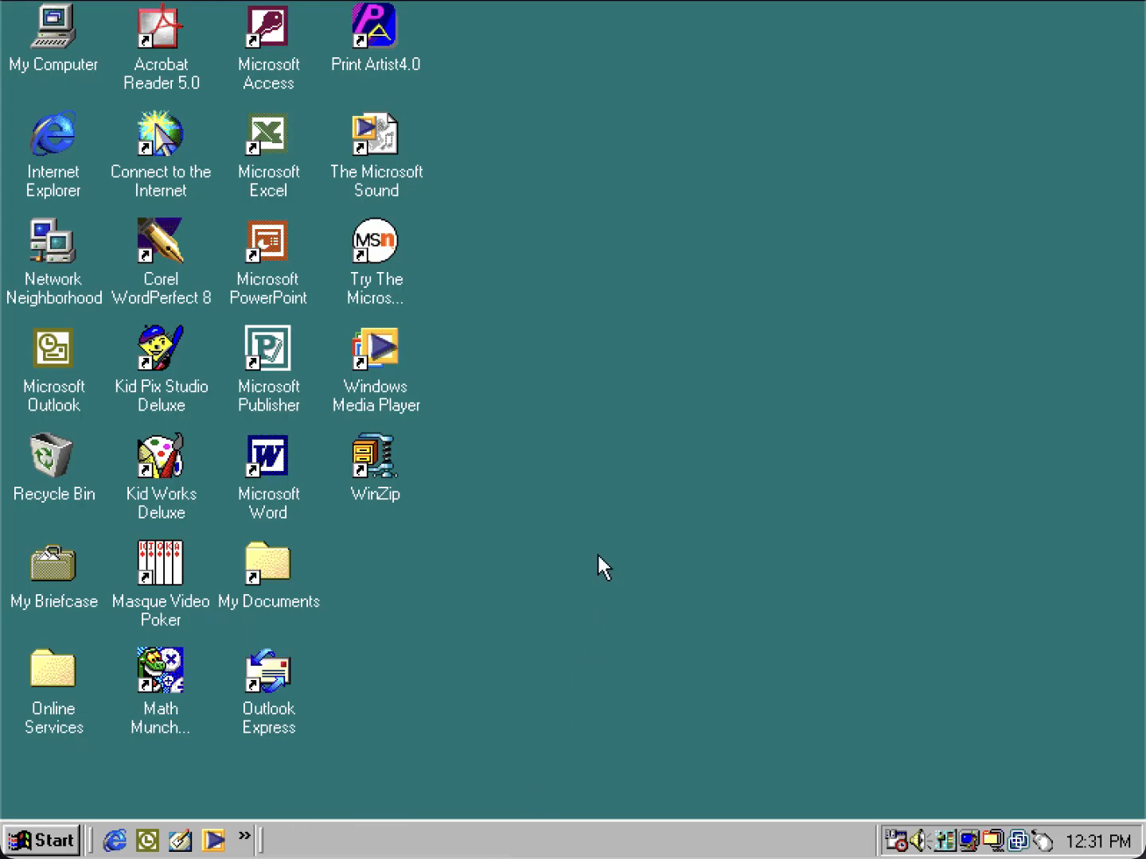
{"action": "mouse_move", "coordinate": [541, 640]}
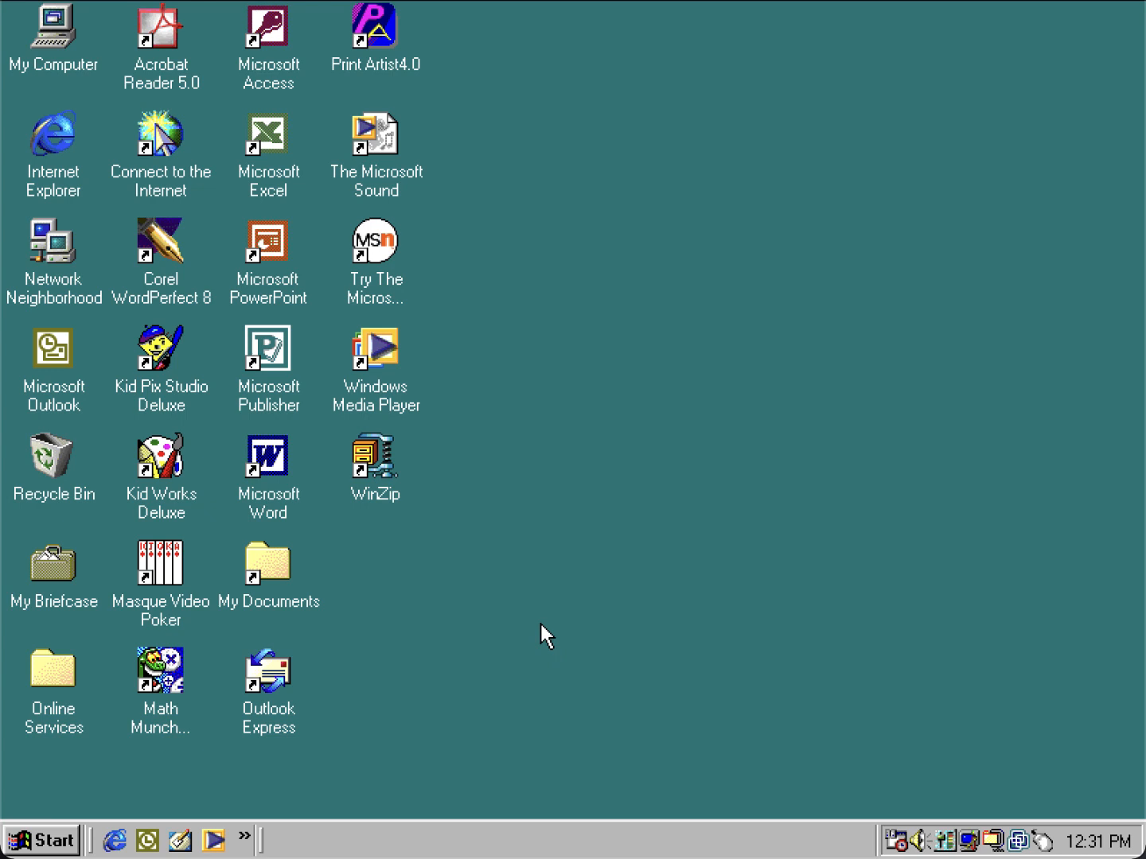
{"action": "mouse_move", "coordinate": [598, 638]}
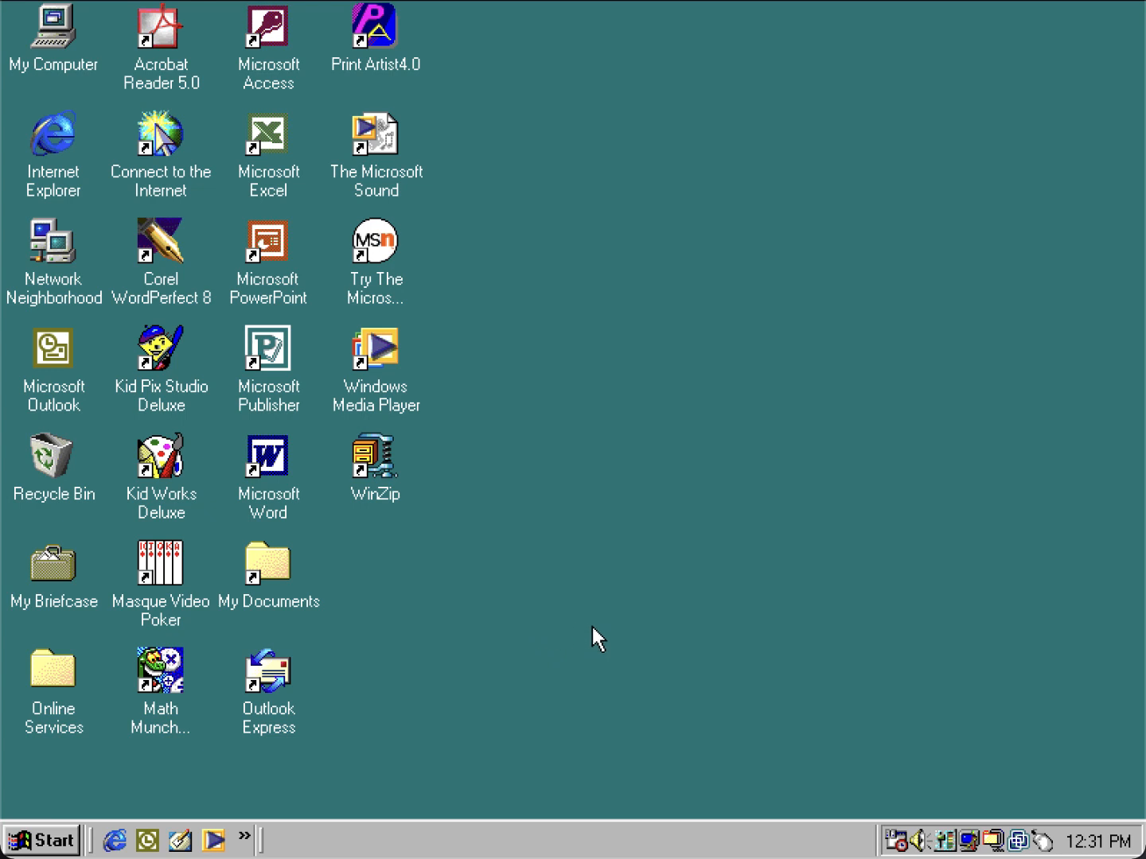
{"action": "mouse_move", "coordinate": [575, 639]}
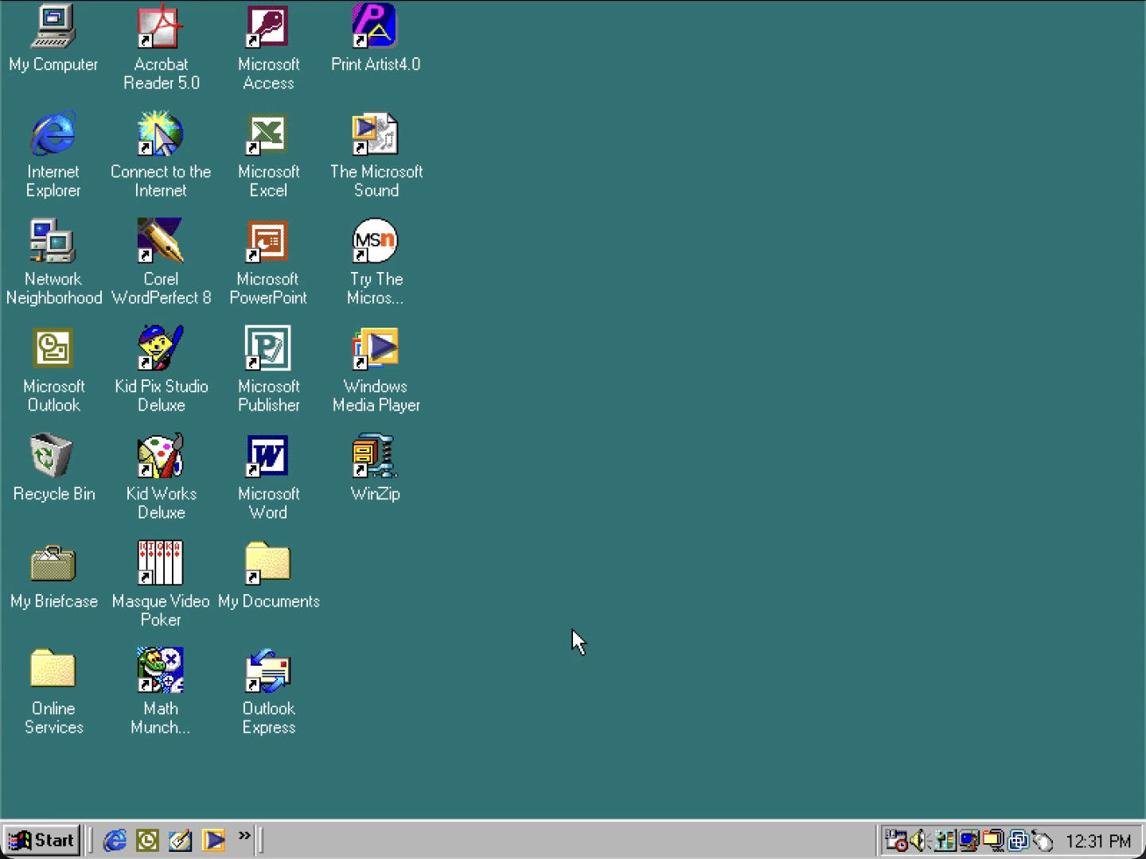
{"action": "mouse_move", "coordinate": [567, 640]}
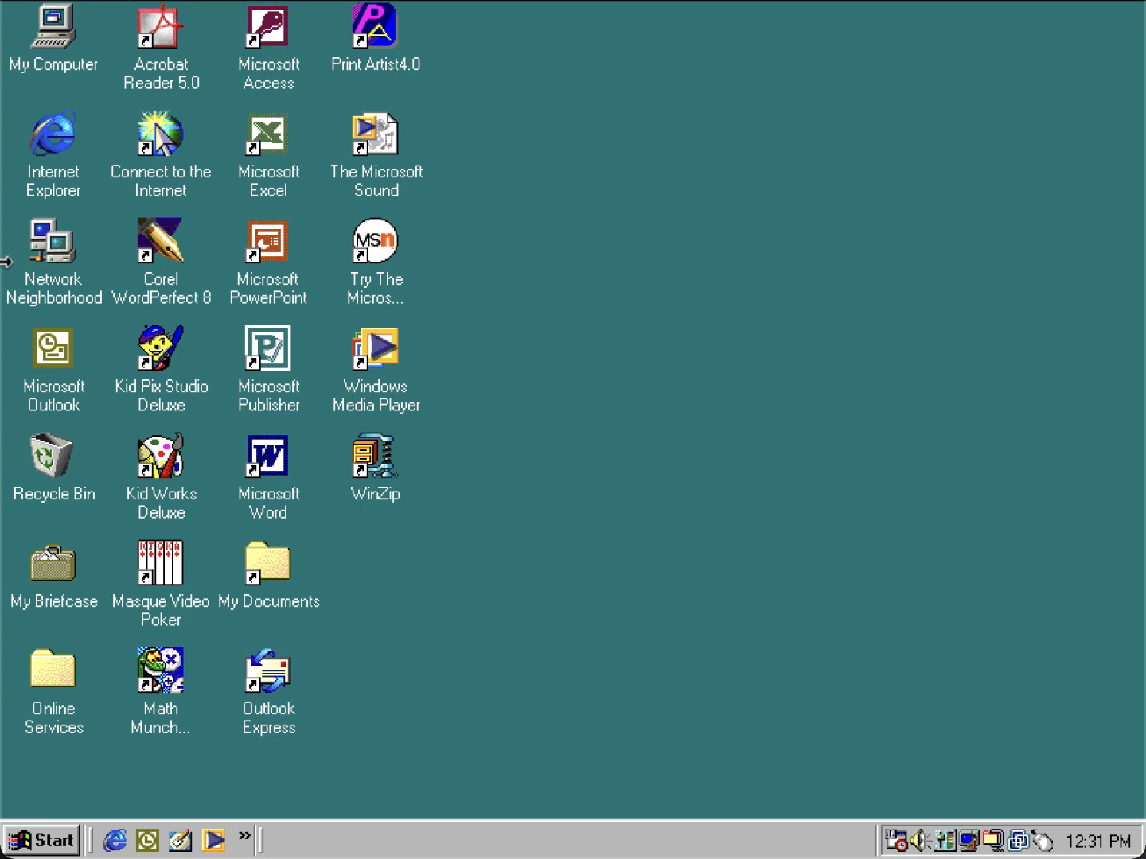
{"action": "mouse_move", "coordinate": [44, 147]}
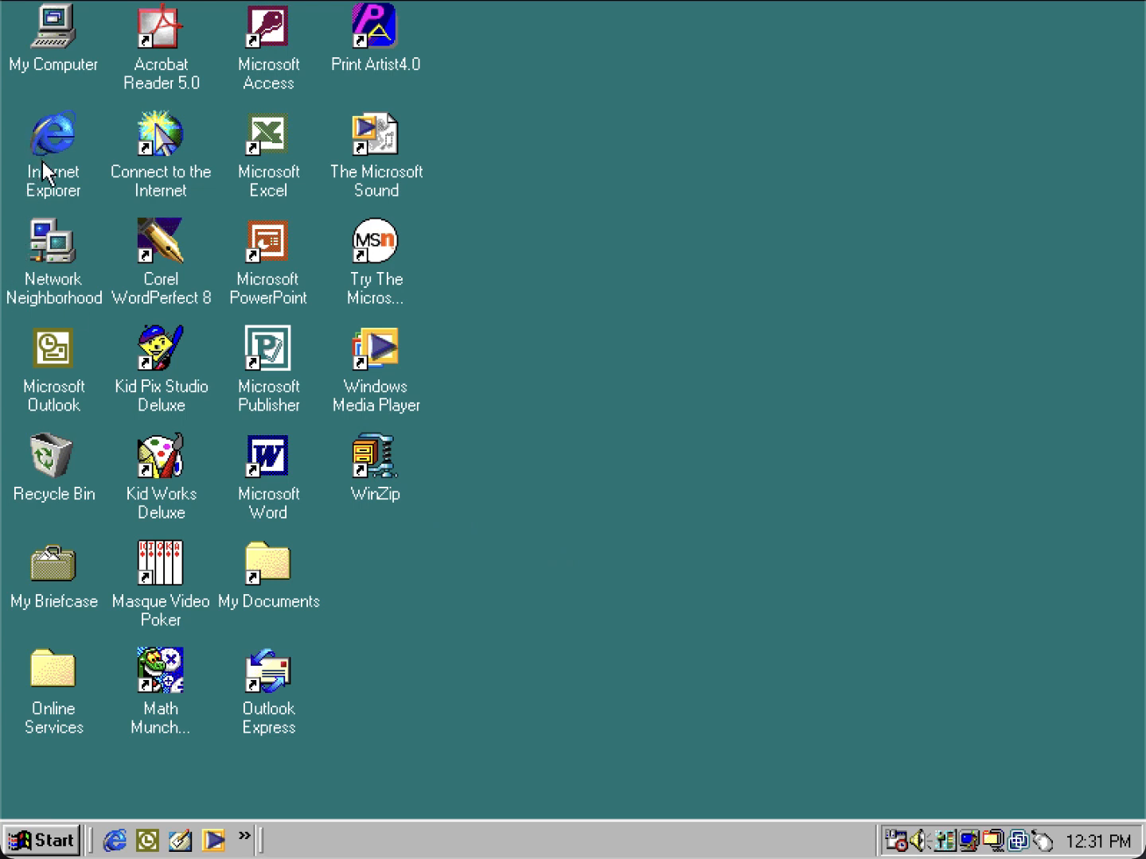
{"action": "mouse_move", "coordinate": [50, 173]}
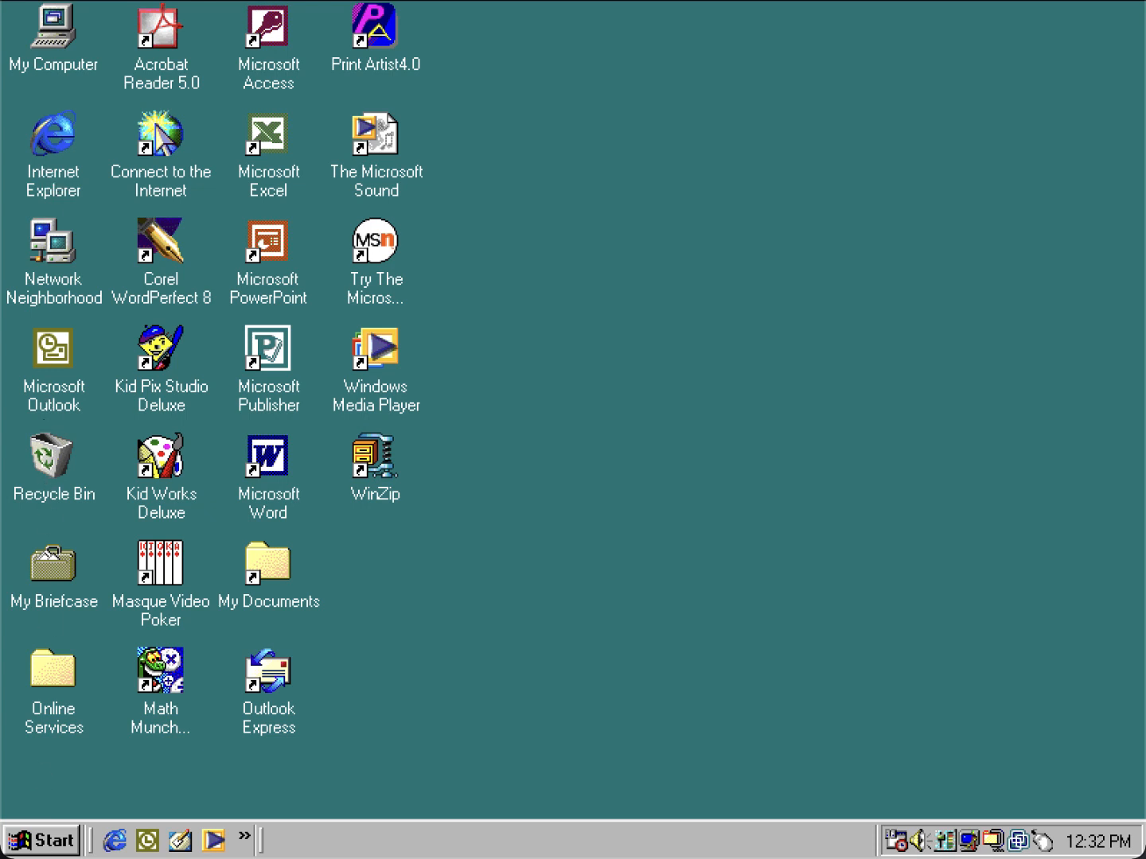
{"action": "mouse_move", "coordinate": [57, 831]}
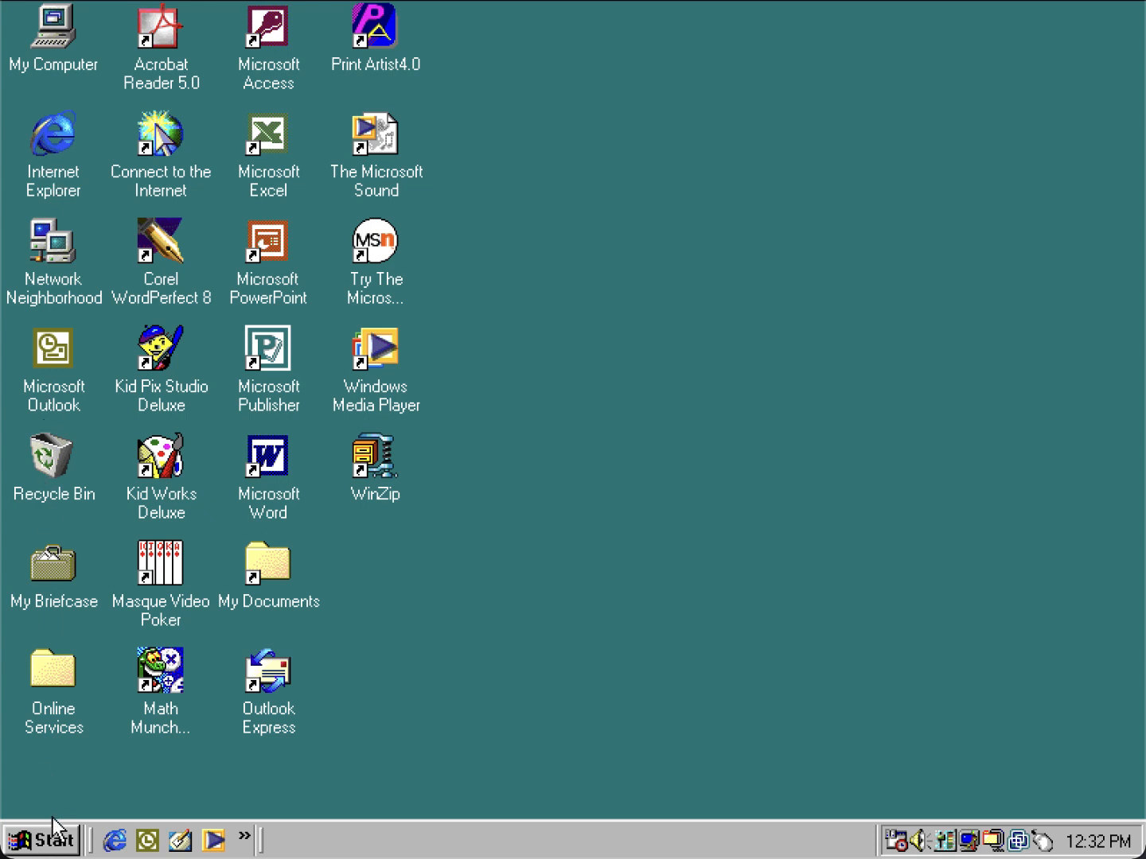
{"action": "mouse_move", "coordinate": [48, 839]}
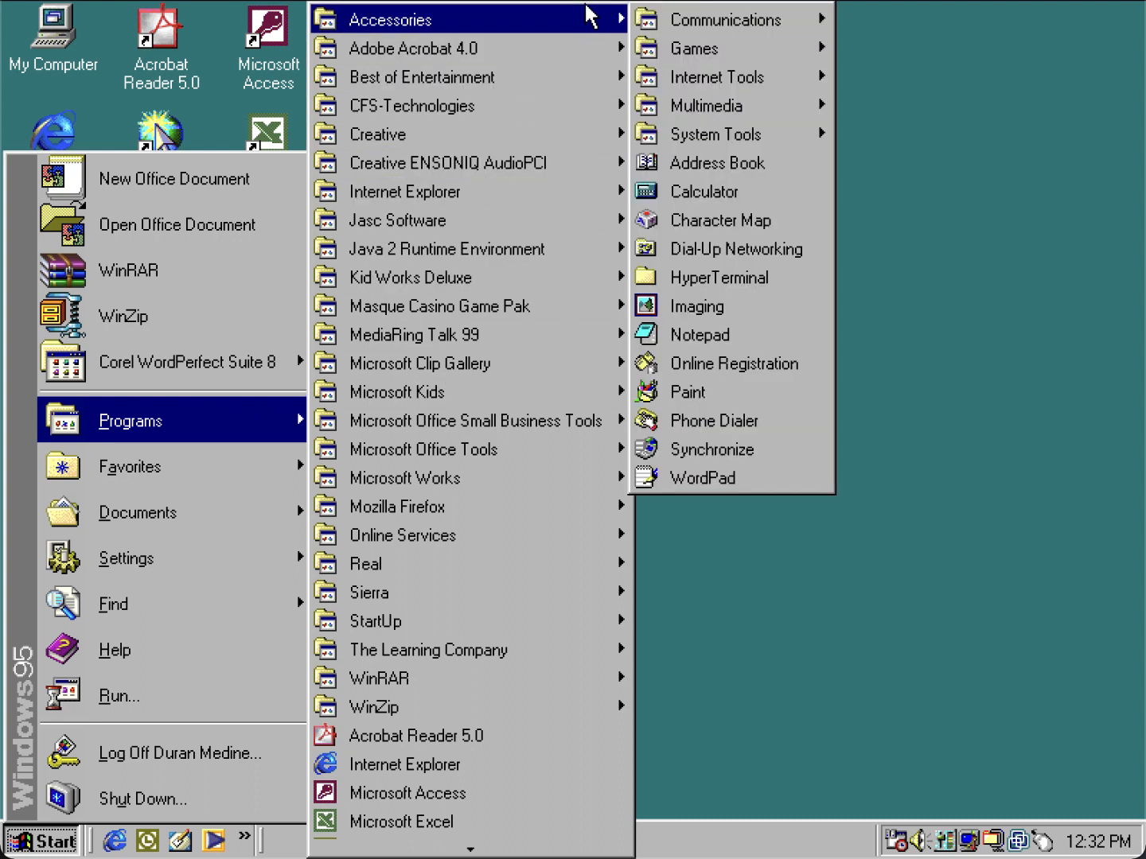
{"action": "mouse_move", "coordinate": [724, 19]}
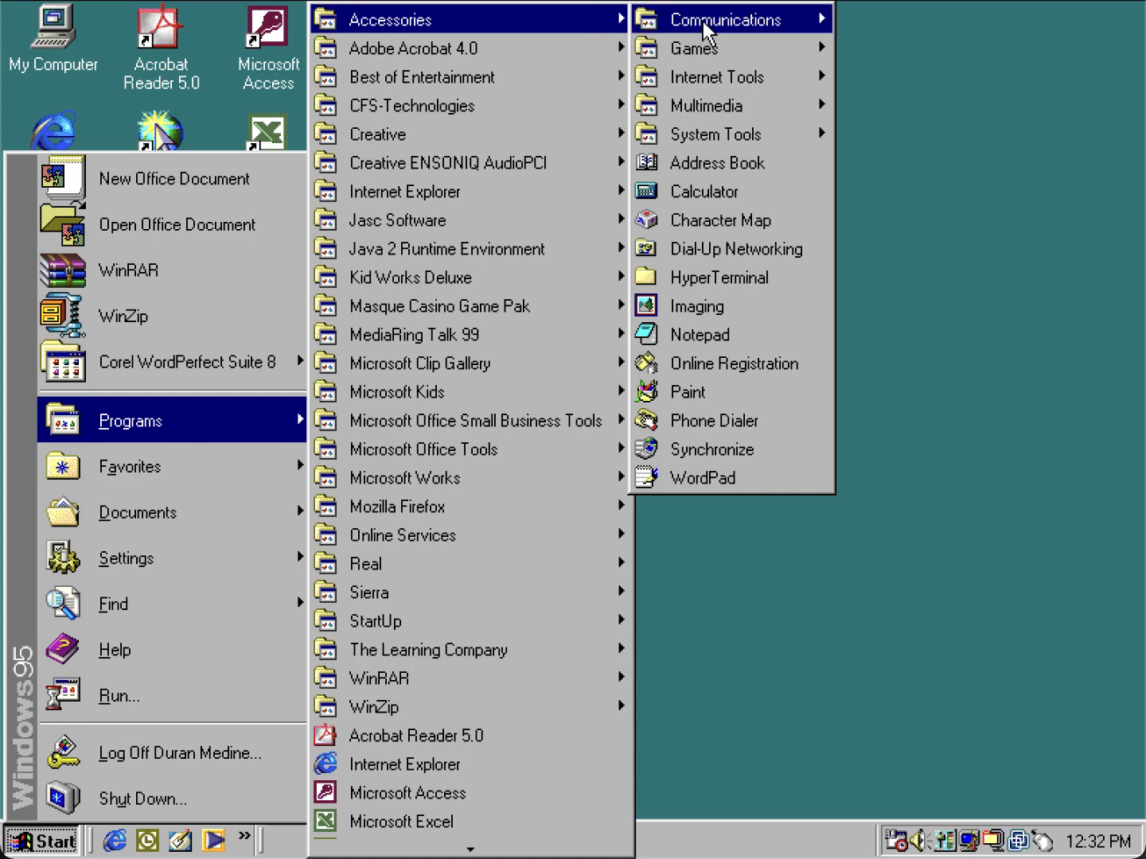
{"action": "mouse_move", "coordinate": [692, 48]}
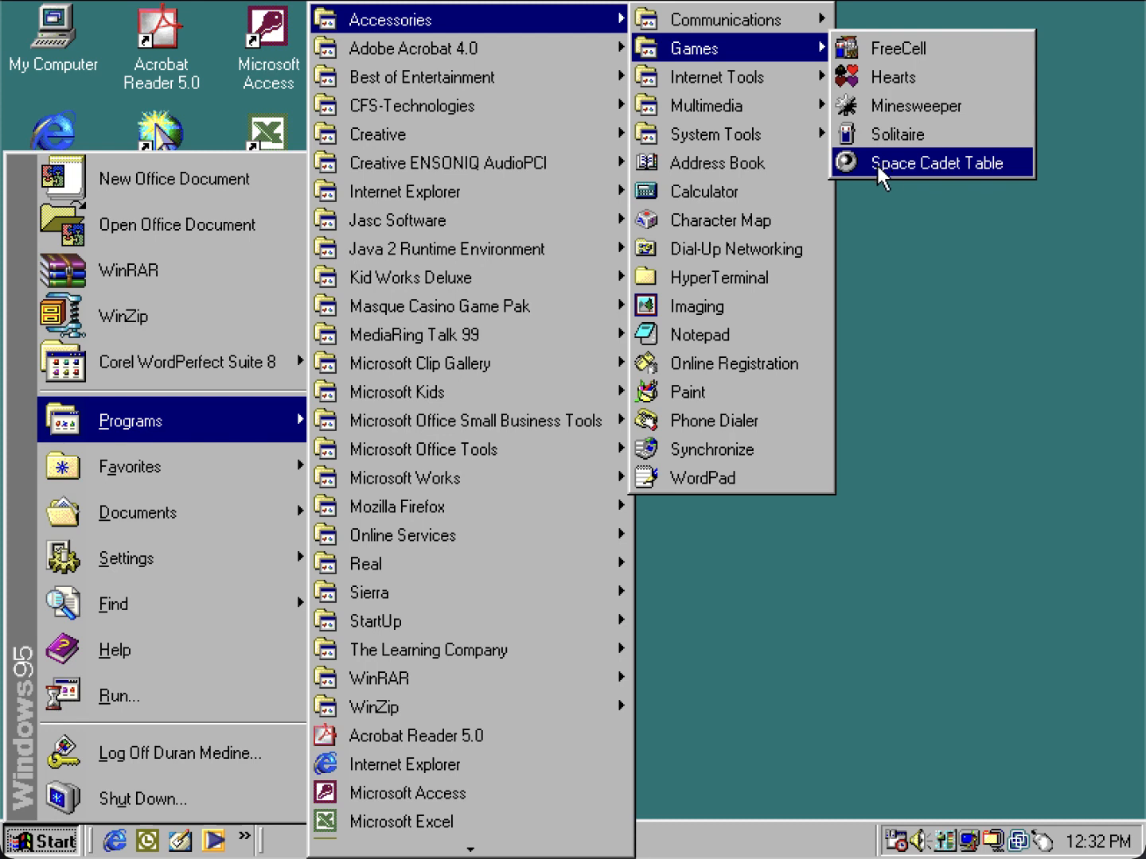
{"action": "mouse_move", "coordinate": [883, 77]}
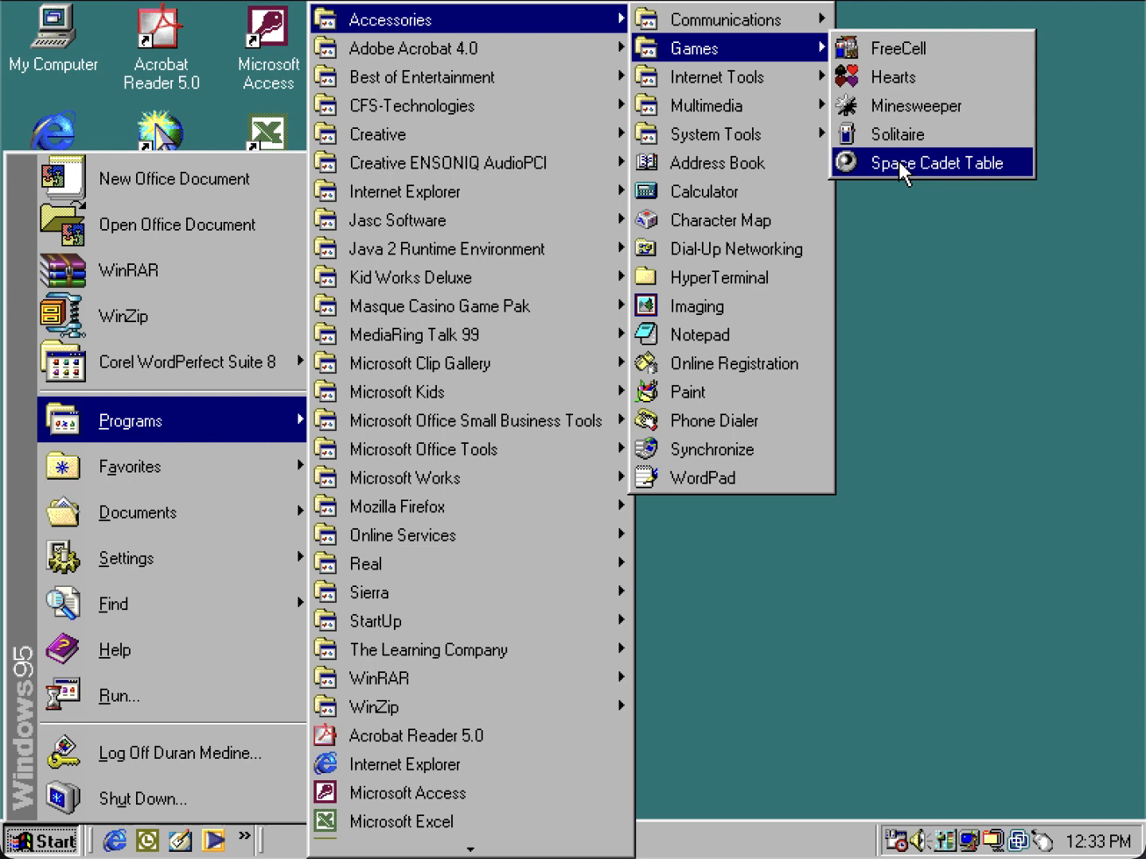
Step: Launch Space Cadet Pinball and open Help > About Pinball
{"action": "left_click", "coordinate": [938, 163]}
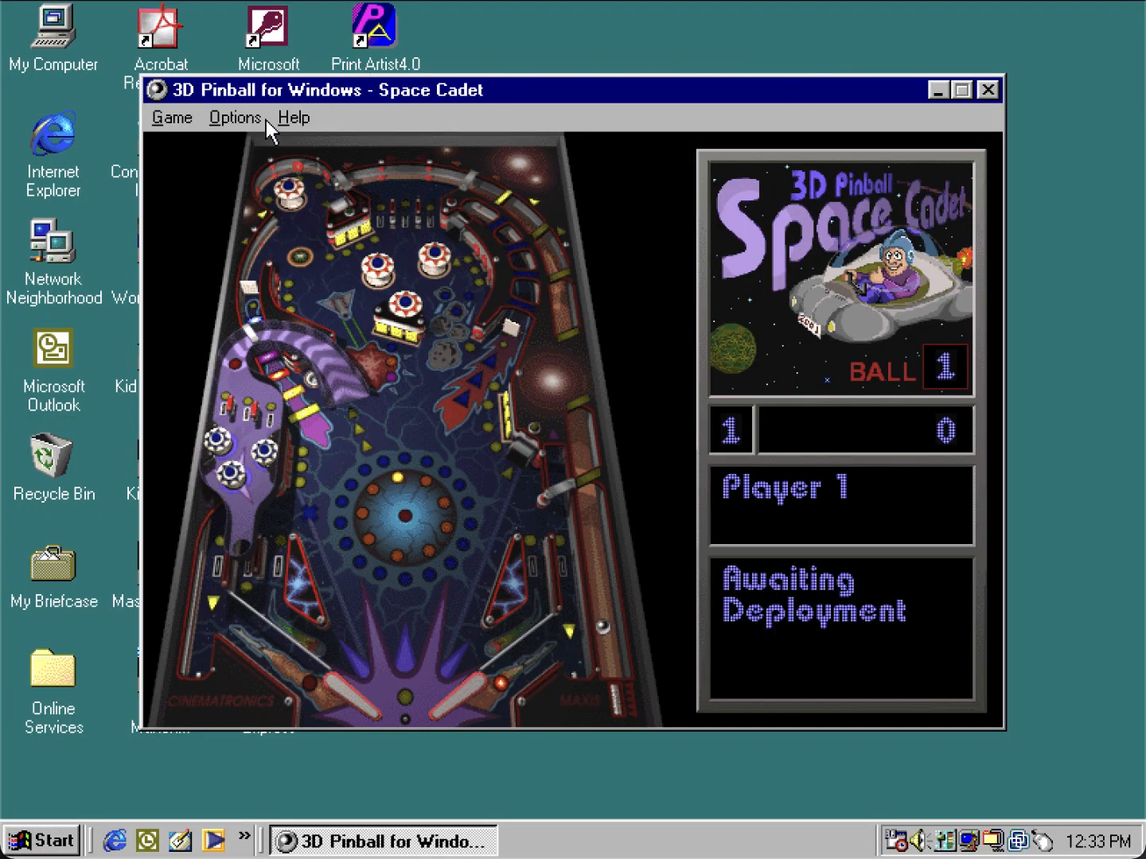
{"action": "mouse_move", "coordinate": [282, 128]}
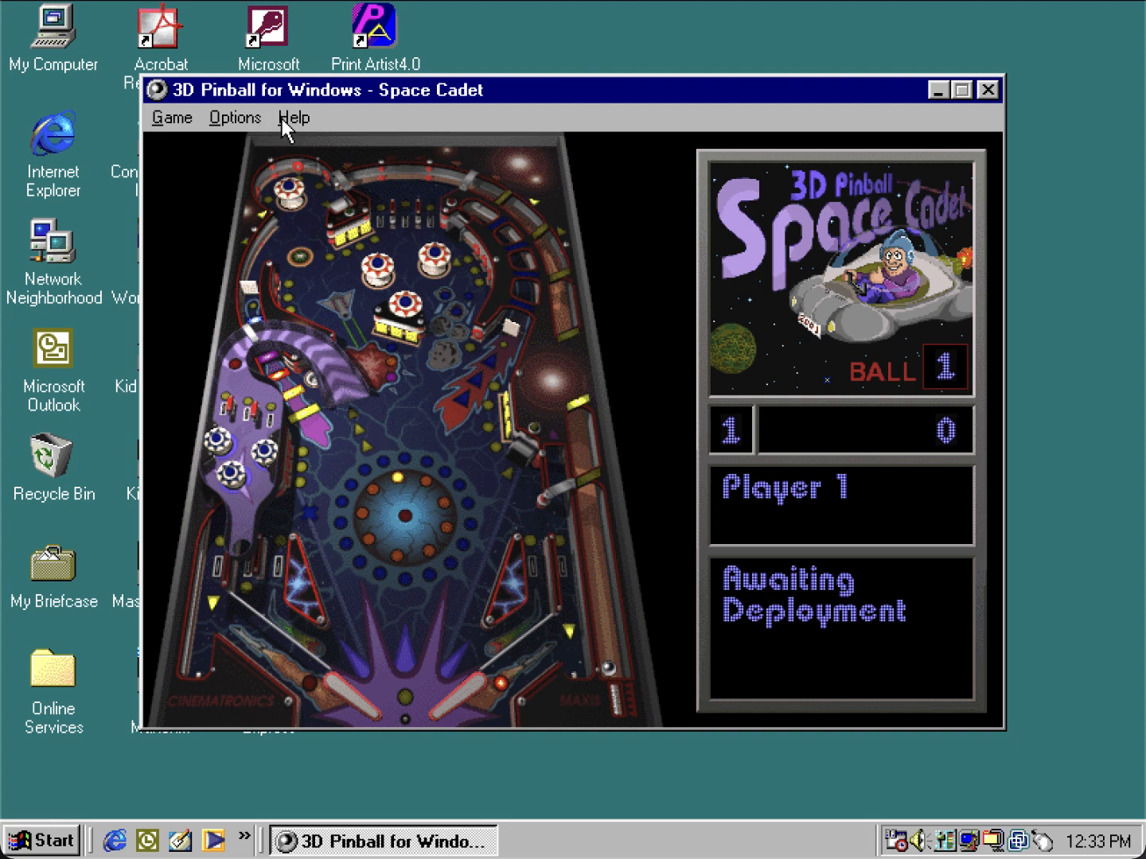
{"action": "mouse_move", "coordinate": [292, 127]}
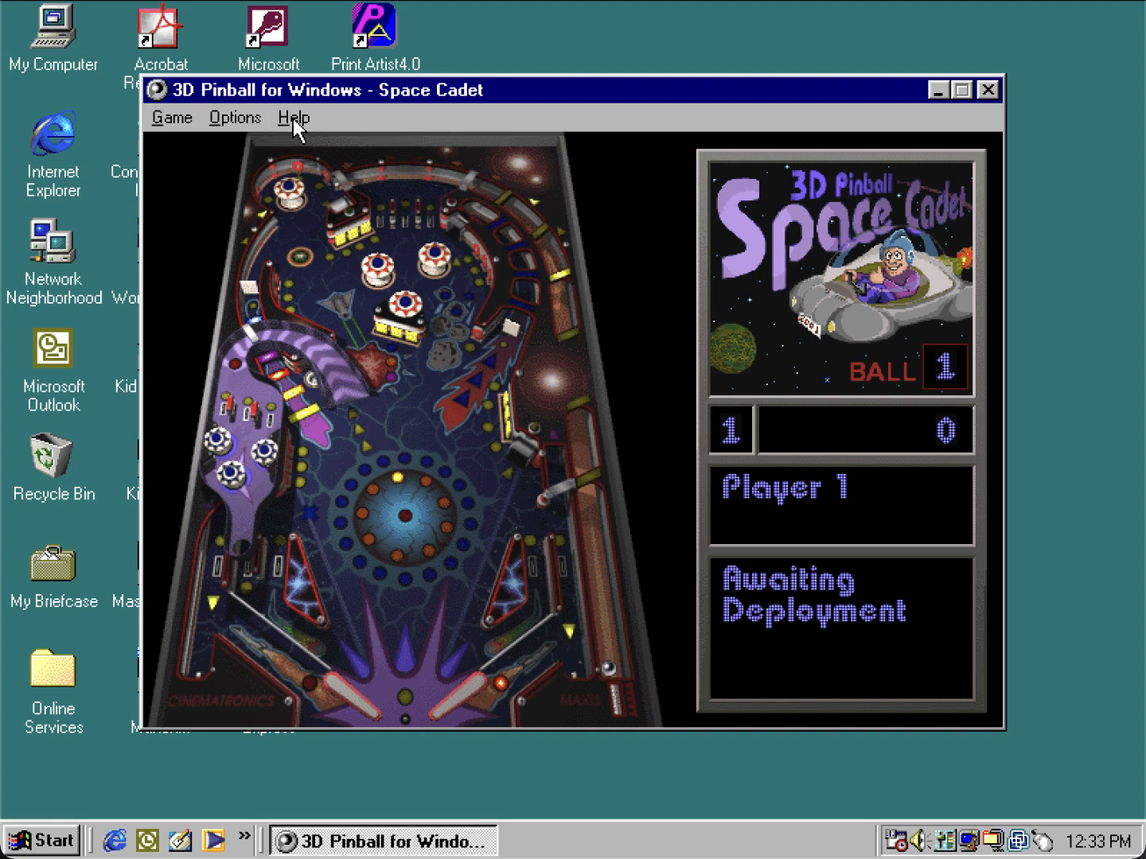
{"action": "left_click", "coordinate": [294, 117]}
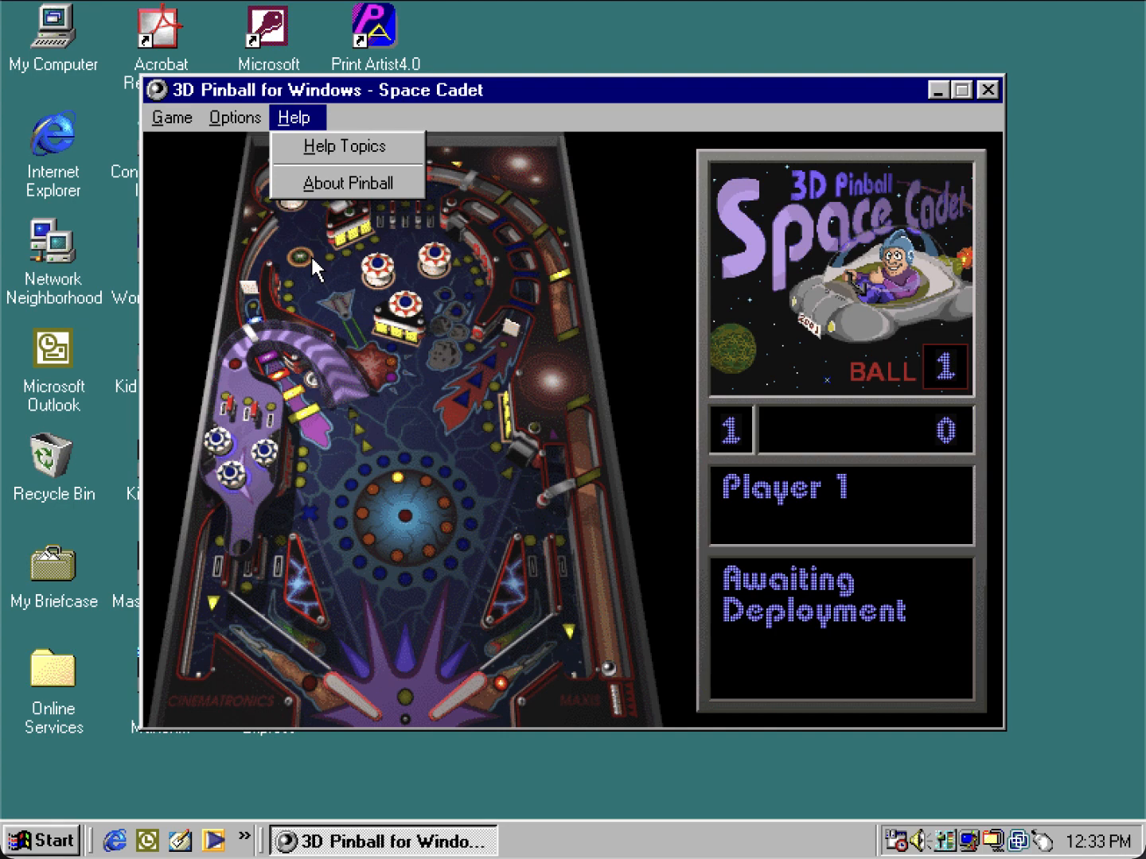
{"action": "left_click", "coordinate": [347, 182]}
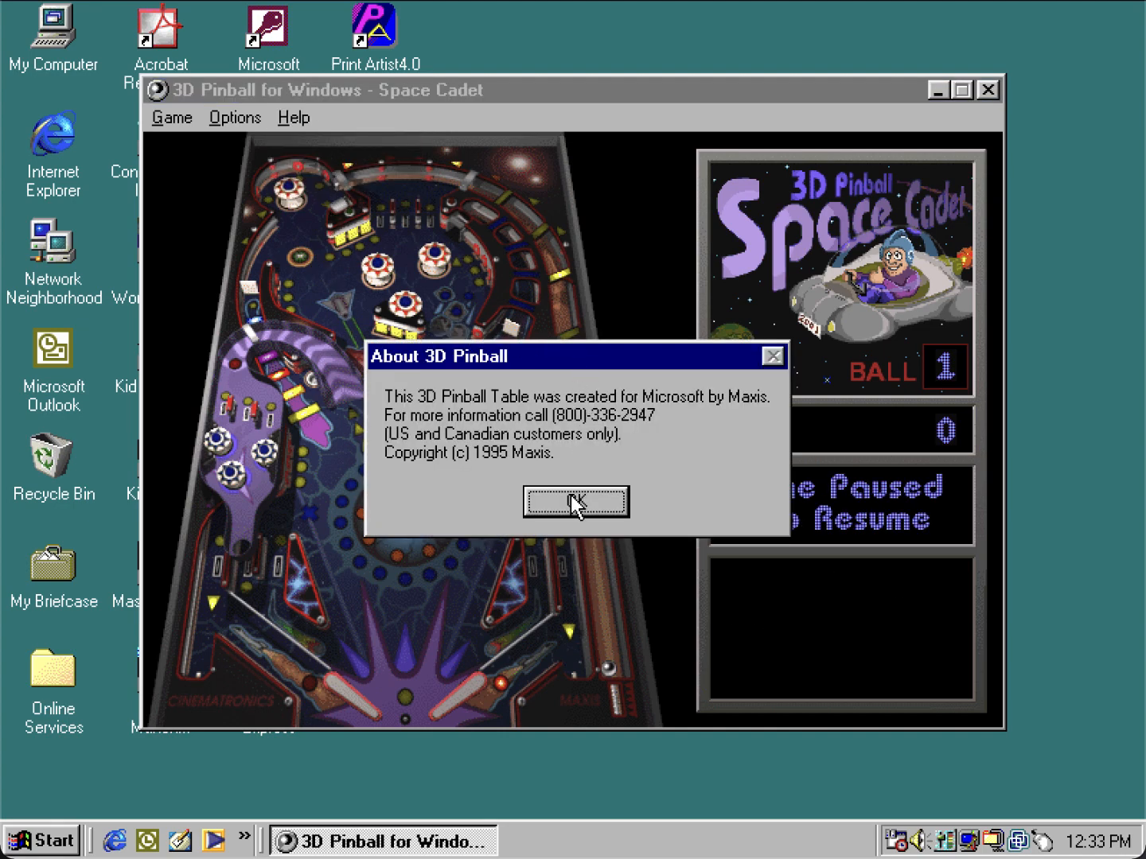
Step: Dismiss the About 3D Pinball credits box with OK
{"action": "left_click", "coordinate": [575, 502]}
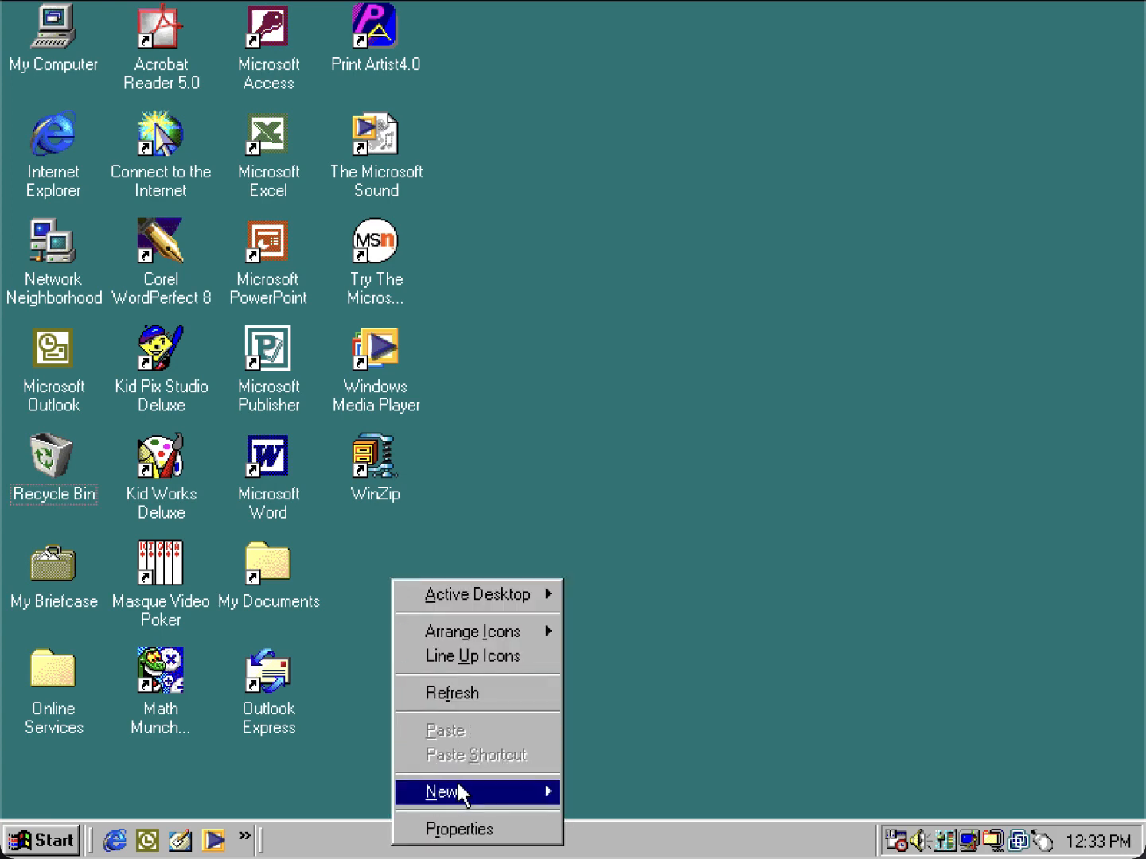
Step: Open Display Properties, move it right, and show the Plus! tab
{"action": "left_click", "coordinate": [459, 829]}
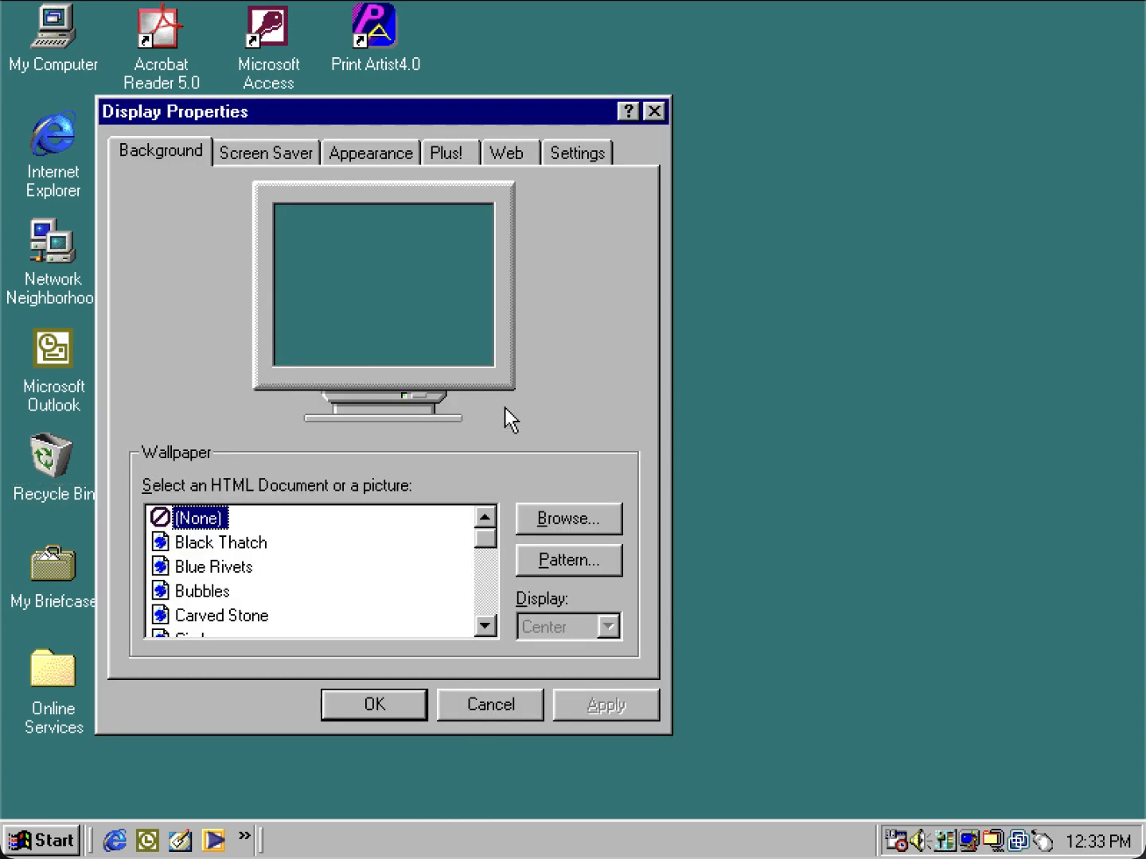
{"action": "left_click_drag", "start_coordinate": [319, 111], "coordinate": [621, 71]}
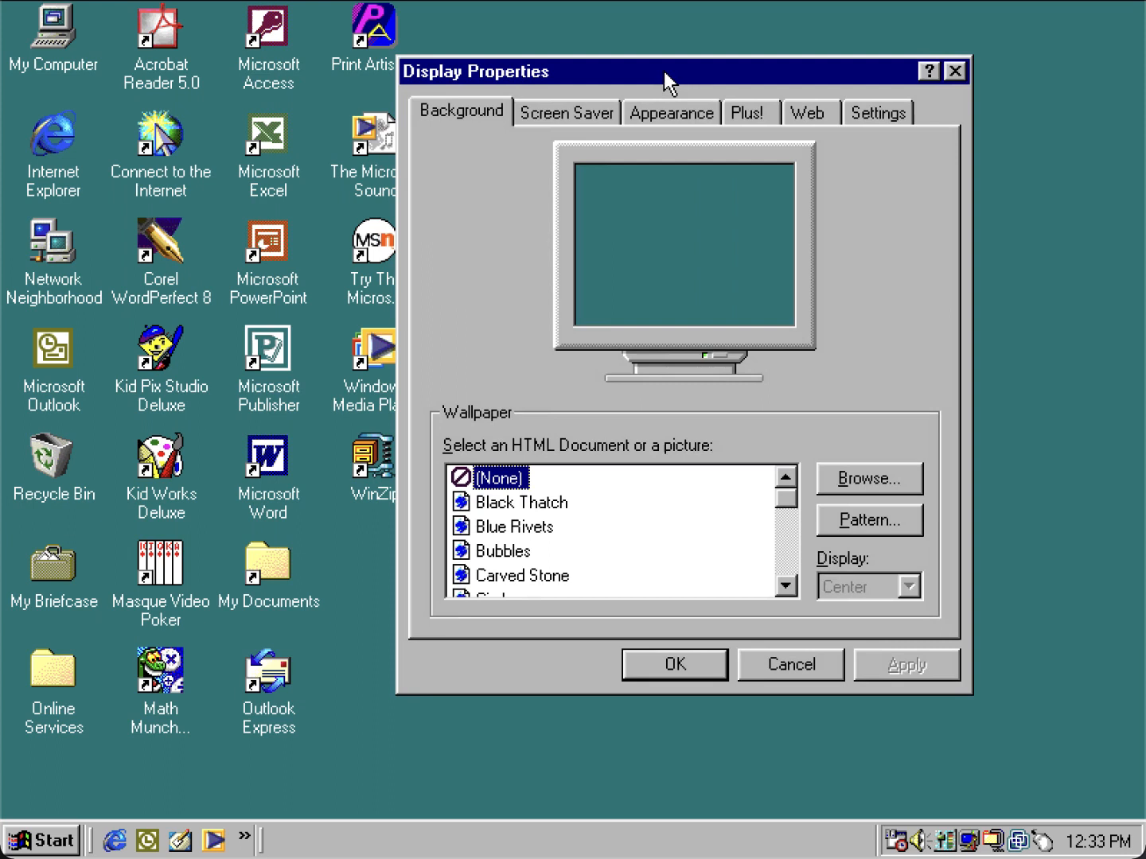
{"action": "left_click", "coordinate": [748, 113]}
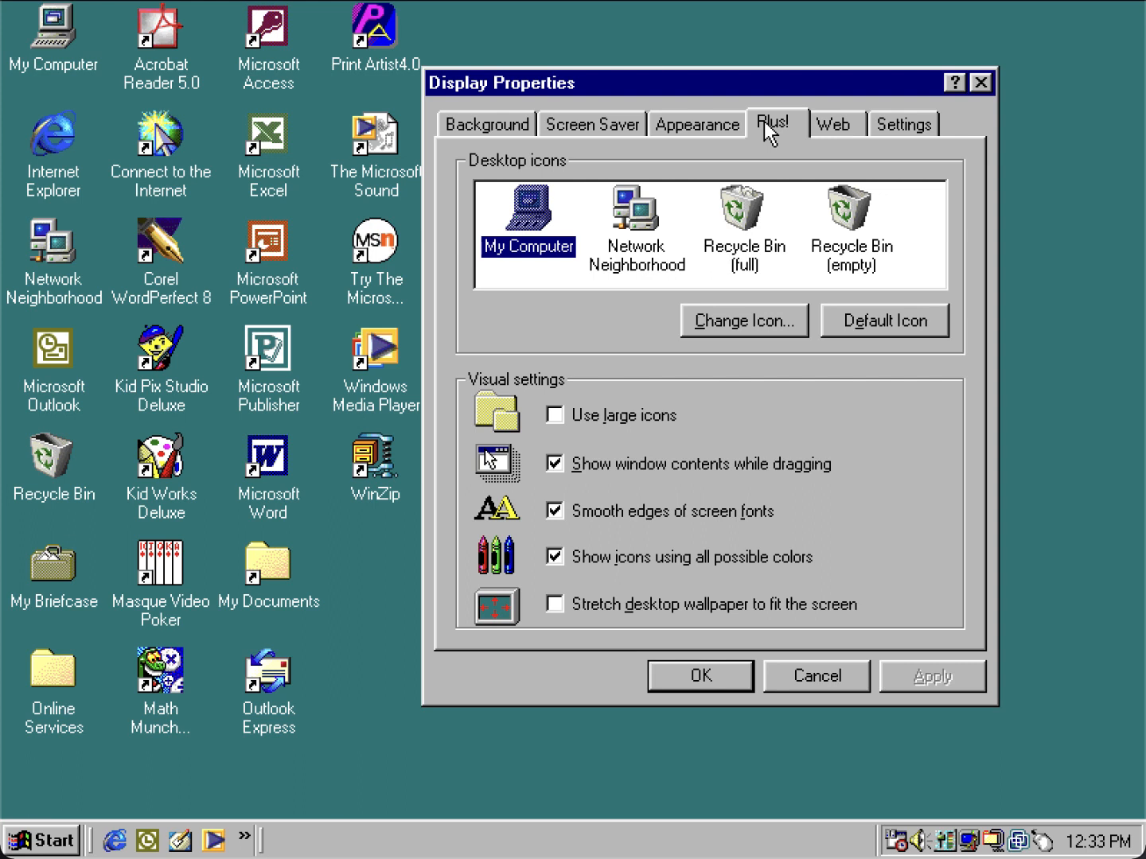
{"action": "mouse_move", "coordinate": [729, 157]}
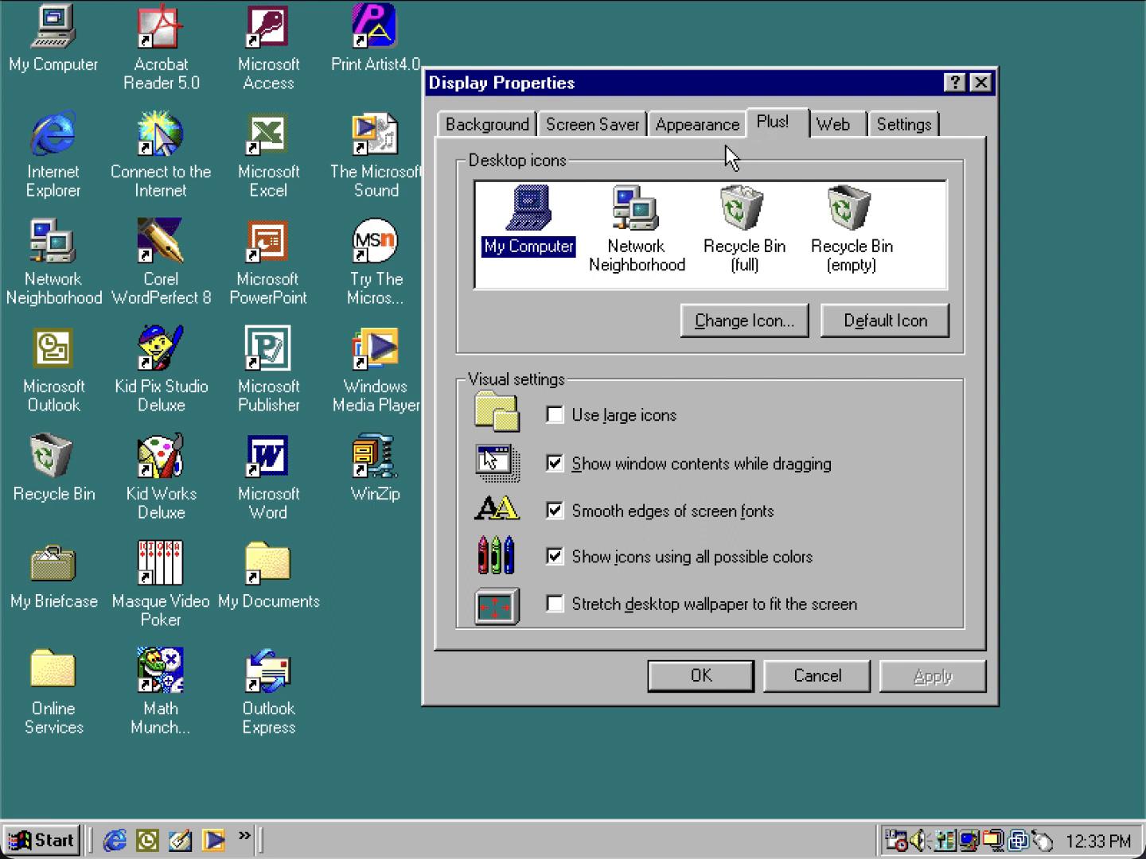
{"action": "mouse_move", "coordinate": [700, 181]}
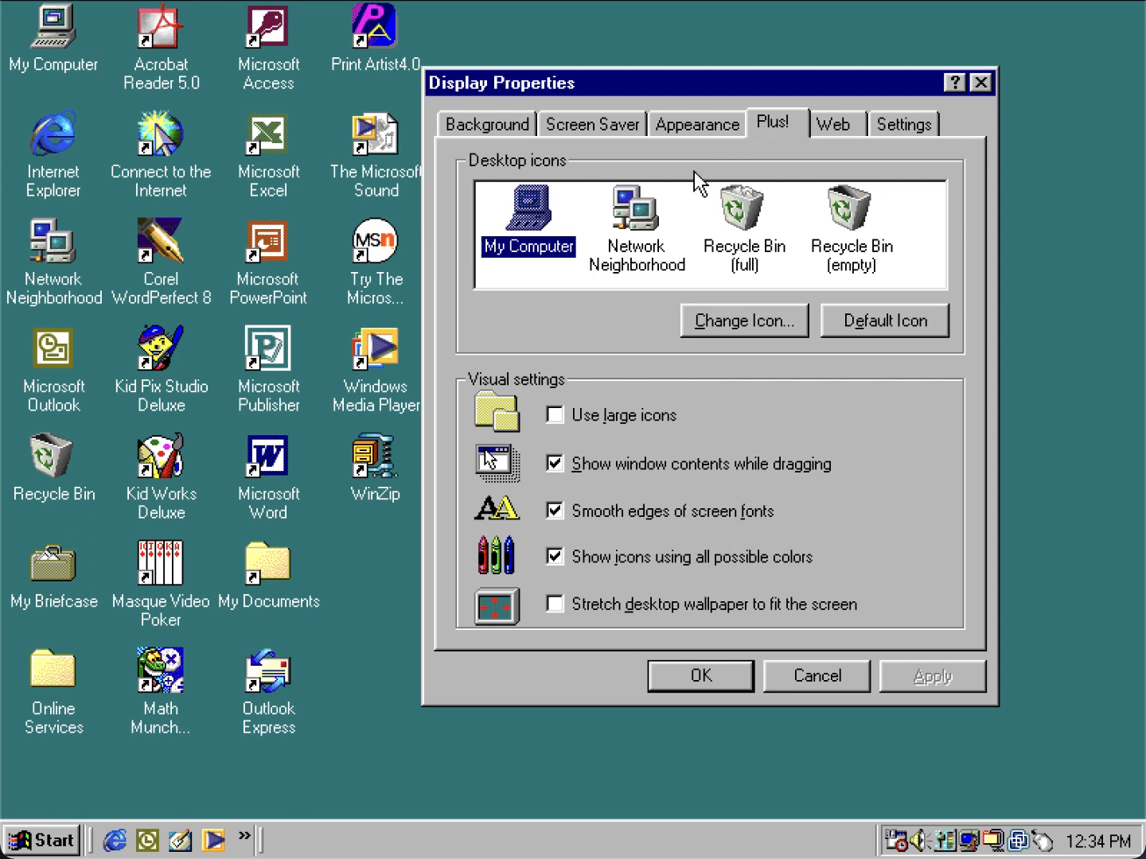
{"action": "mouse_move", "coordinate": [722, 202]}
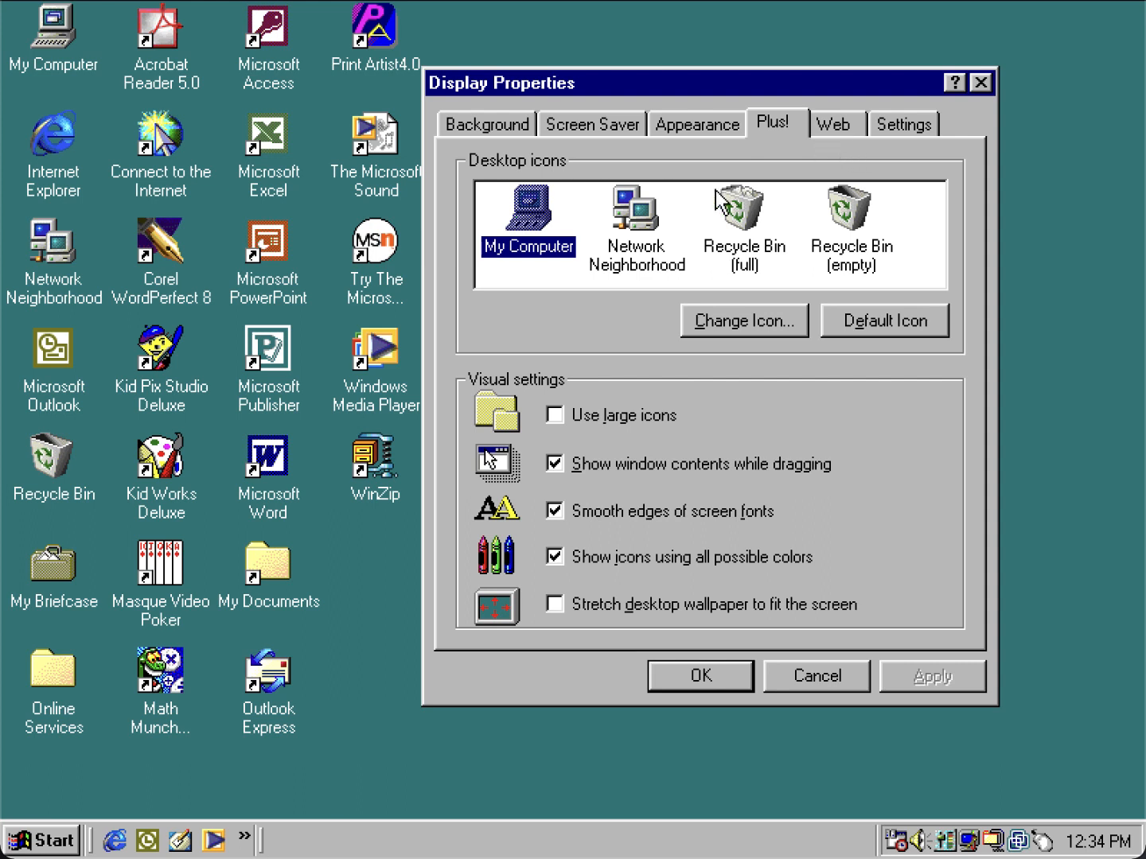
{"action": "mouse_move", "coordinate": [701, 148]}
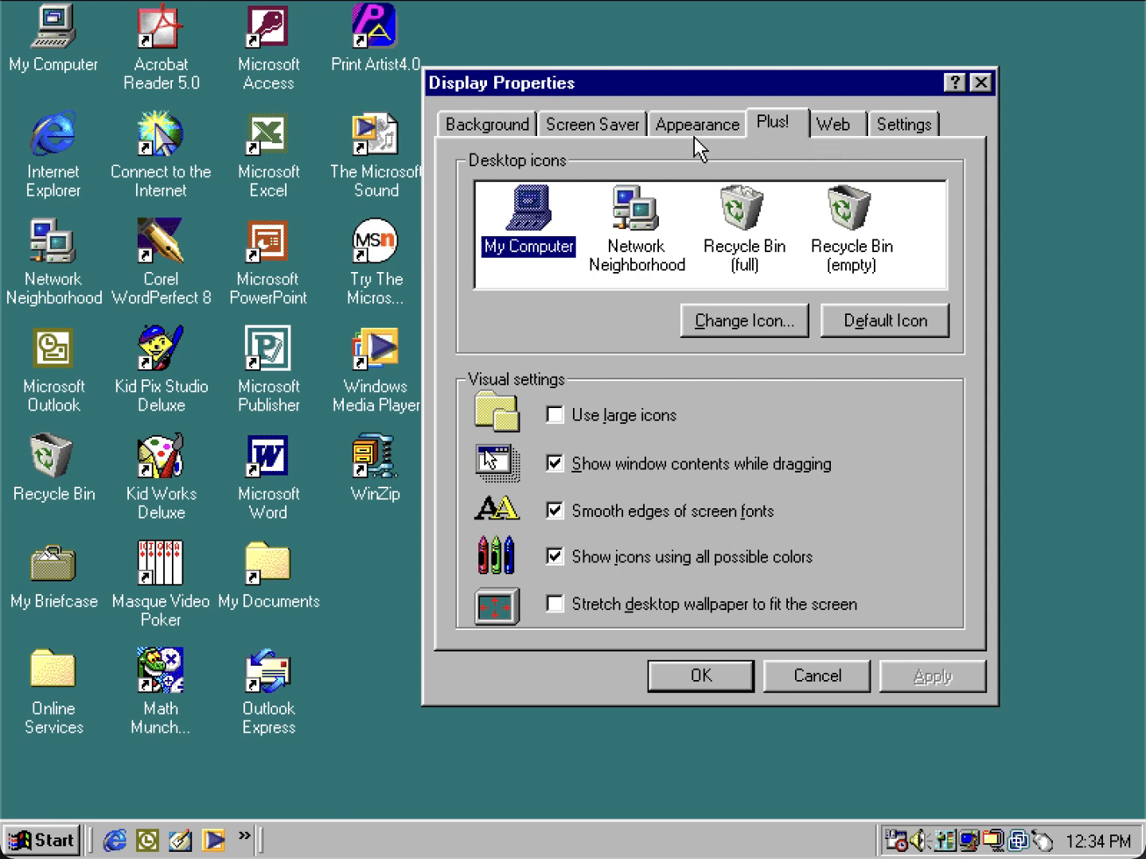
{"action": "mouse_move", "coordinate": [667, 152]}
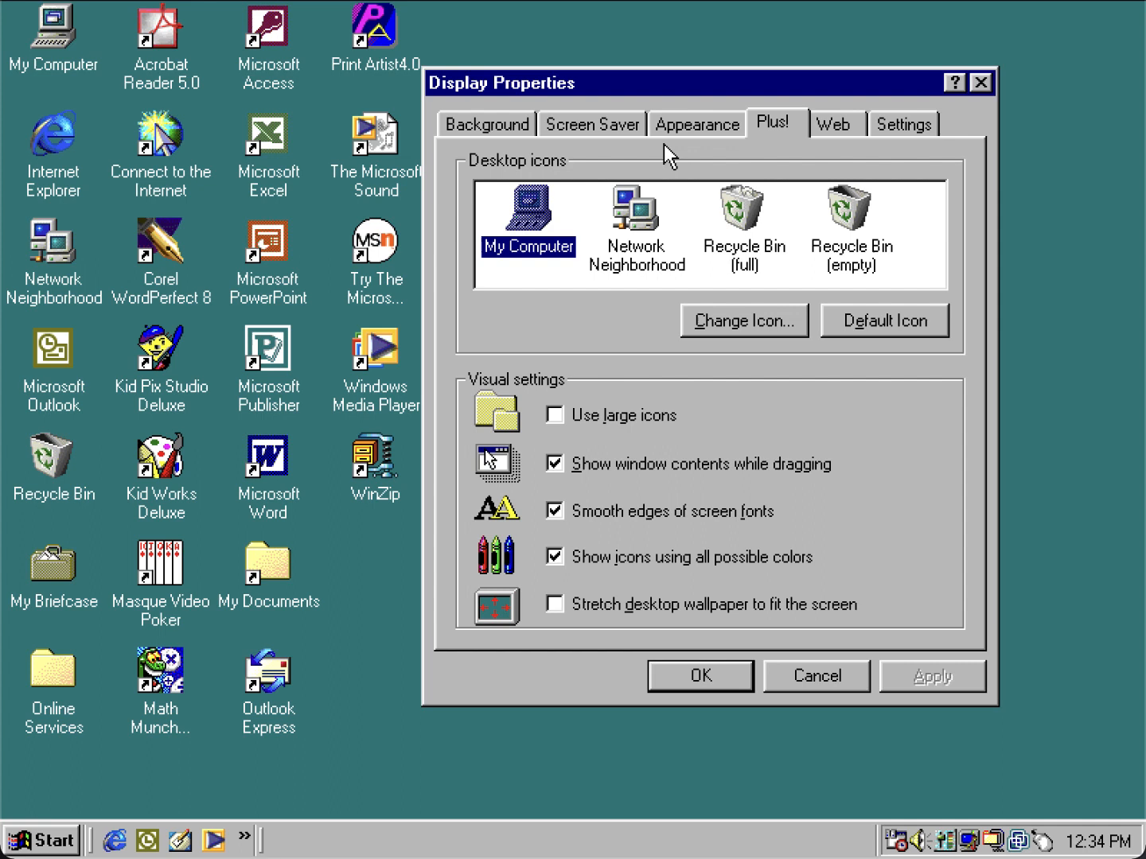
{"action": "mouse_move", "coordinate": [683, 529]}
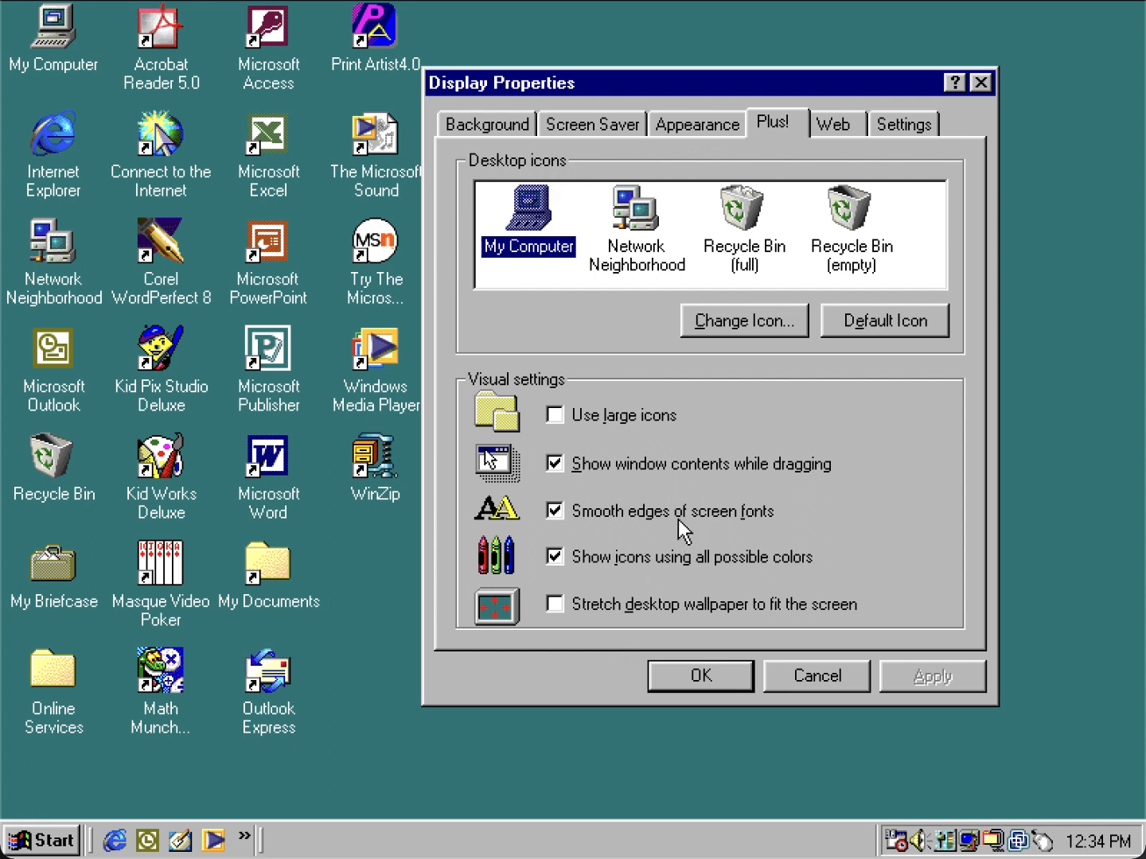
Step: Turn window contents while dragging off and apply, then back on and apply
{"action": "left_click", "coordinate": [555, 463]}
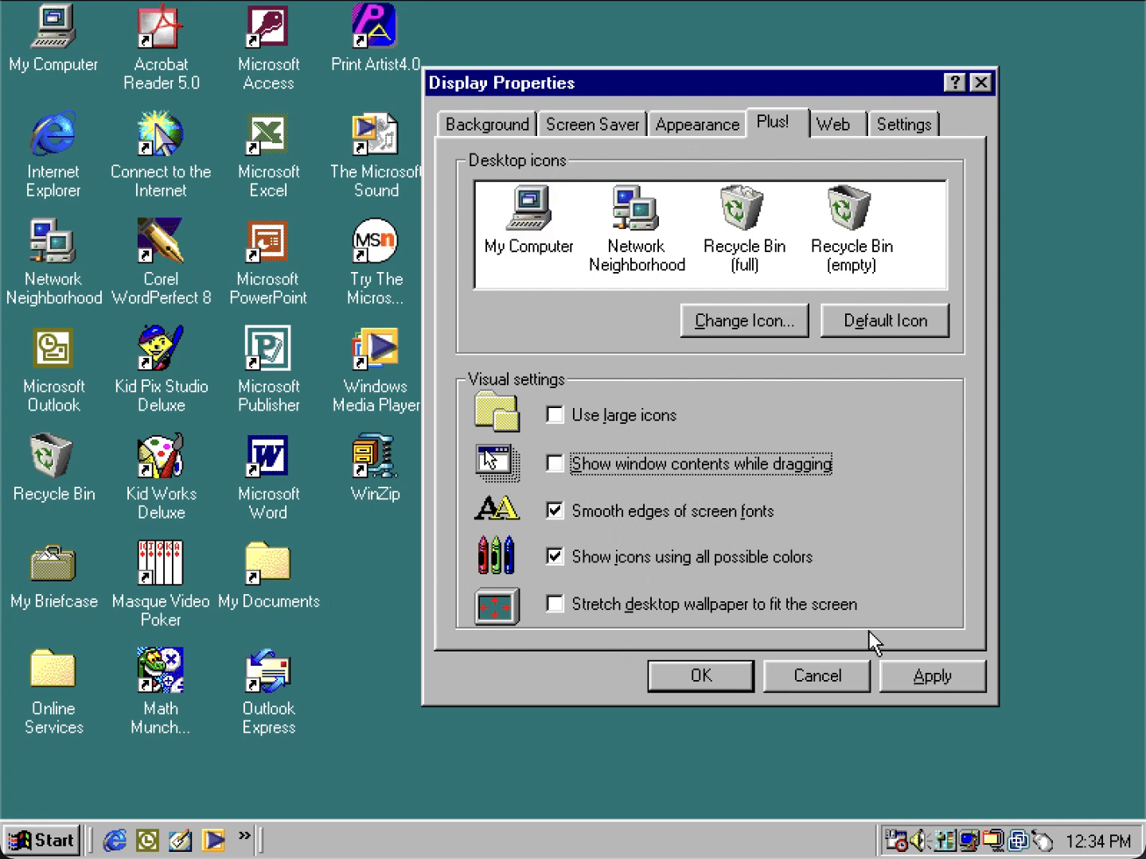
{"action": "left_click", "coordinate": [527, 219]}
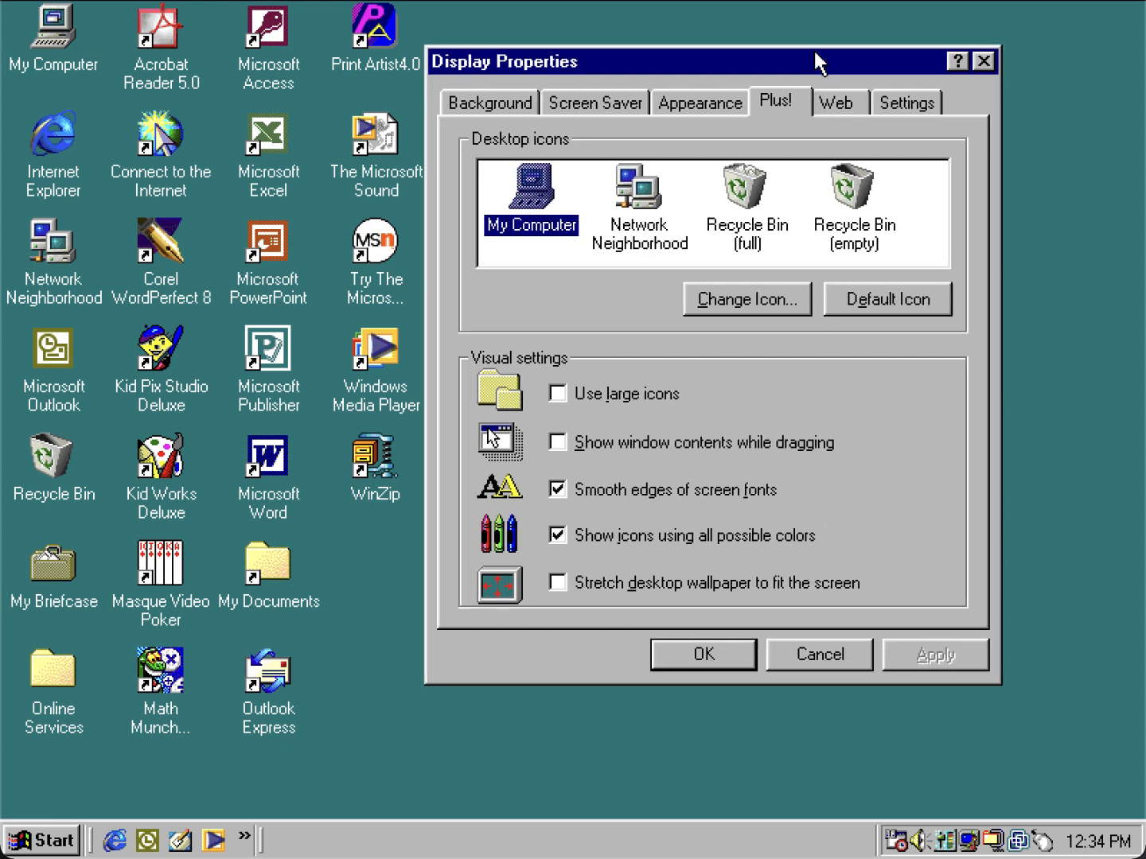
{"action": "left_click", "coordinate": [557, 442]}
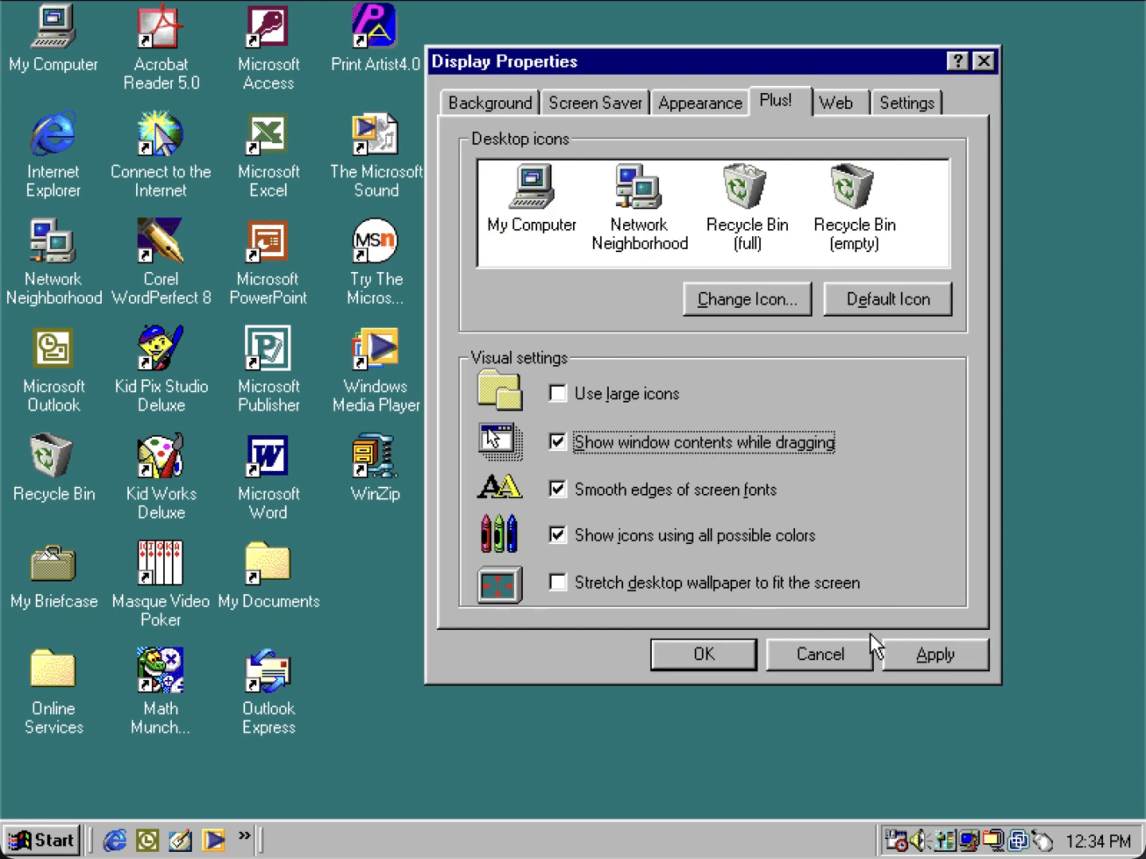
{"action": "left_click", "coordinate": [530, 190]}
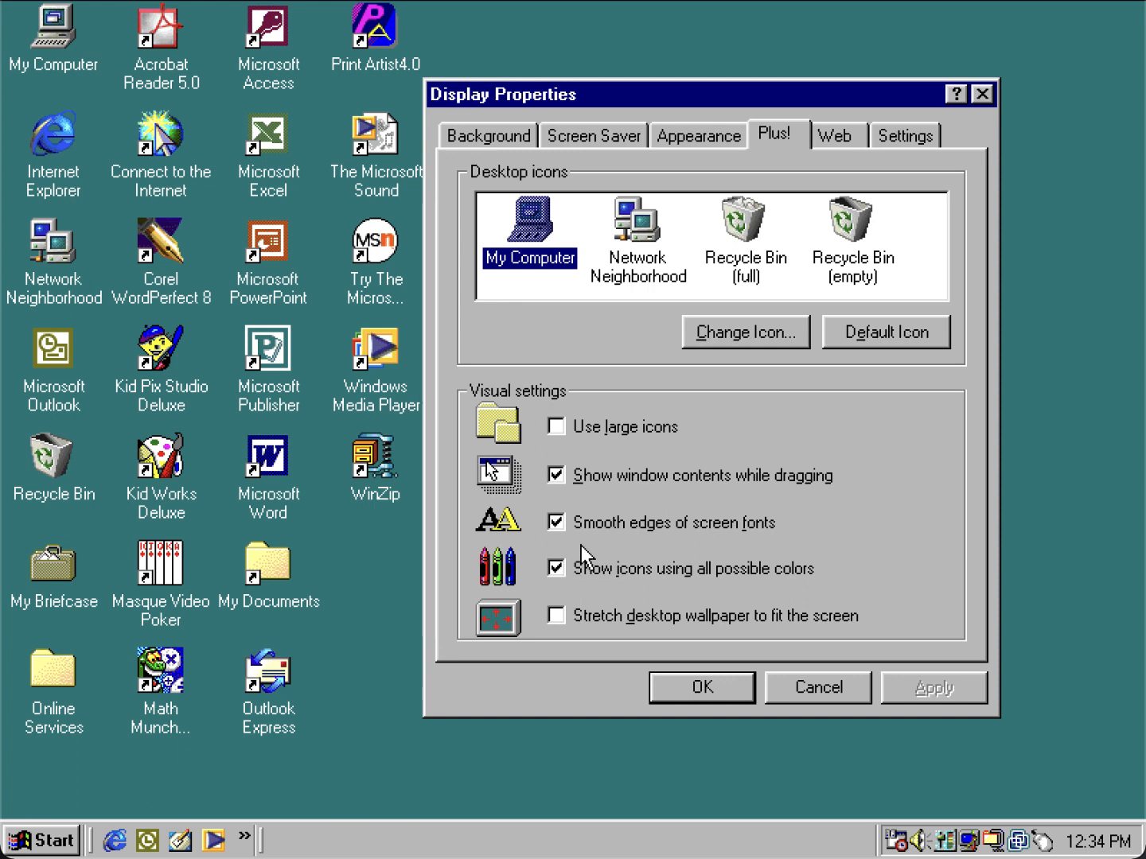
{"action": "mouse_move", "coordinate": [652, 553]}
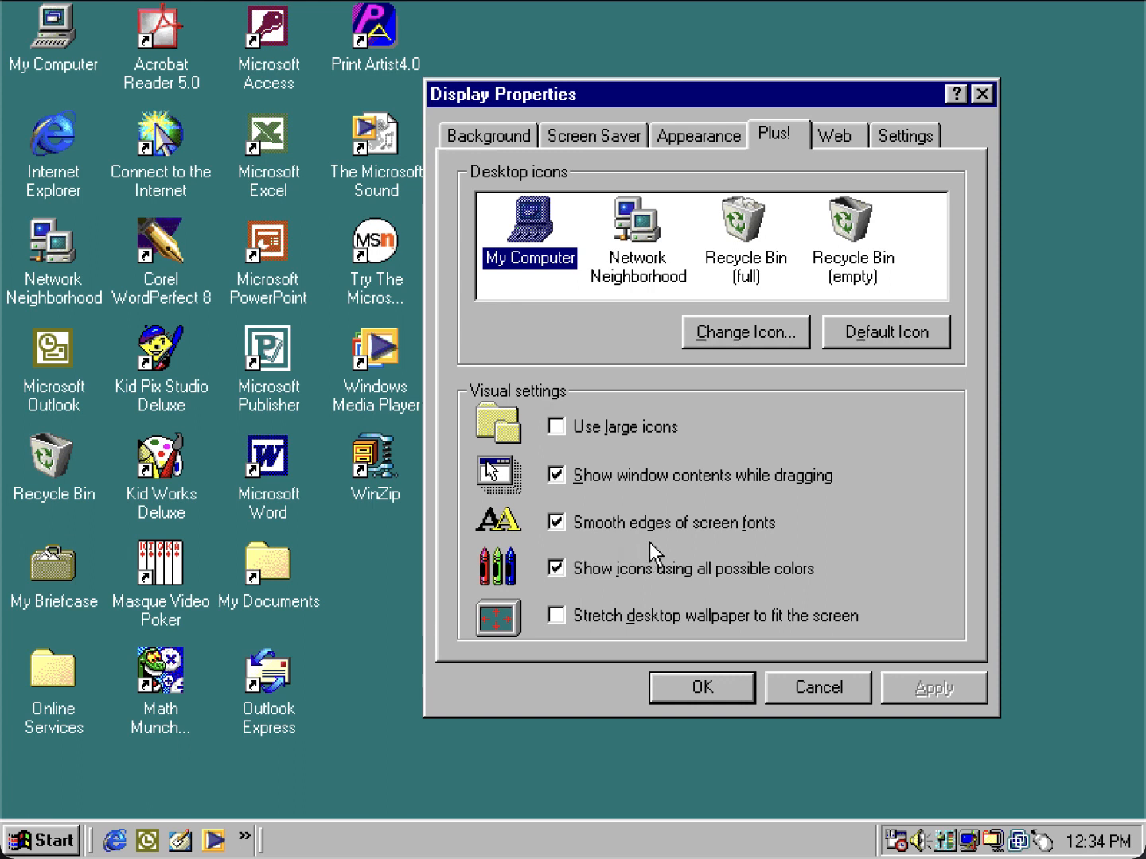
{"action": "mouse_move", "coordinate": [775, 549]}
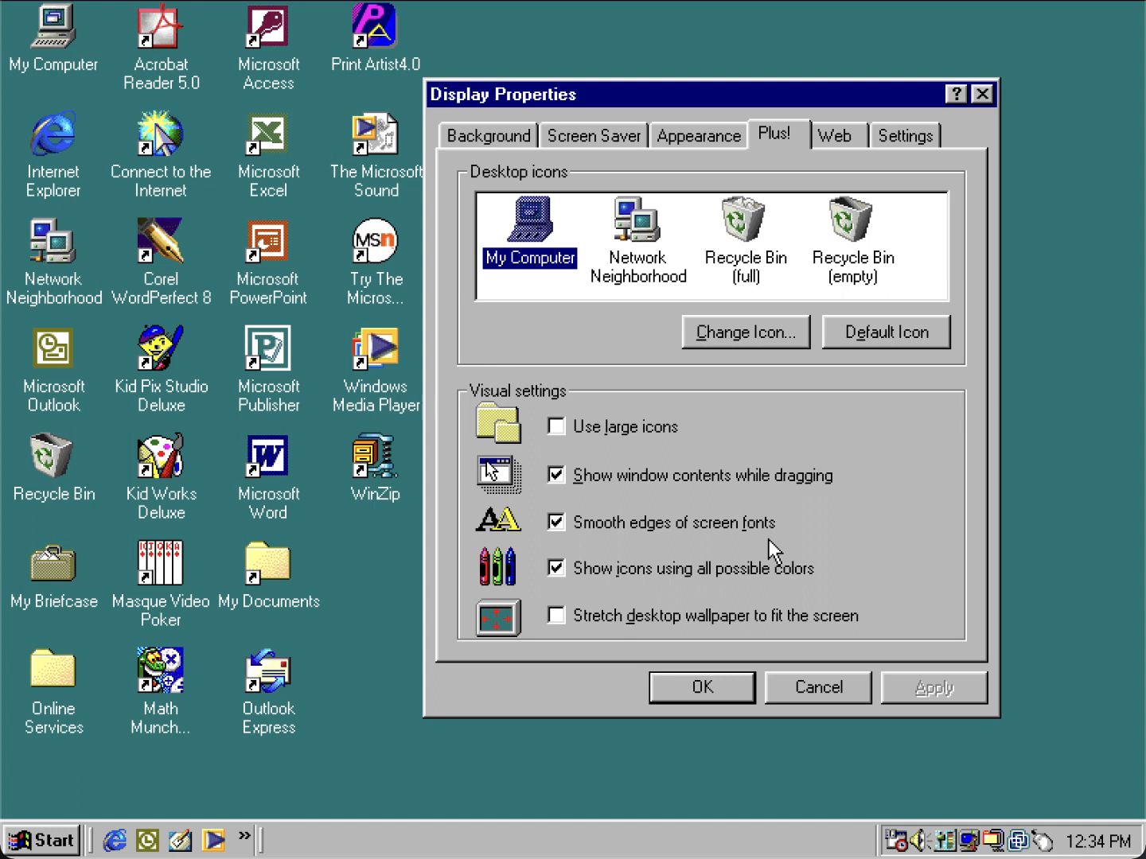
{"action": "mouse_move", "coordinate": [775, 587]}
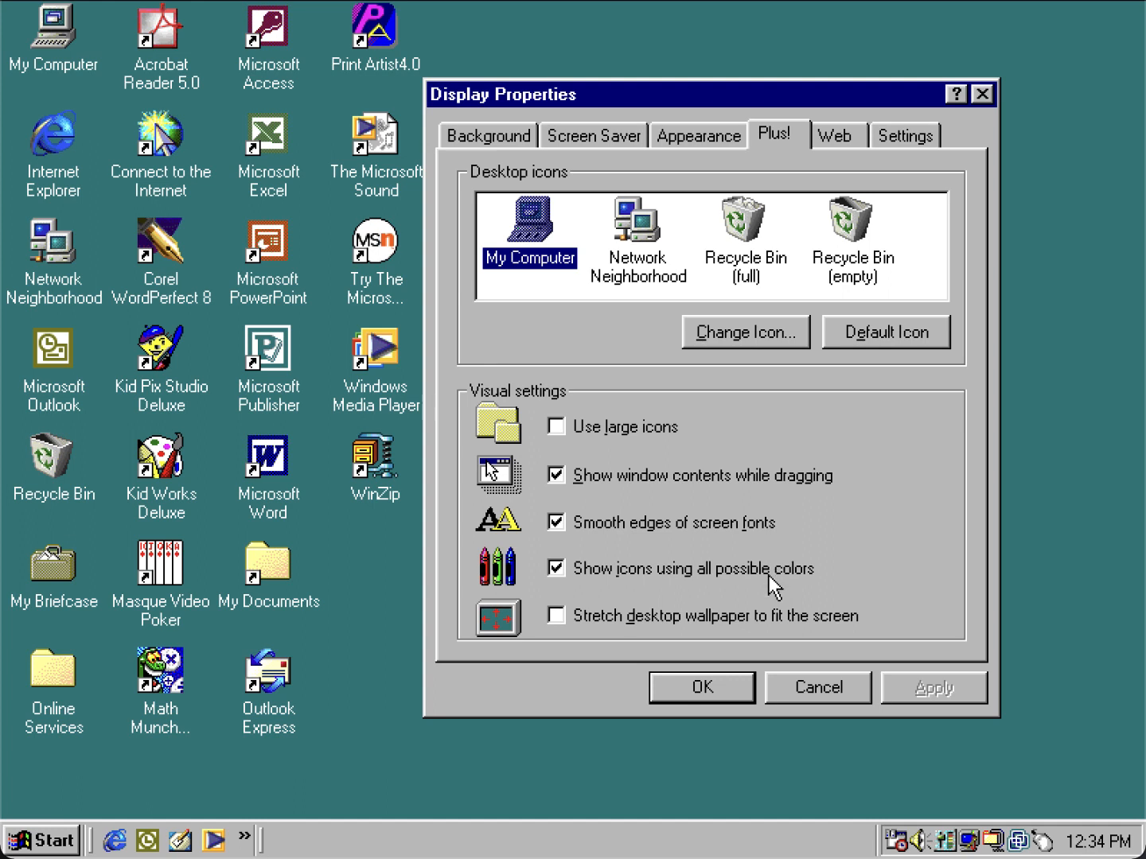
{"action": "mouse_move", "coordinate": [612, 598]}
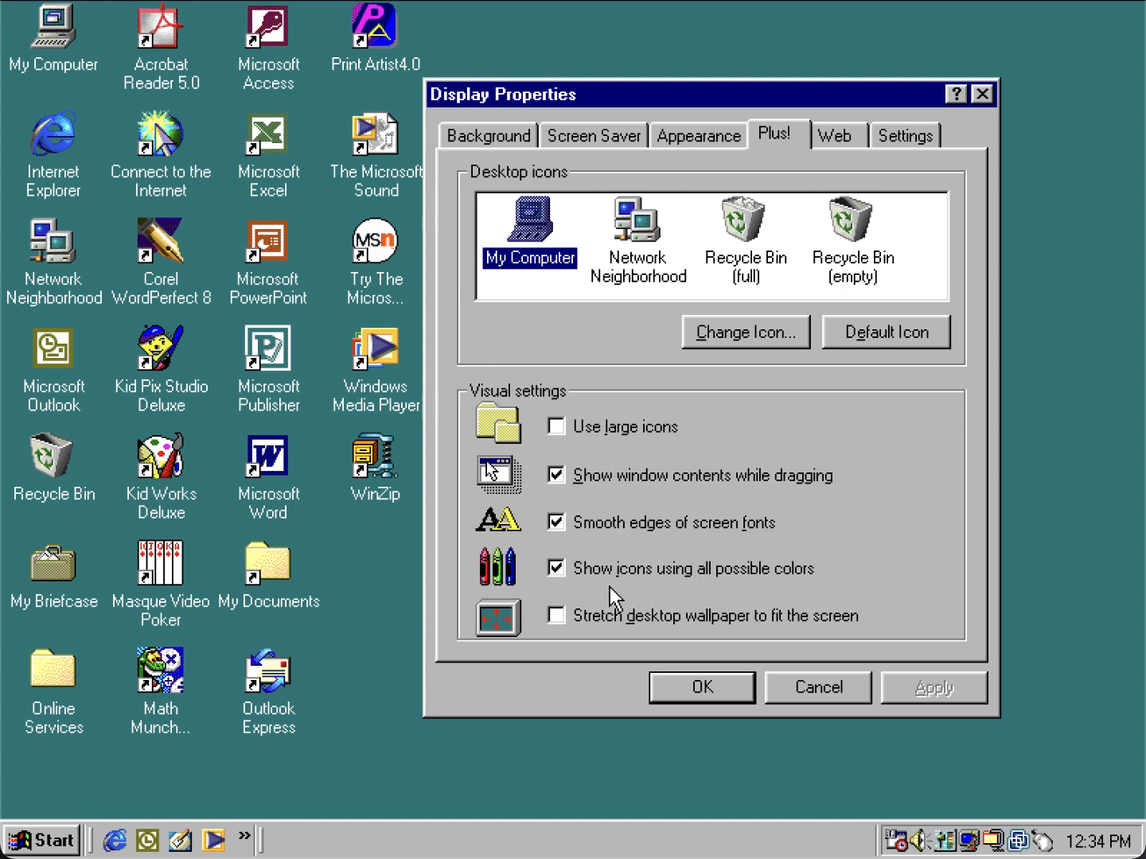
{"action": "mouse_move", "coordinate": [534, 601]}
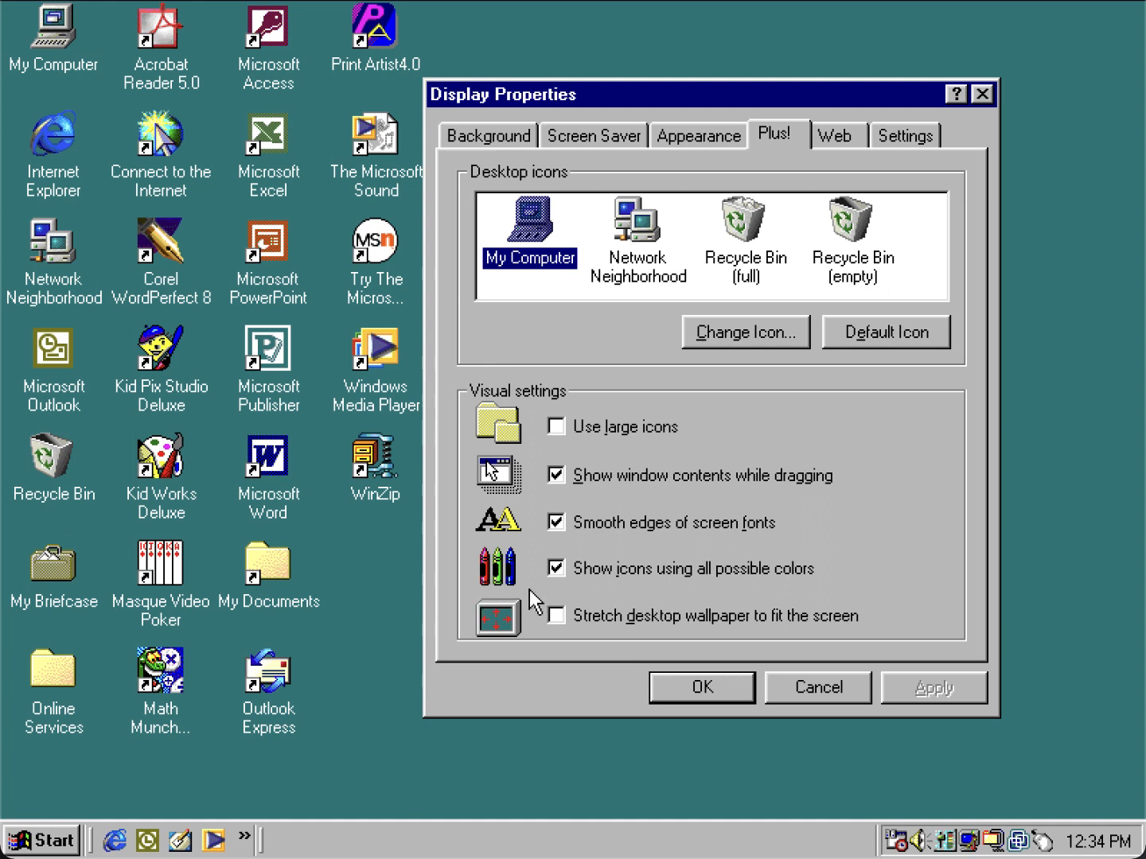
{"action": "mouse_move", "coordinate": [645, 586]}
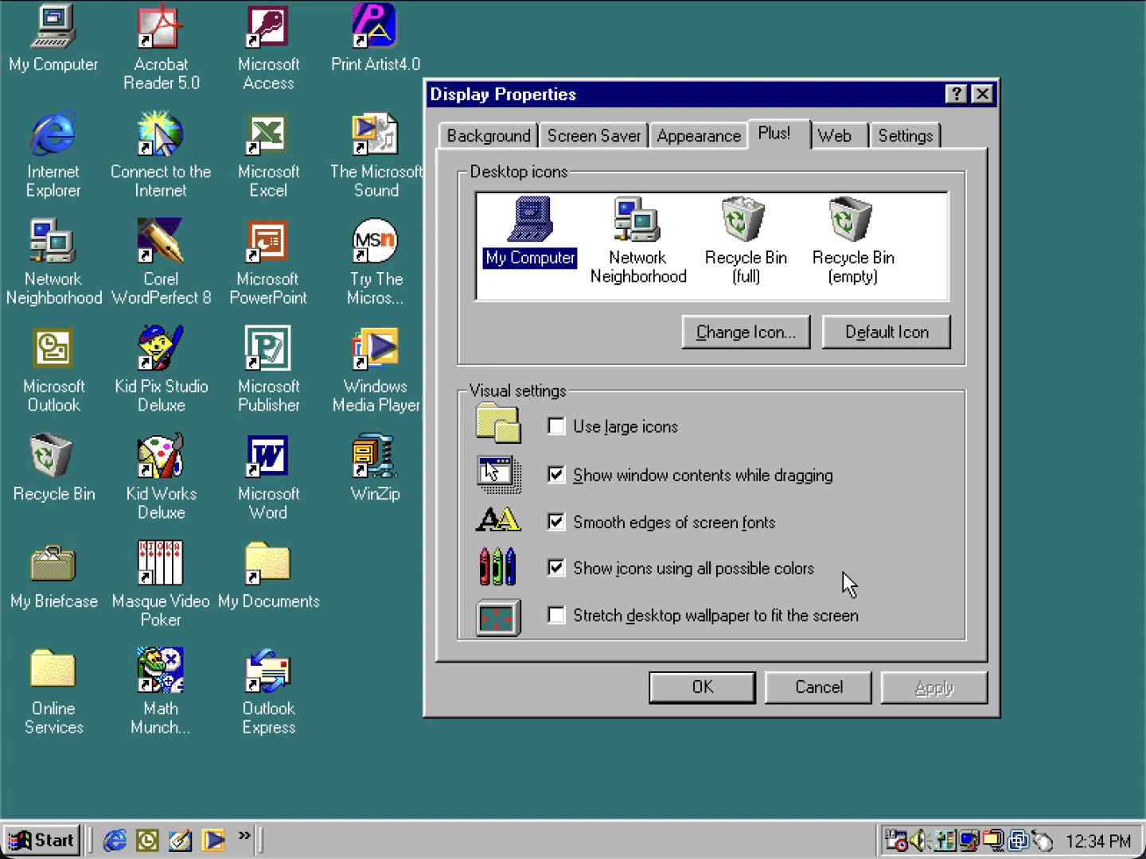
{"action": "mouse_move", "coordinate": [788, 589]}
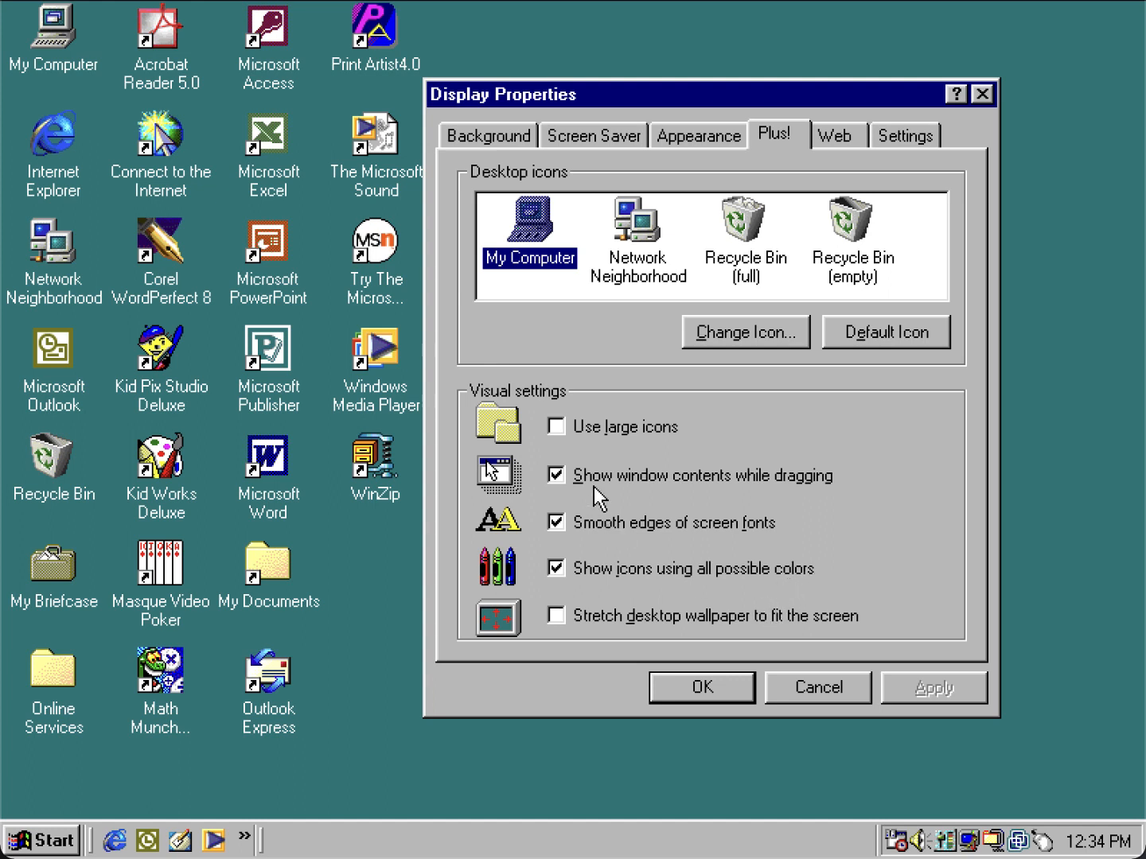
{"action": "mouse_move", "coordinate": [557, 427]}
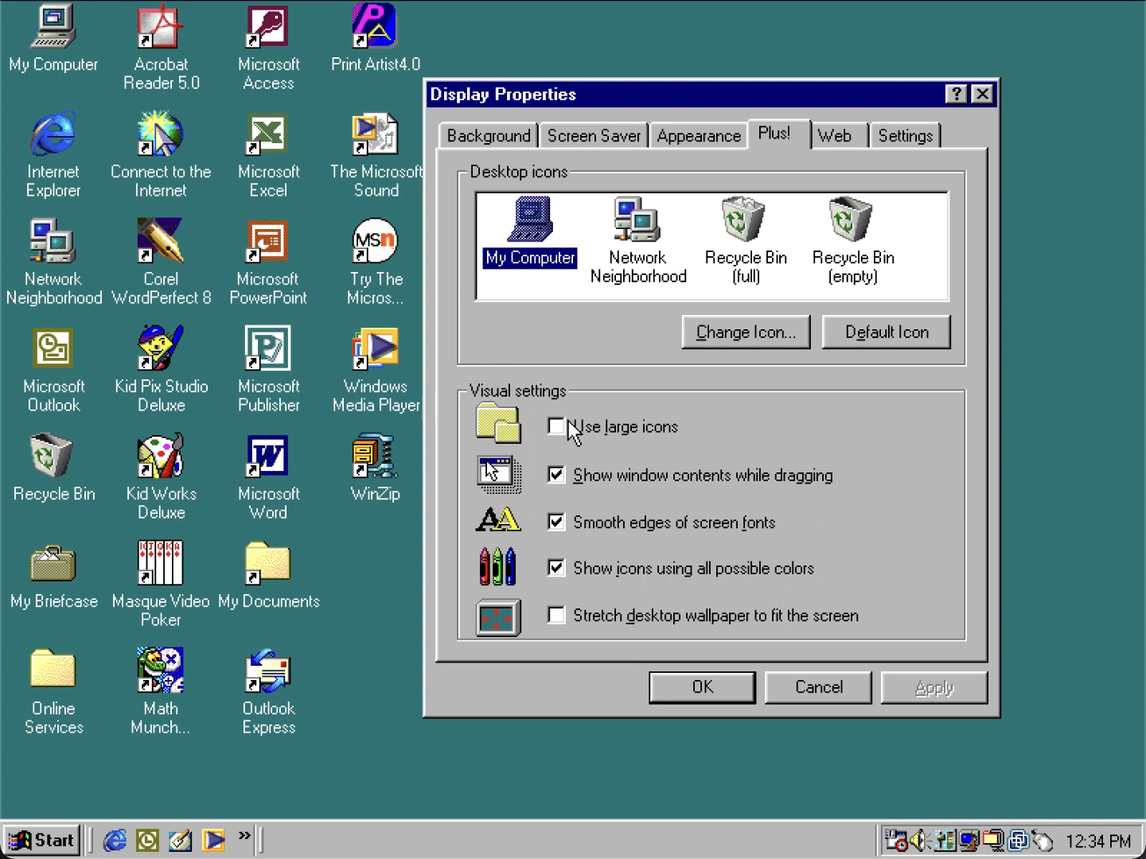
{"action": "mouse_move", "coordinate": [571, 454]}
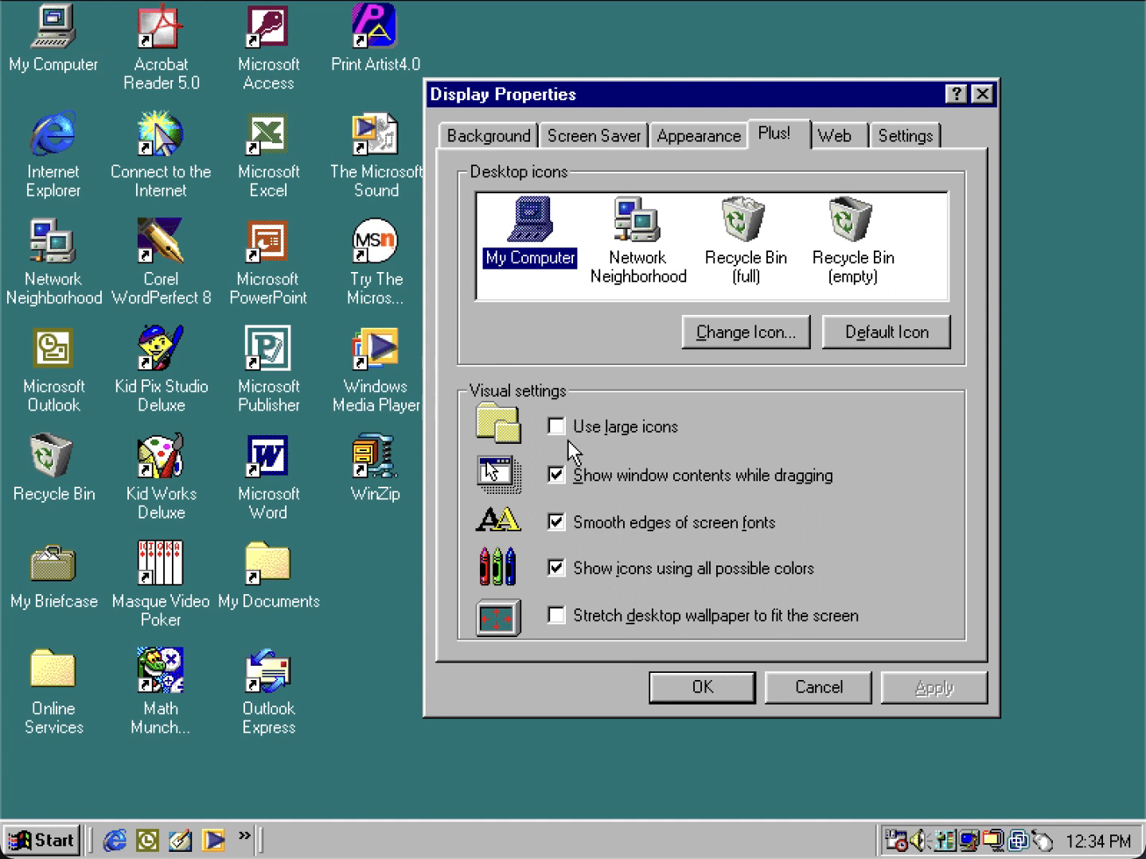
{"action": "mouse_move", "coordinate": [557, 442]}
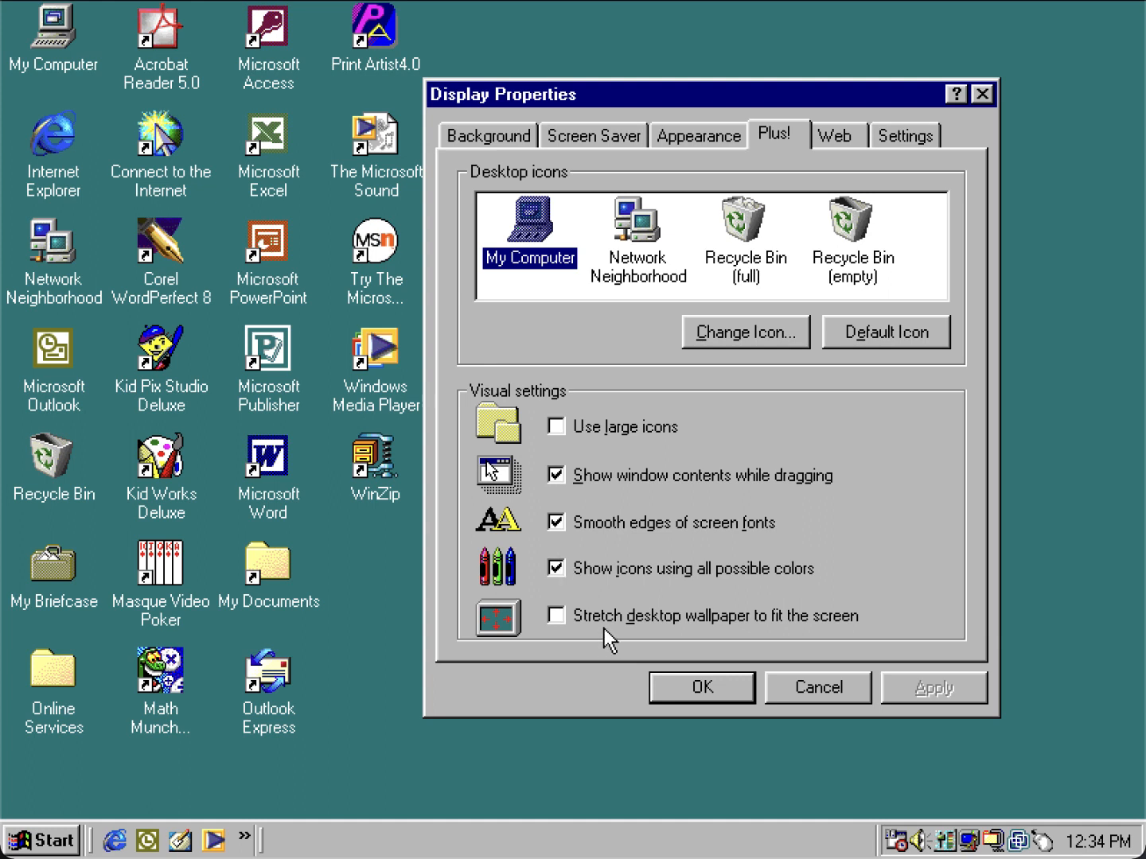
{"action": "mouse_move", "coordinate": [732, 633]}
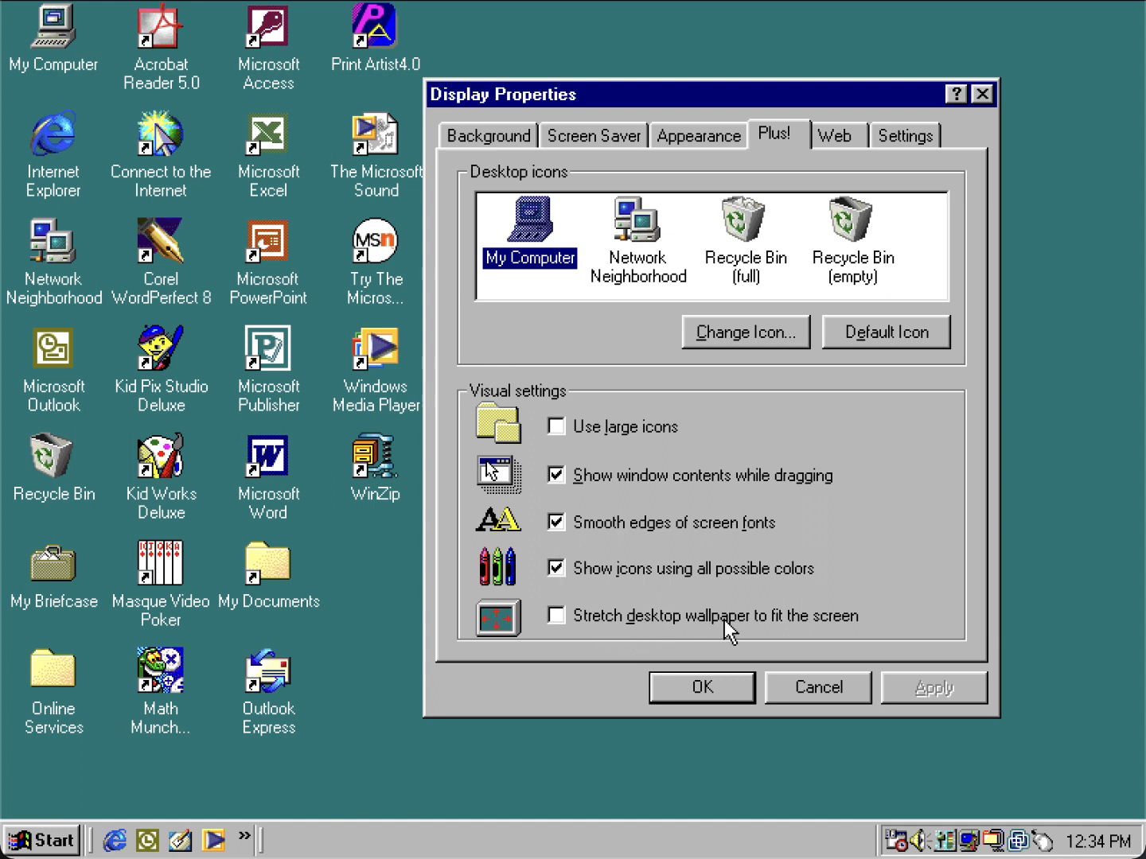
{"action": "mouse_move", "coordinate": [728, 597]}
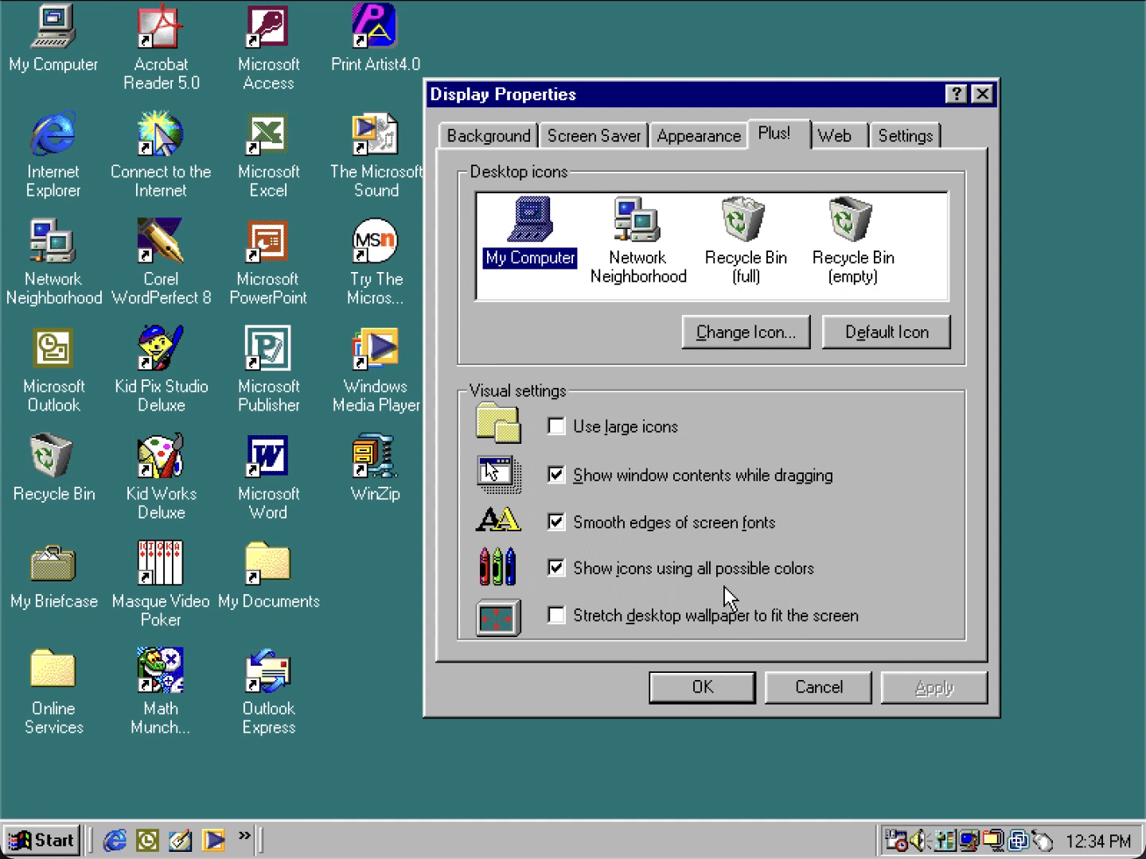
{"action": "mouse_move", "coordinate": [748, 561]}
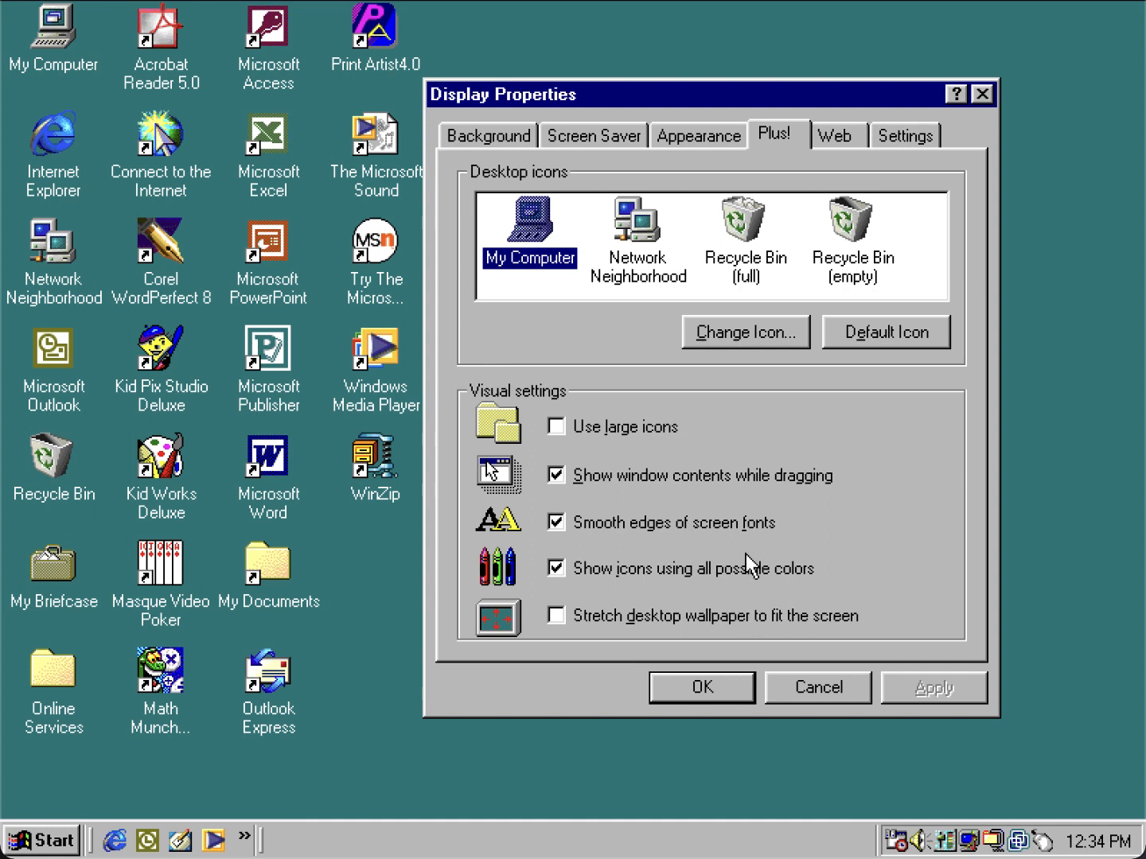
{"action": "mouse_move", "coordinate": [601, 96]}
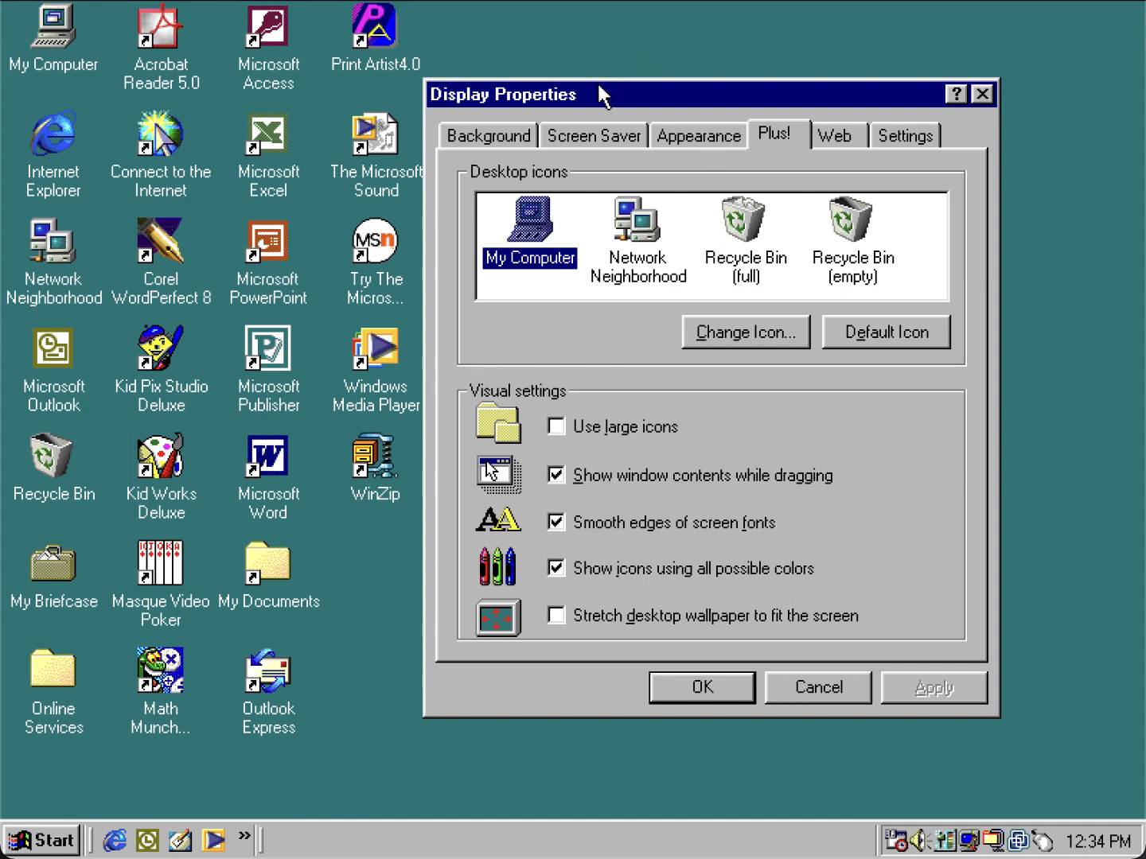
{"action": "mouse_move", "coordinate": [690, 148]}
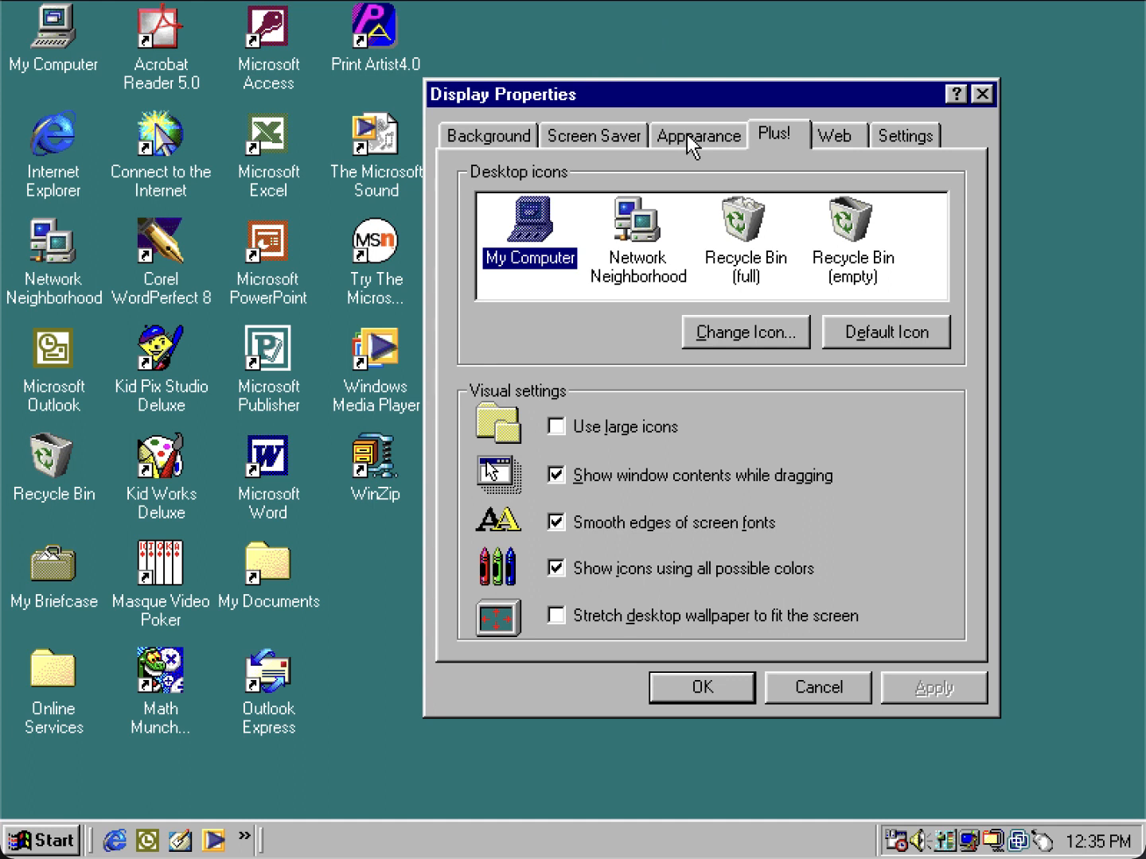
{"action": "mouse_move", "coordinate": [835, 717]}
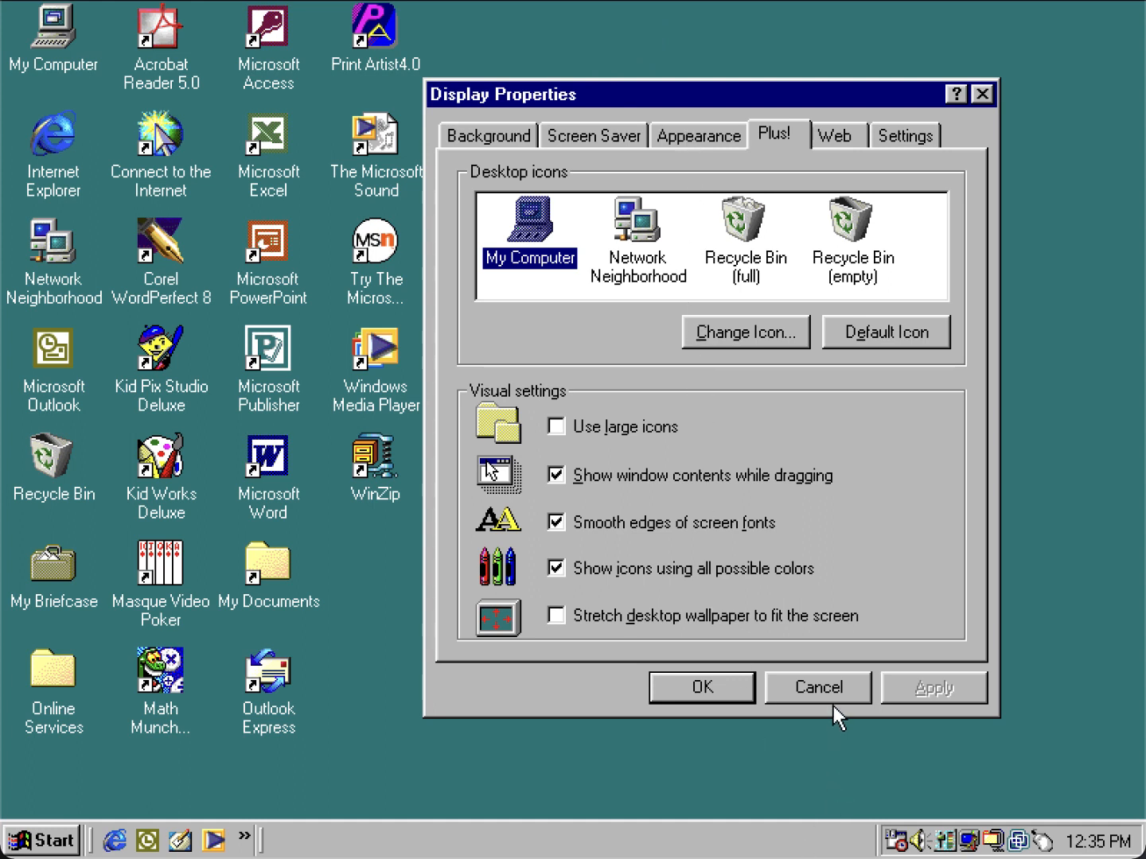
Step: Cancel Display Properties and open Desktop Themes via My Computer and Control Panel
{"action": "left_click", "coordinate": [817, 687]}
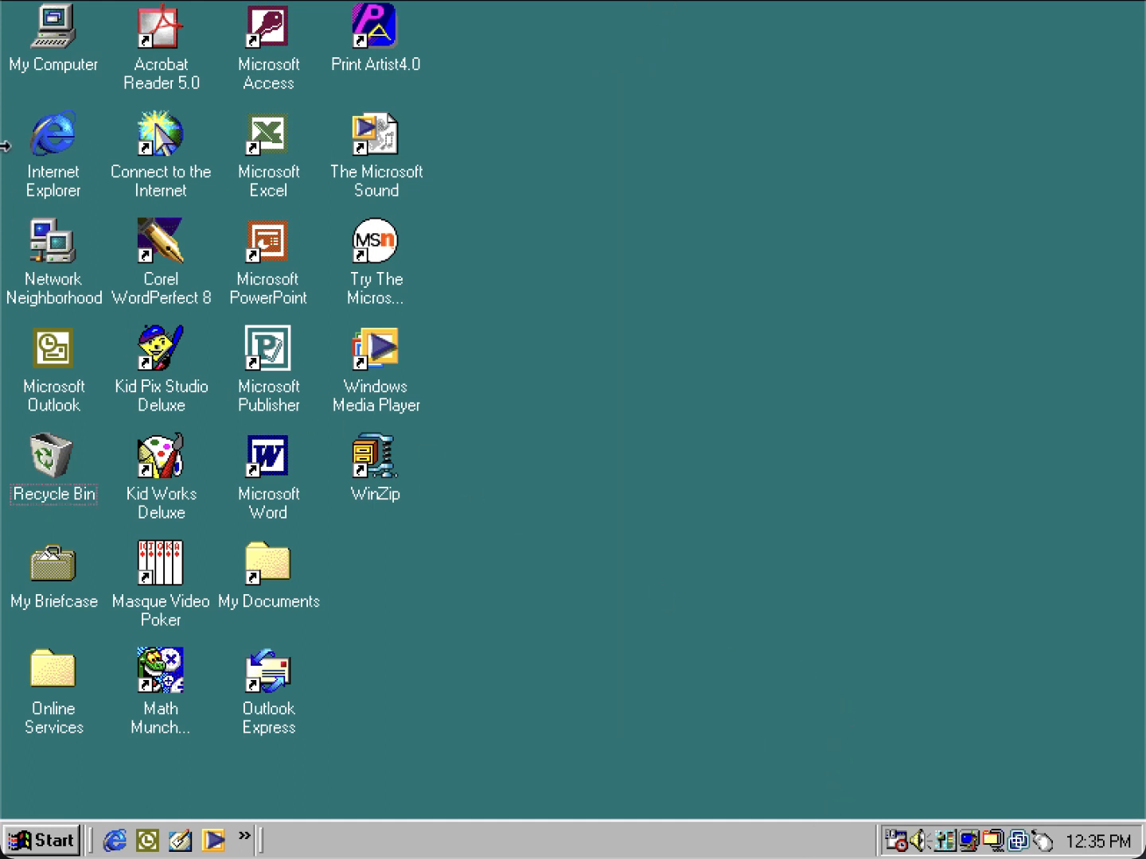
{"action": "double_click", "coordinate": [52, 31]}
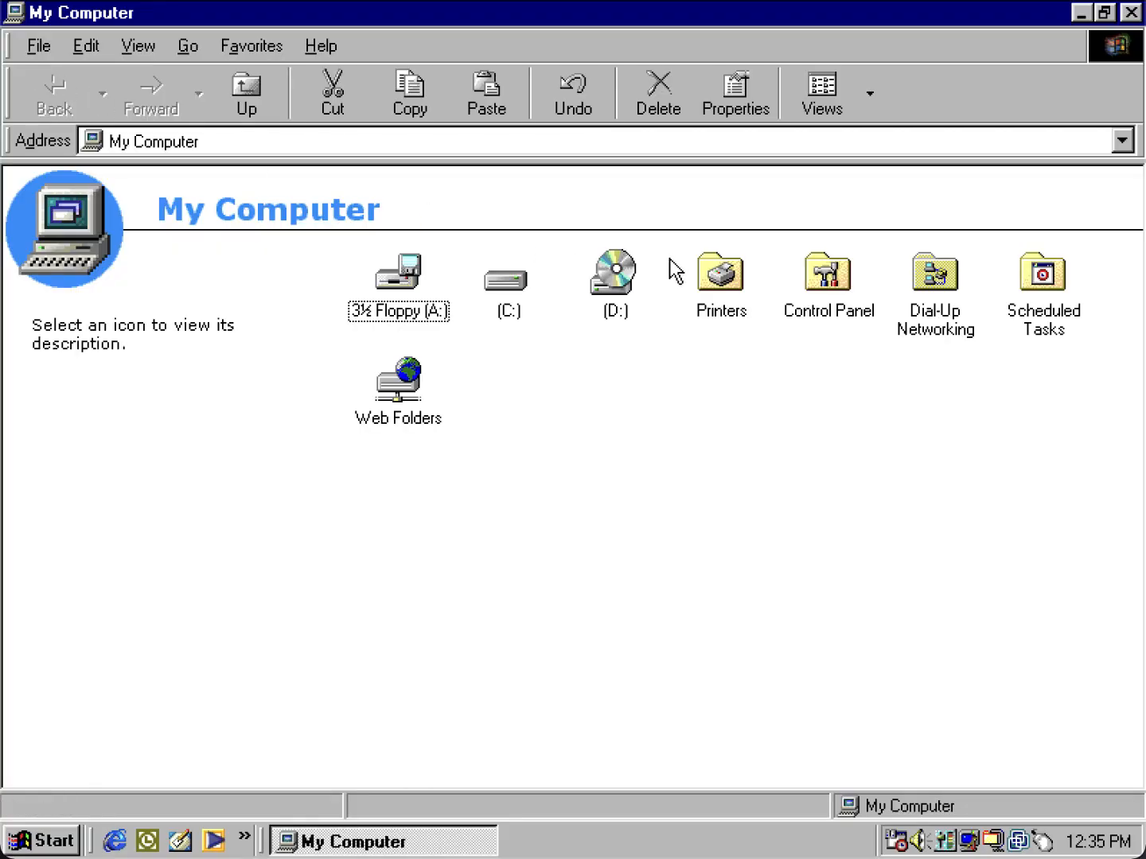
{"action": "double_click", "coordinate": [827, 272]}
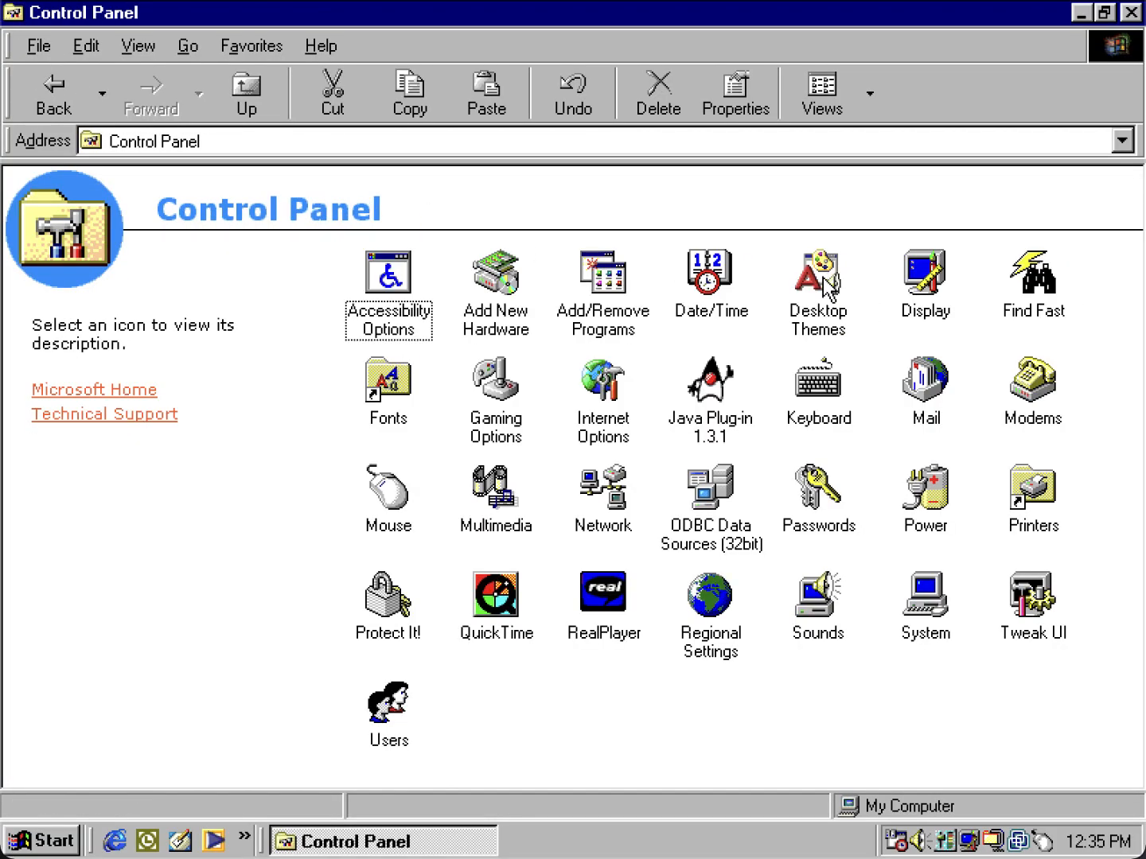
{"action": "double_click", "coordinate": [816, 270]}
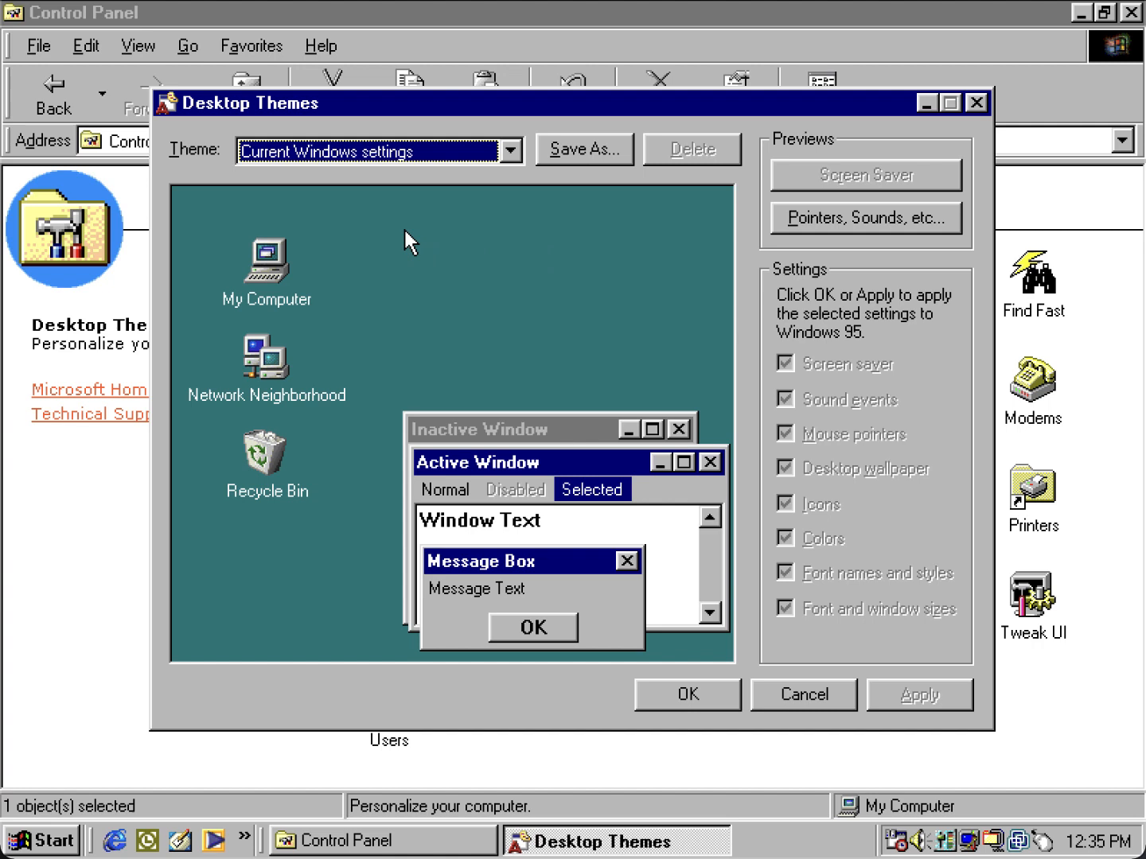
Step: Browse the Theme list and switch the selection to Windows Default
{"action": "left_click", "coordinate": [508, 150]}
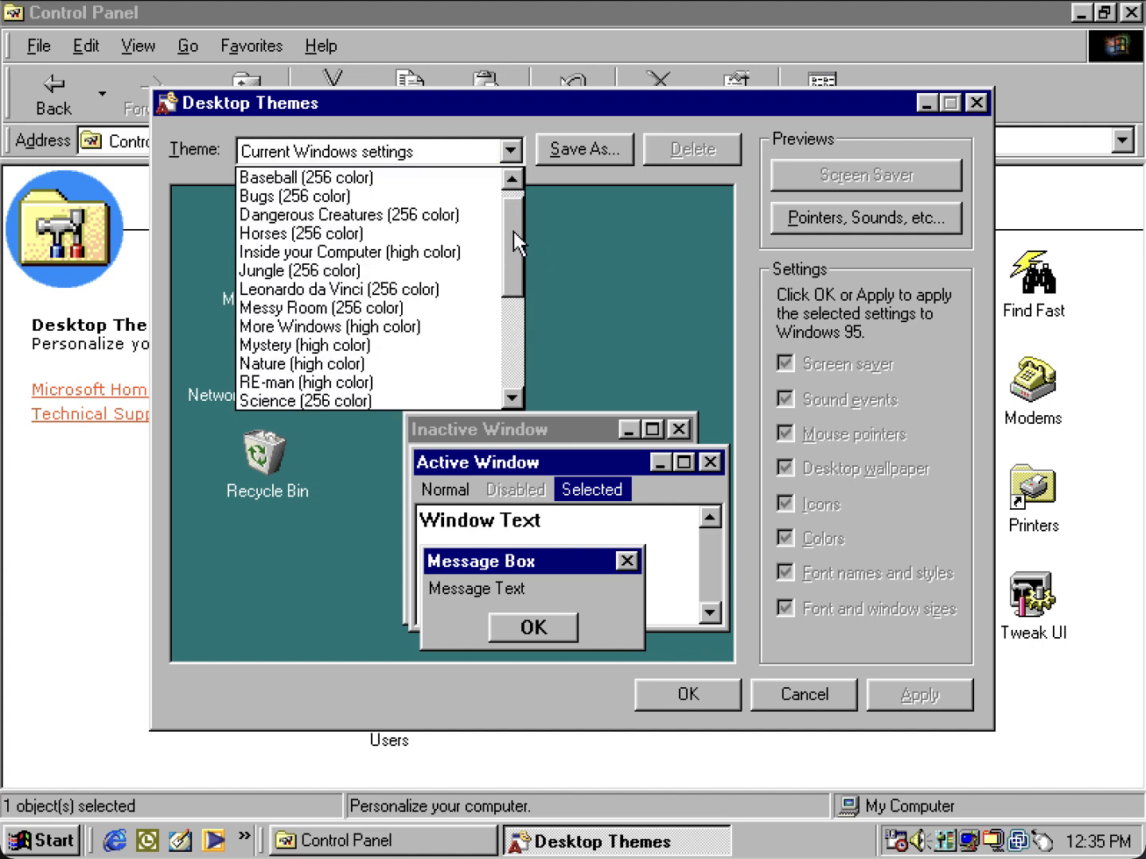
{"action": "scroll", "scroll_direction": "down", "scroll_amount": 3}
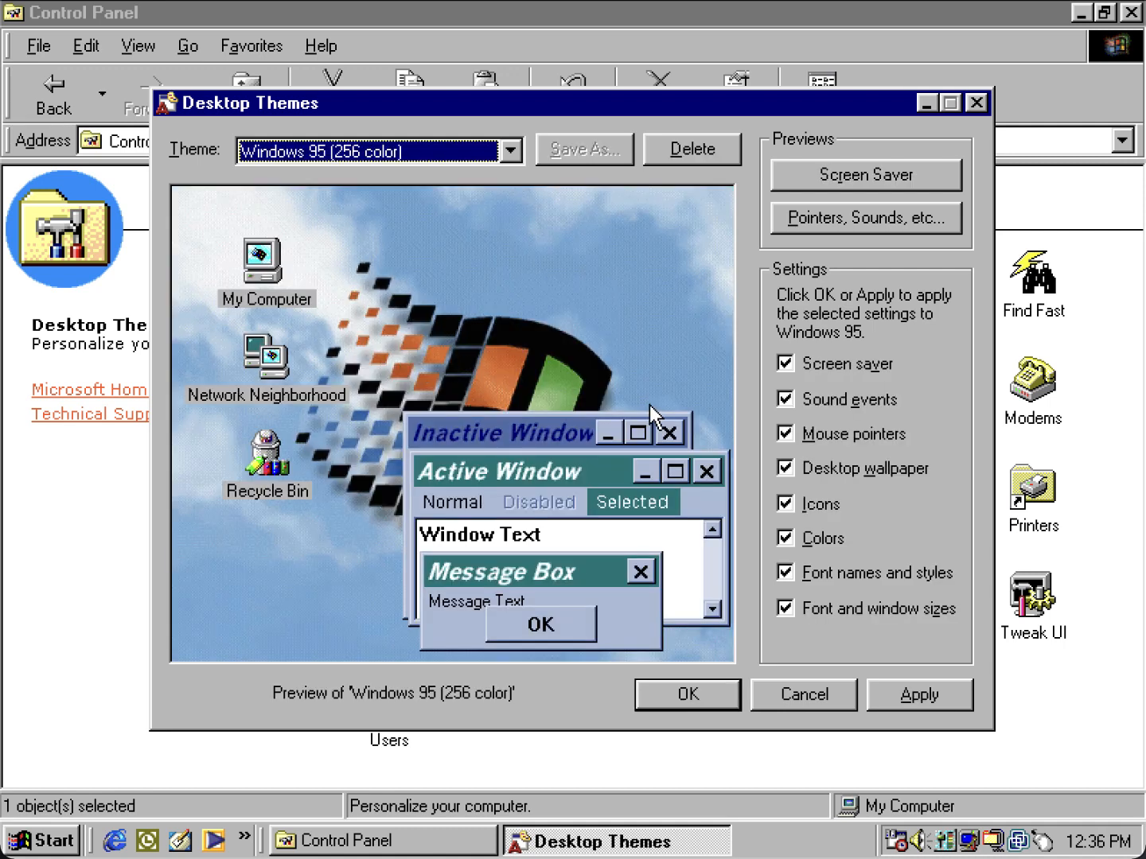
{"action": "mouse_move", "coordinate": [919, 676]}
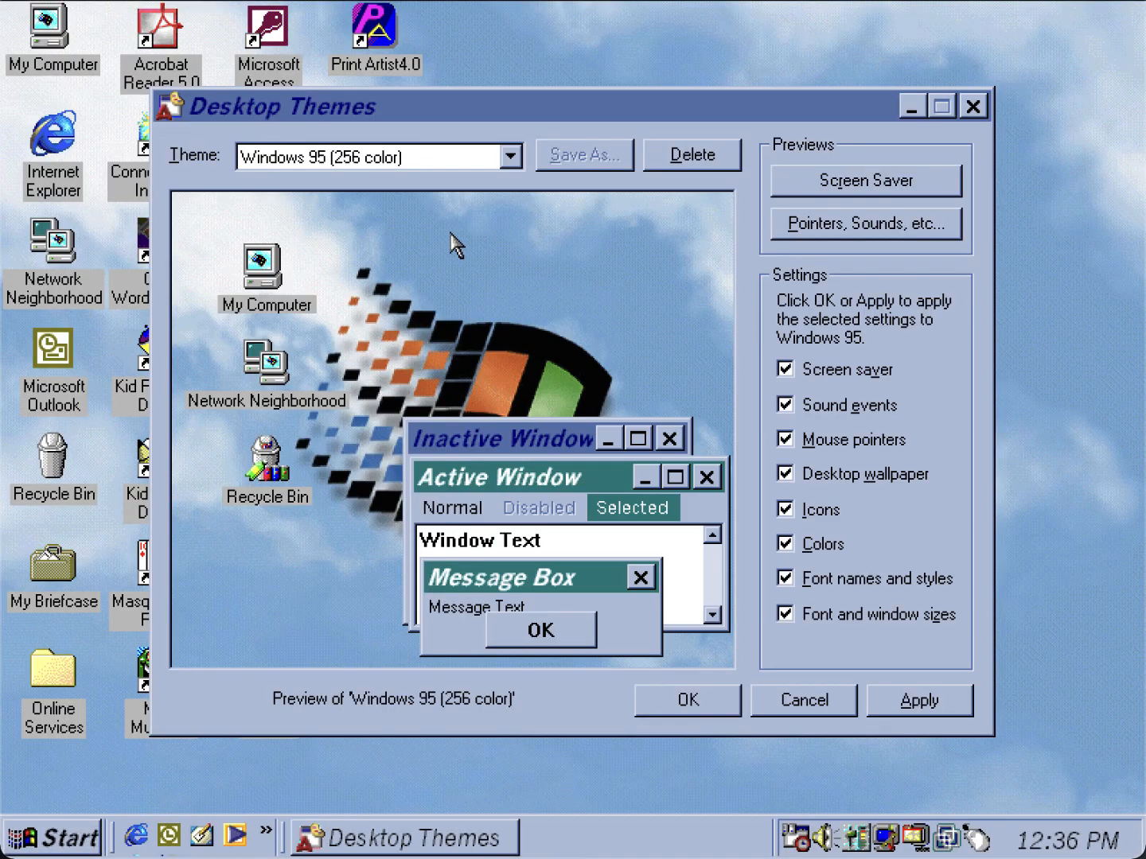
{"action": "left_click", "coordinate": [507, 156]}
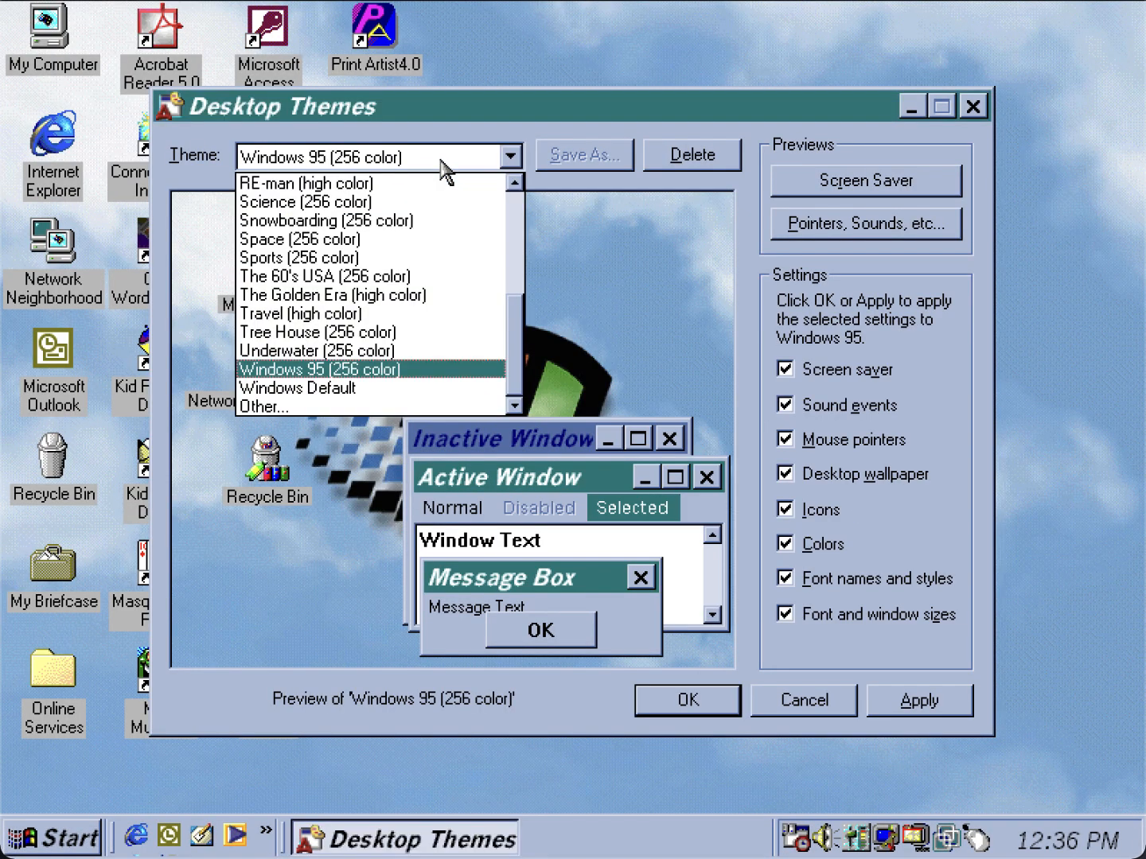
{"action": "mouse_move", "coordinate": [299, 388]}
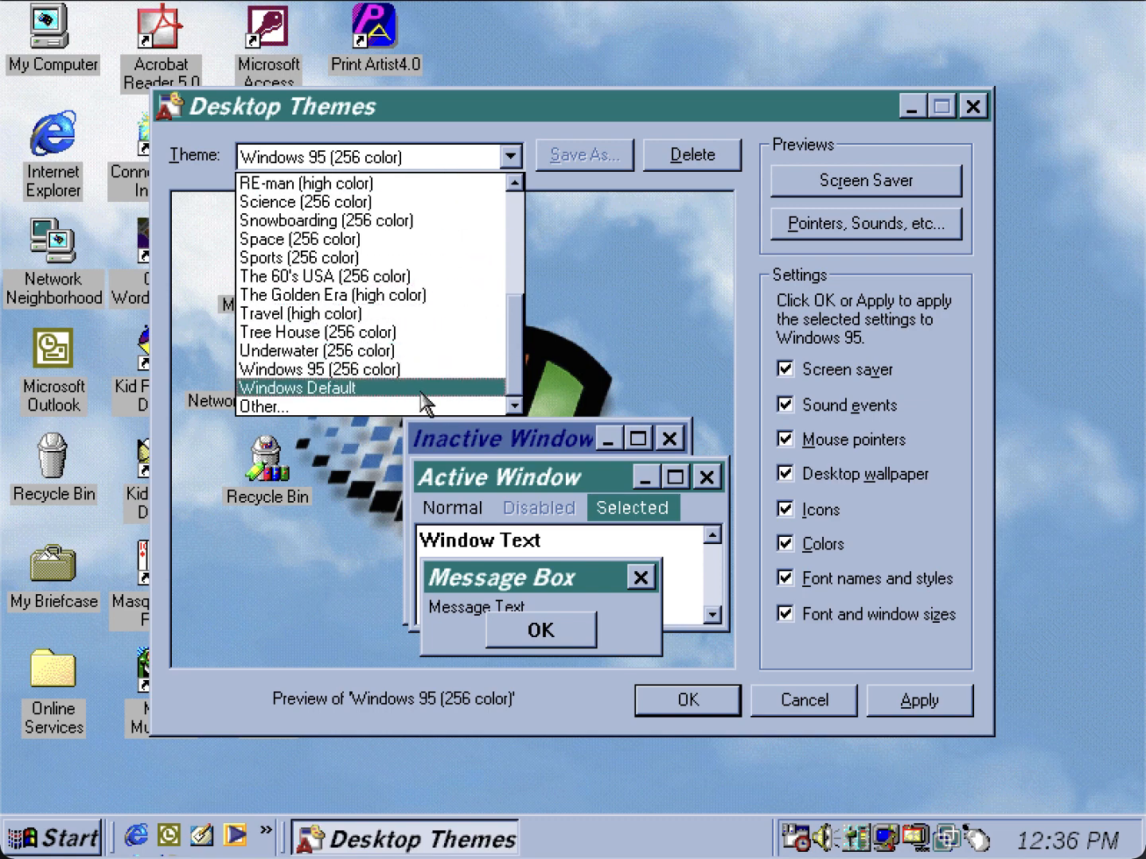
{"action": "left_click", "coordinate": [297, 389]}
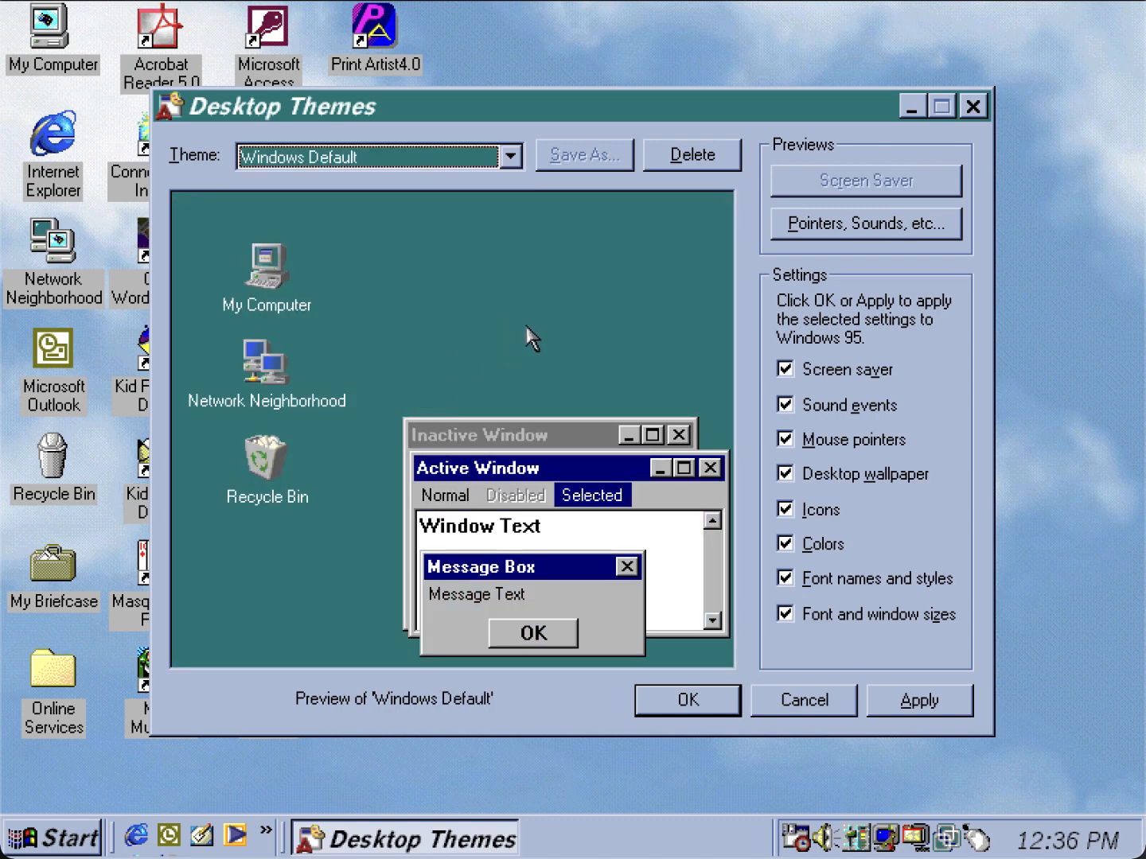
{"action": "mouse_move", "coordinate": [879, 711]}
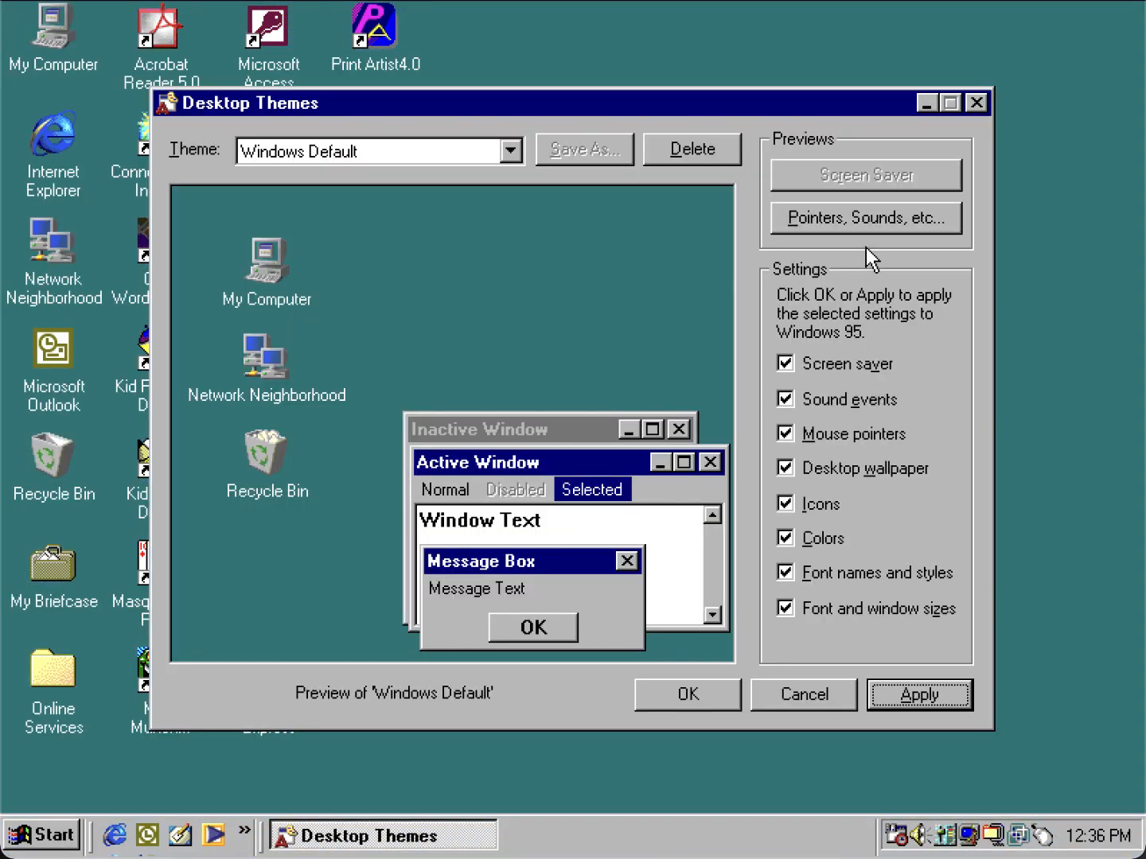
{"action": "mouse_move", "coordinate": [868, 213]}
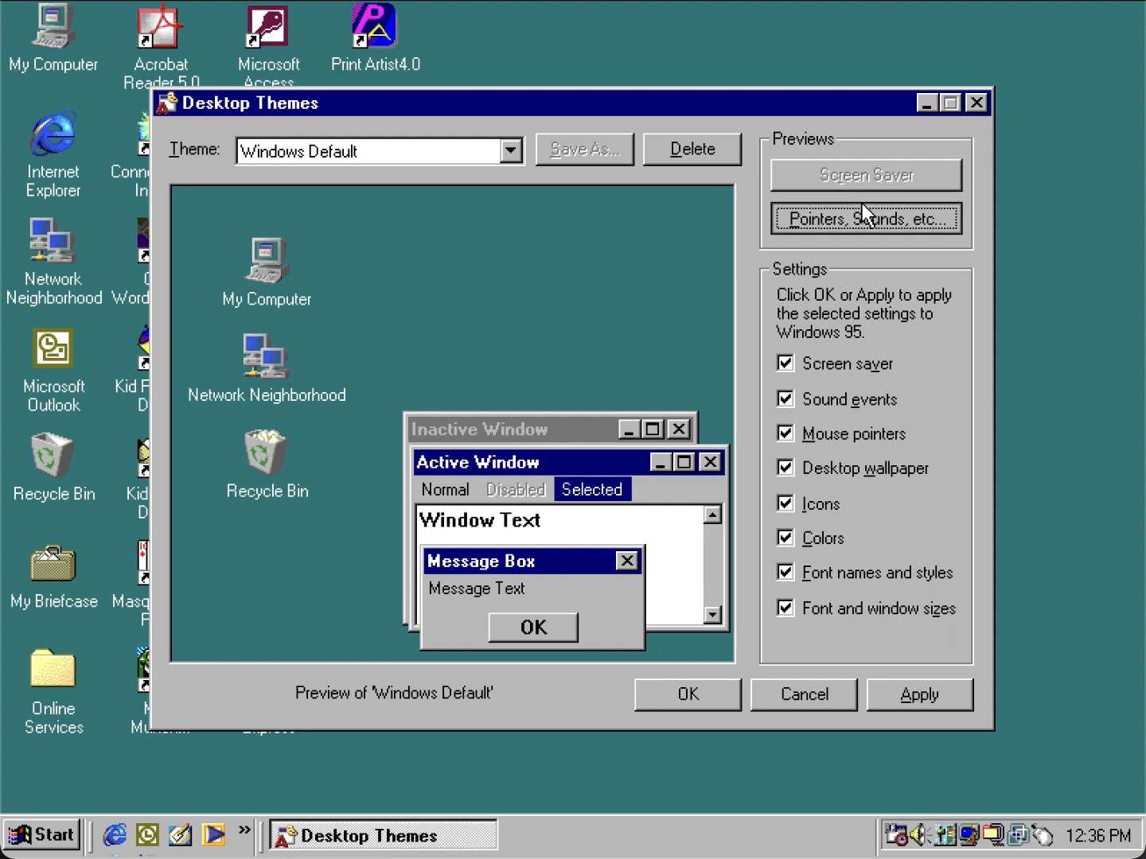
Step: Preview Windows Default's pointers and sounds, showing its sound events list
{"action": "left_click", "coordinate": [866, 218]}
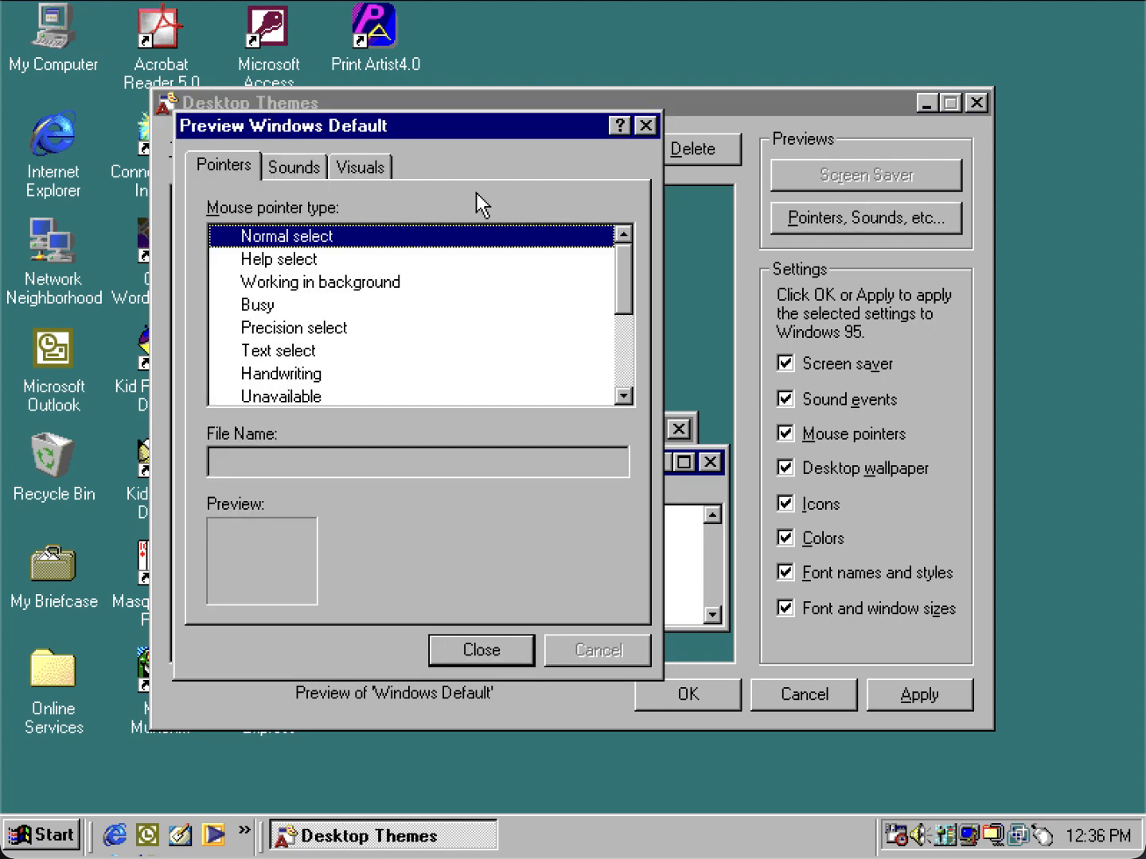
{"action": "left_click", "coordinate": [293, 166]}
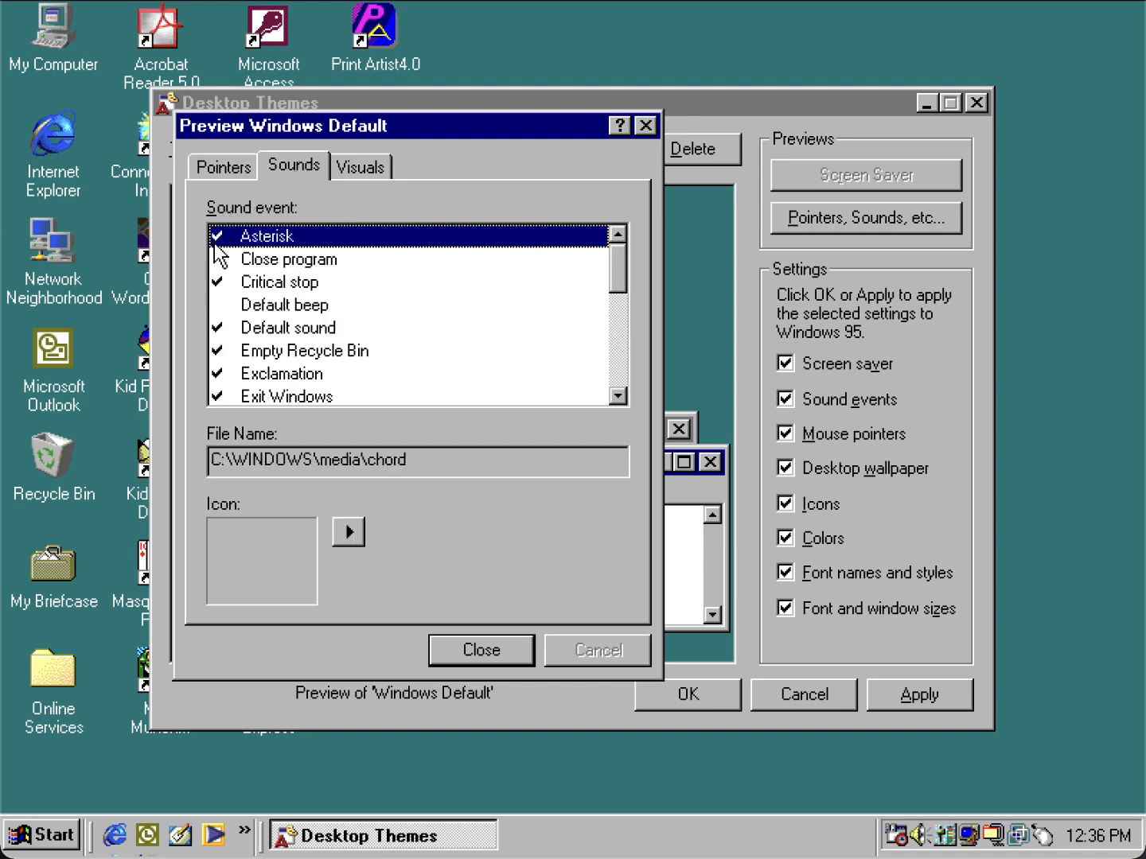
{"action": "mouse_move", "coordinate": [275, 251]}
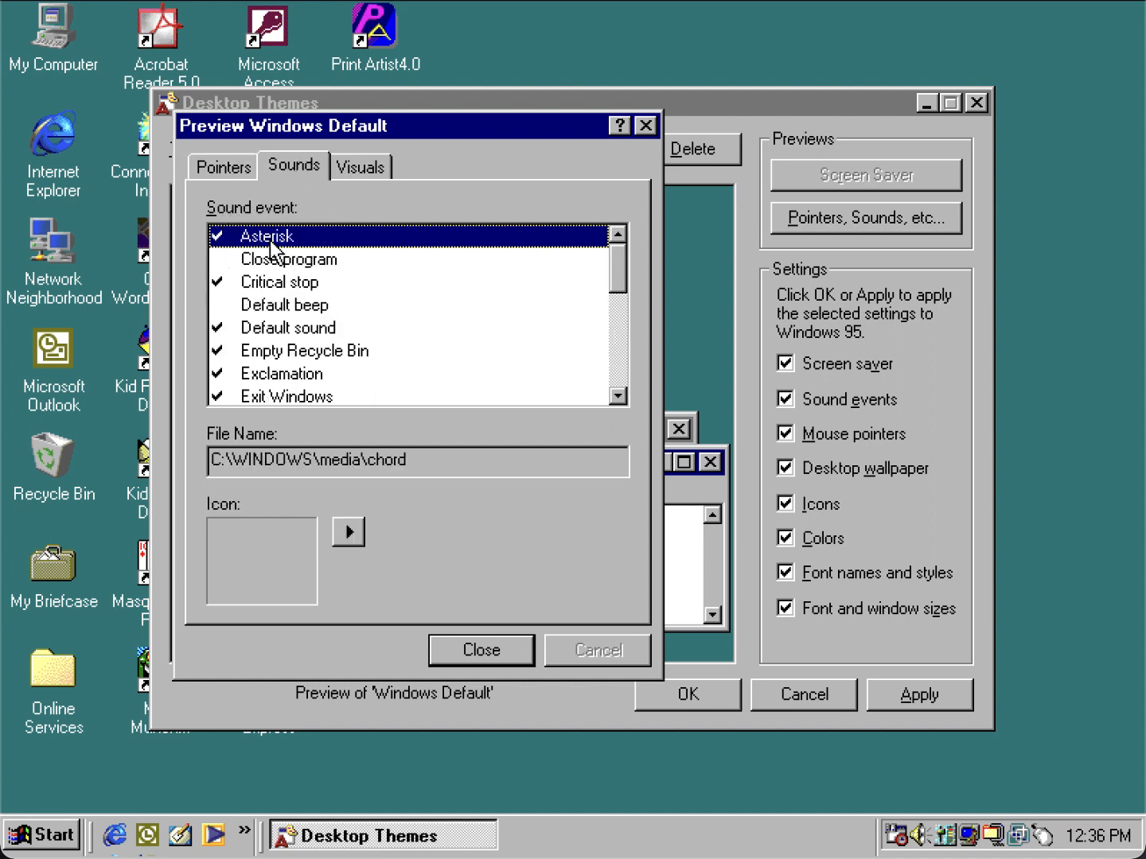
{"action": "mouse_move", "coordinate": [329, 385]}
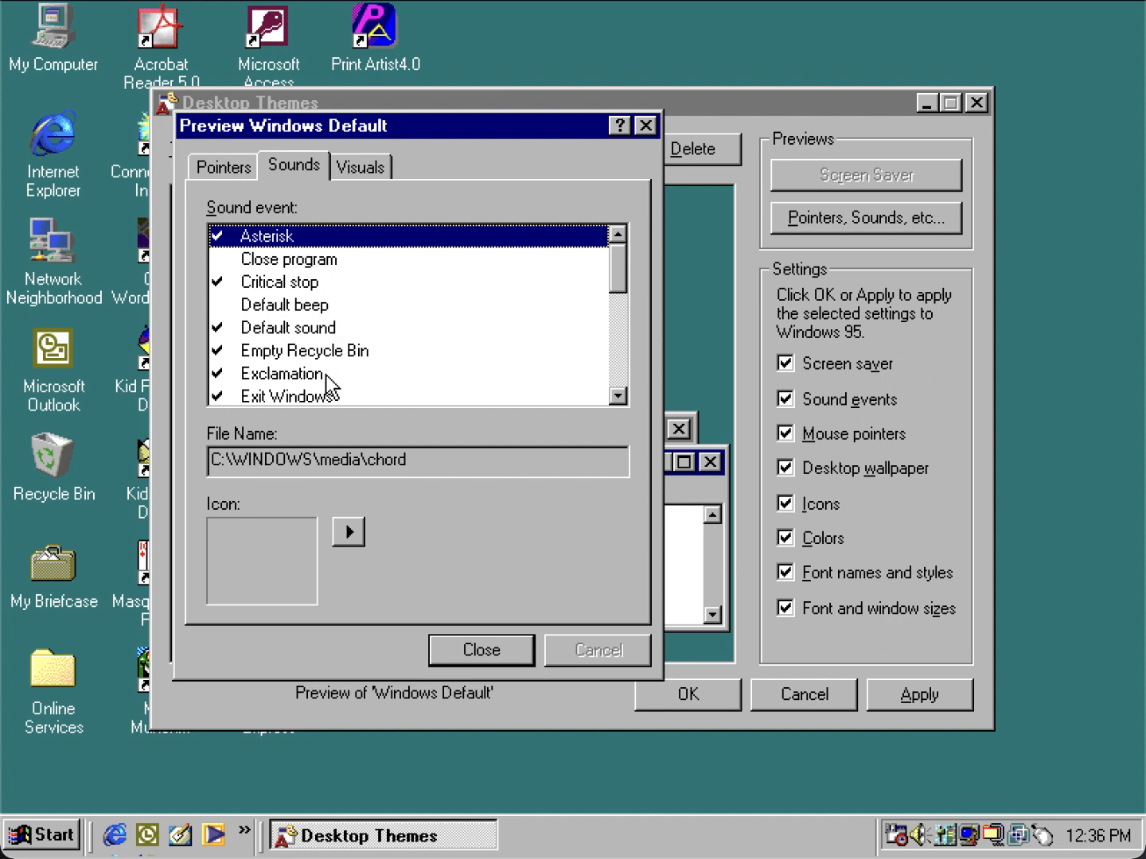
{"action": "mouse_move", "coordinate": [242, 346]}
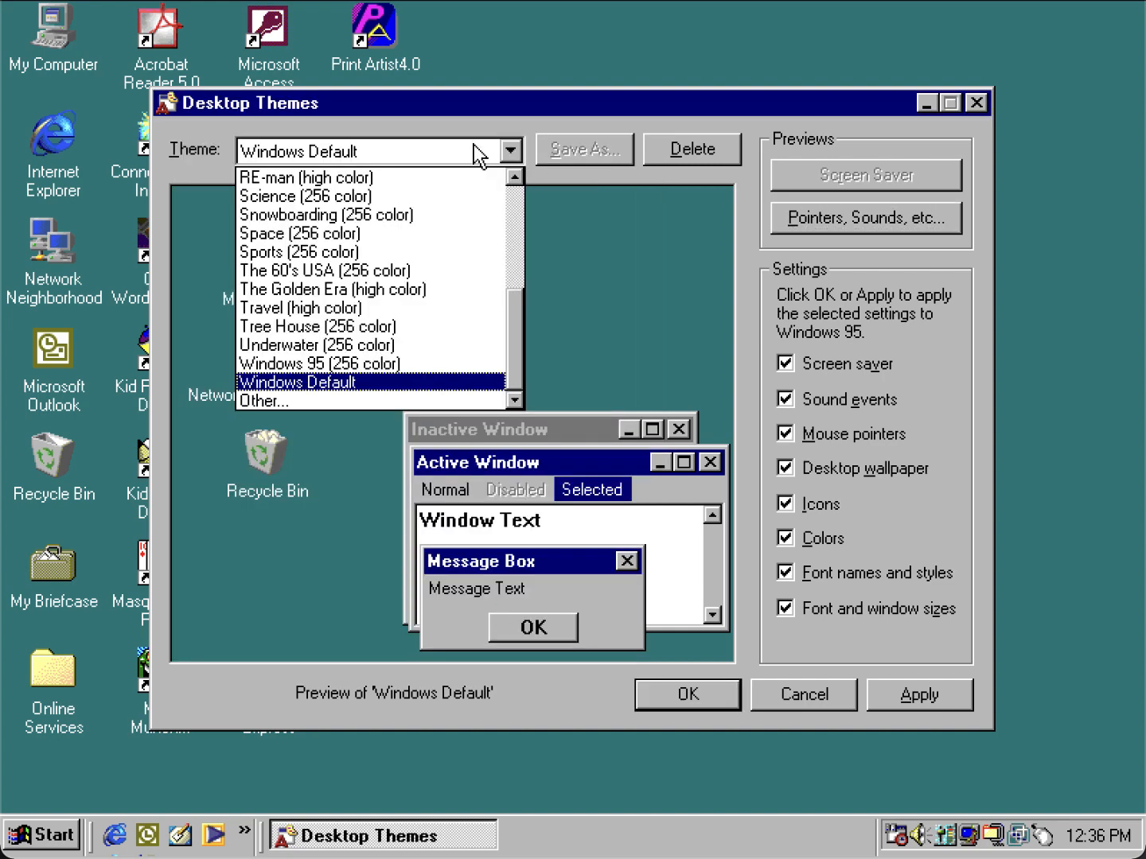
Step: Select the Previous Windows settings theme from the top of the Theme list
{"action": "scroll", "scroll_direction": "up", "scroll_amount": 3}
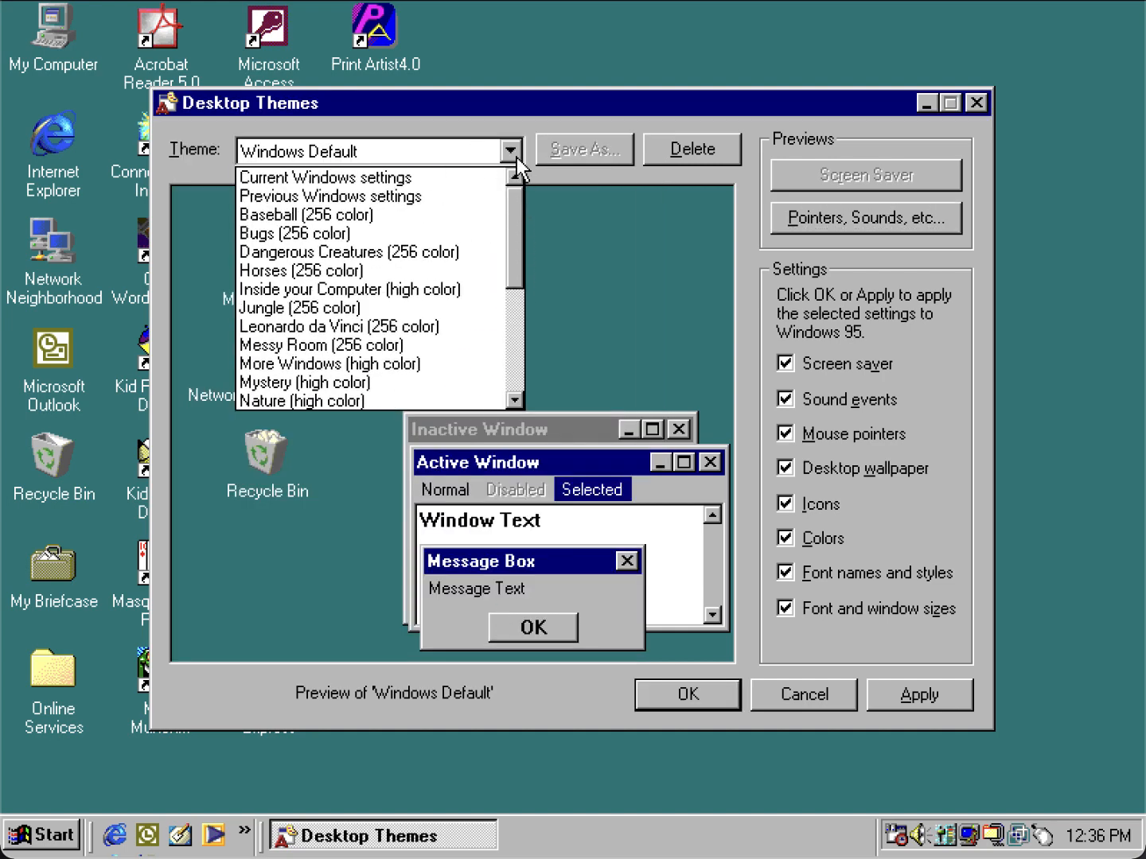
{"action": "left_click", "coordinate": [330, 196]}
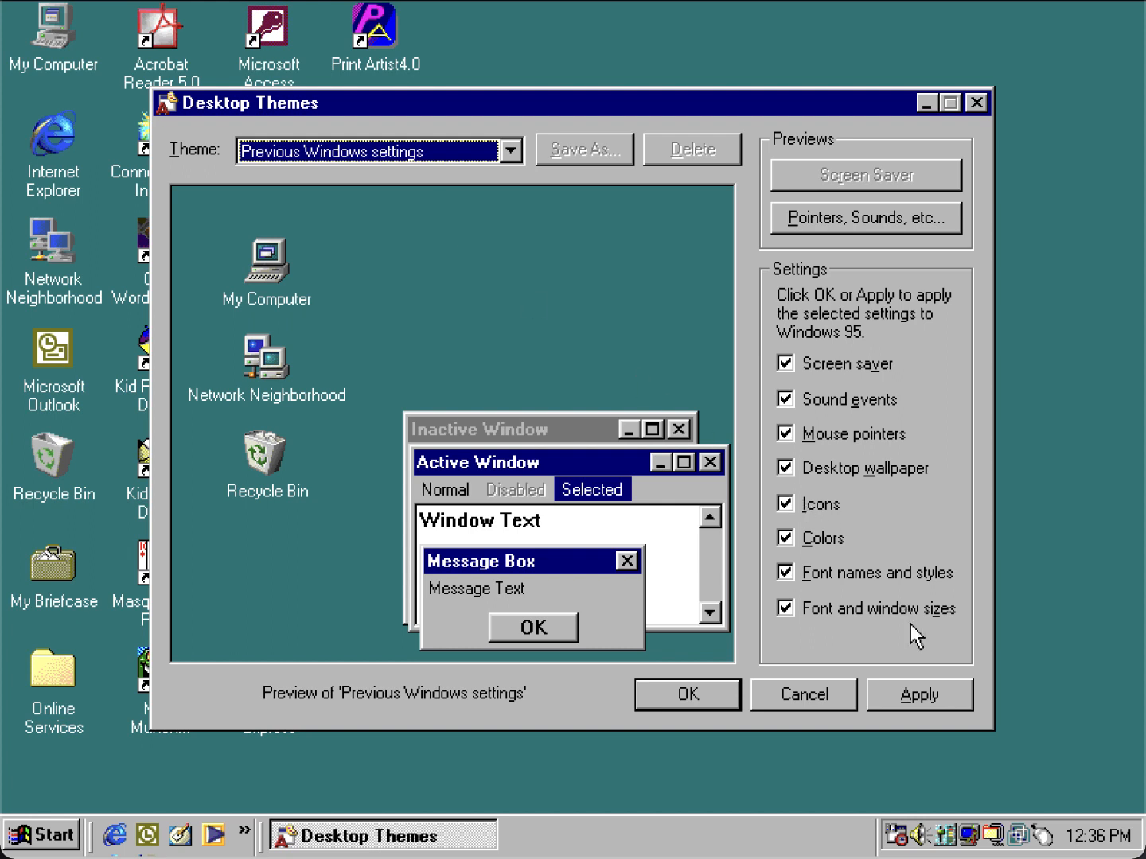
{"action": "left_click", "coordinate": [919, 694]}
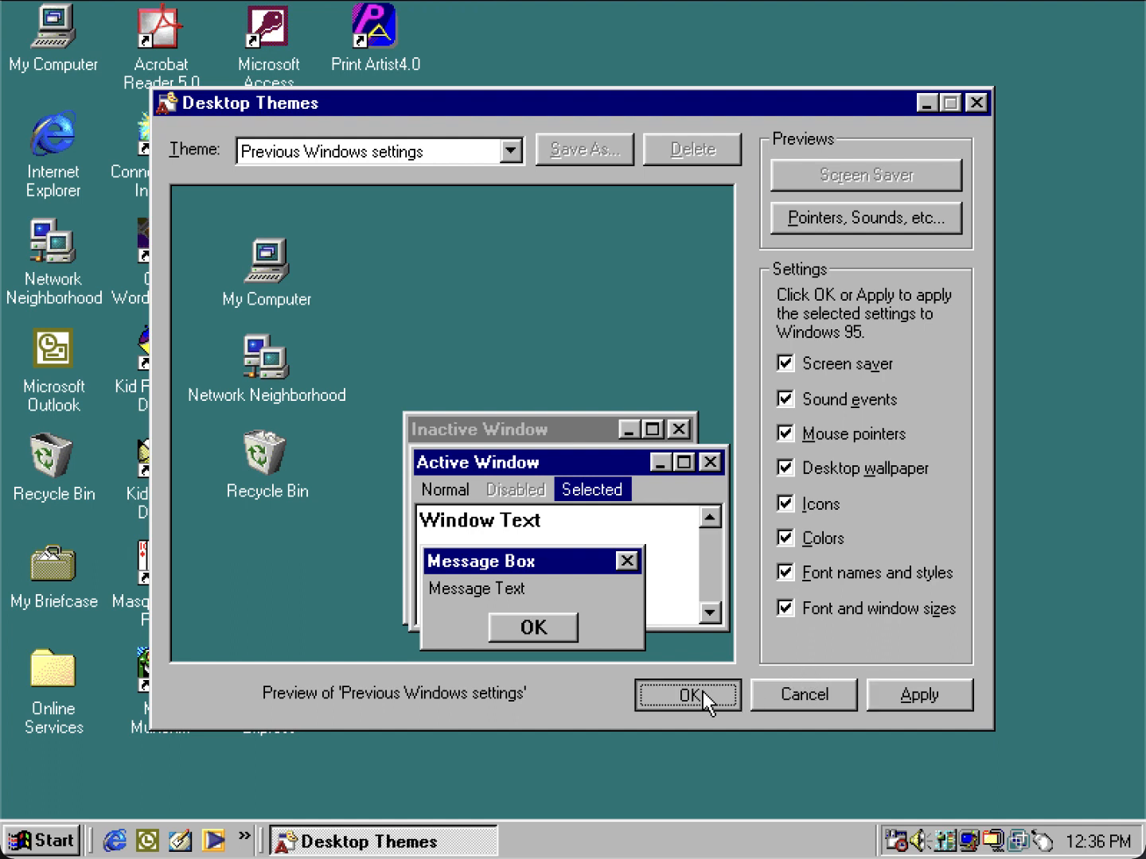
{"action": "mouse_move", "coordinate": [400, 172]}
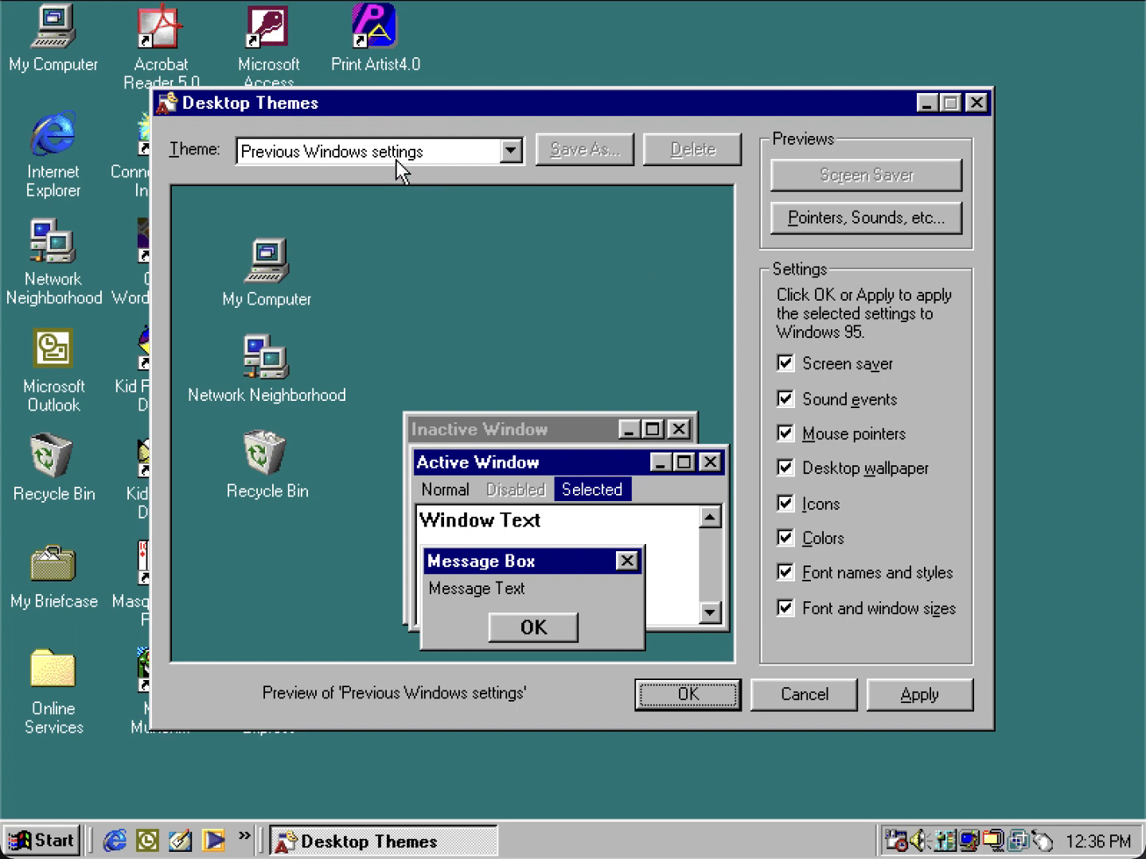
Step: Preview the Jungle (256 color) theme with its fonts, wallpaper, icons and colours turned off
{"action": "left_click", "coordinate": [510, 150]}
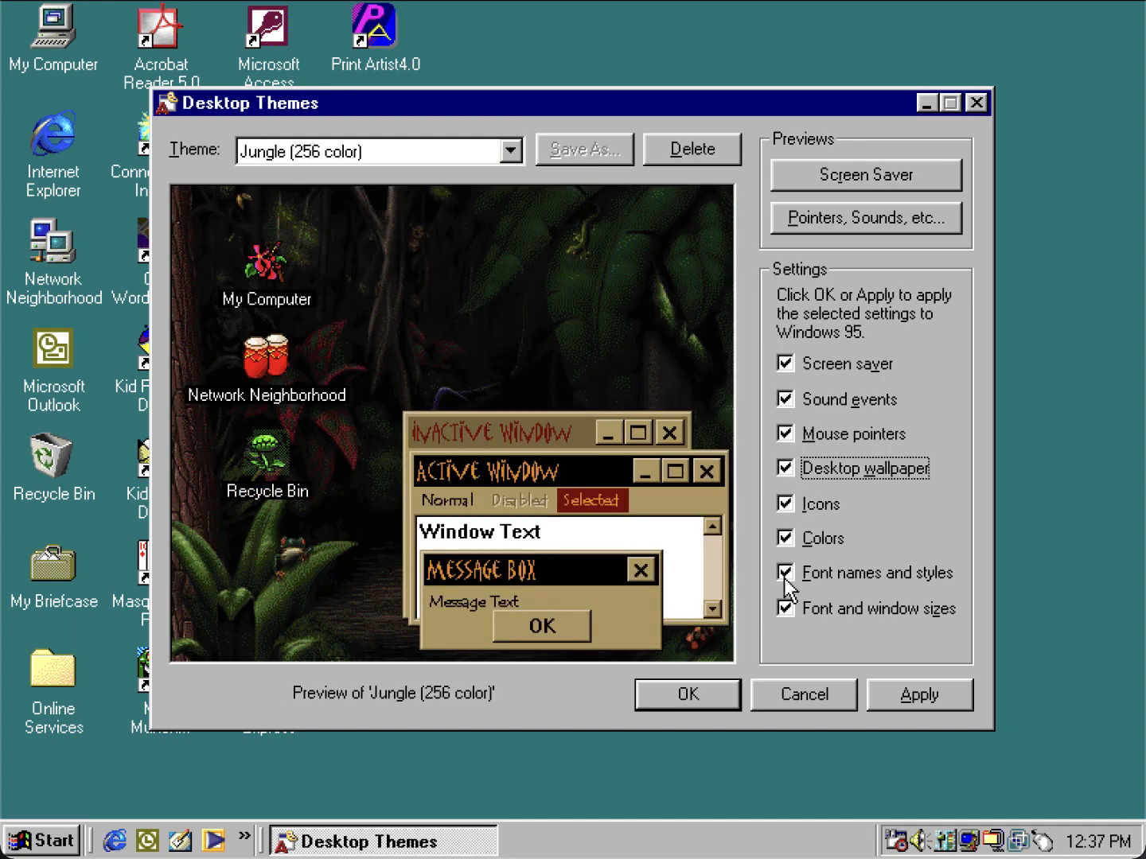
{"action": "left_click", "coordinate": [784, 573]}
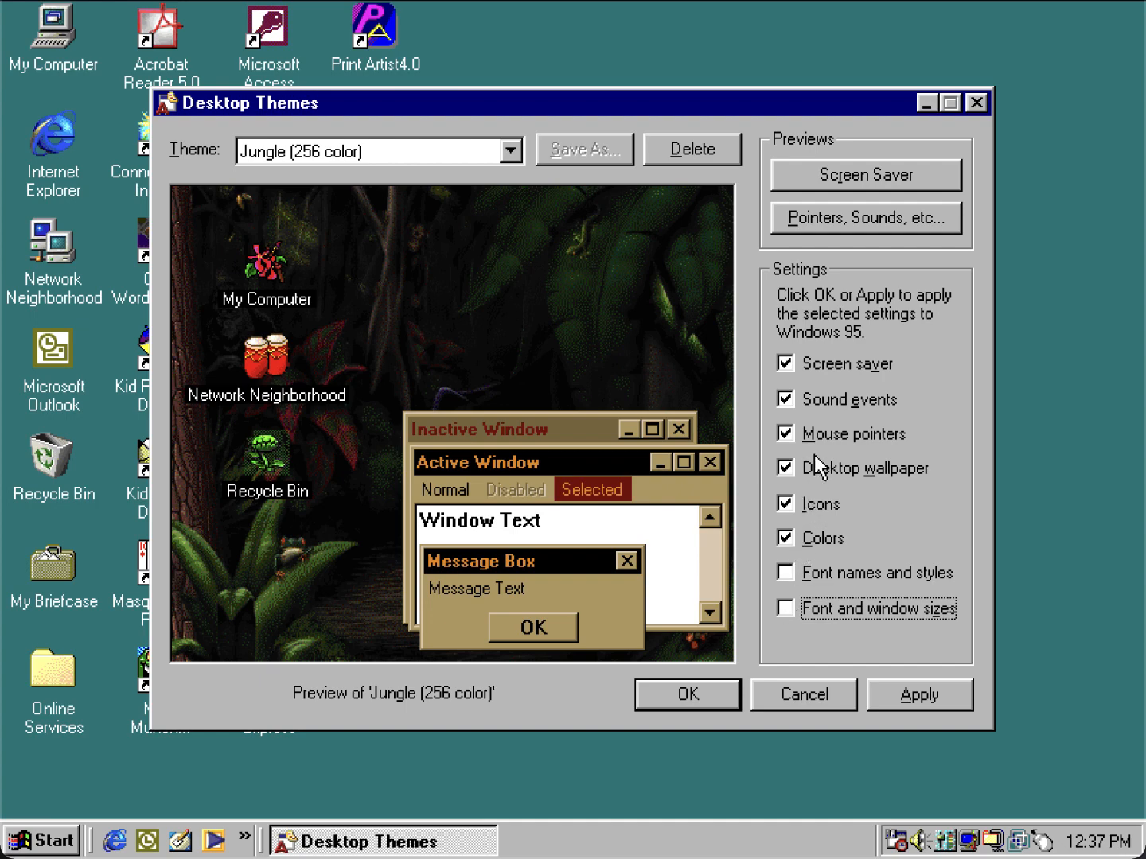
{"action": "left_click", "coordinate": [784, 468]}
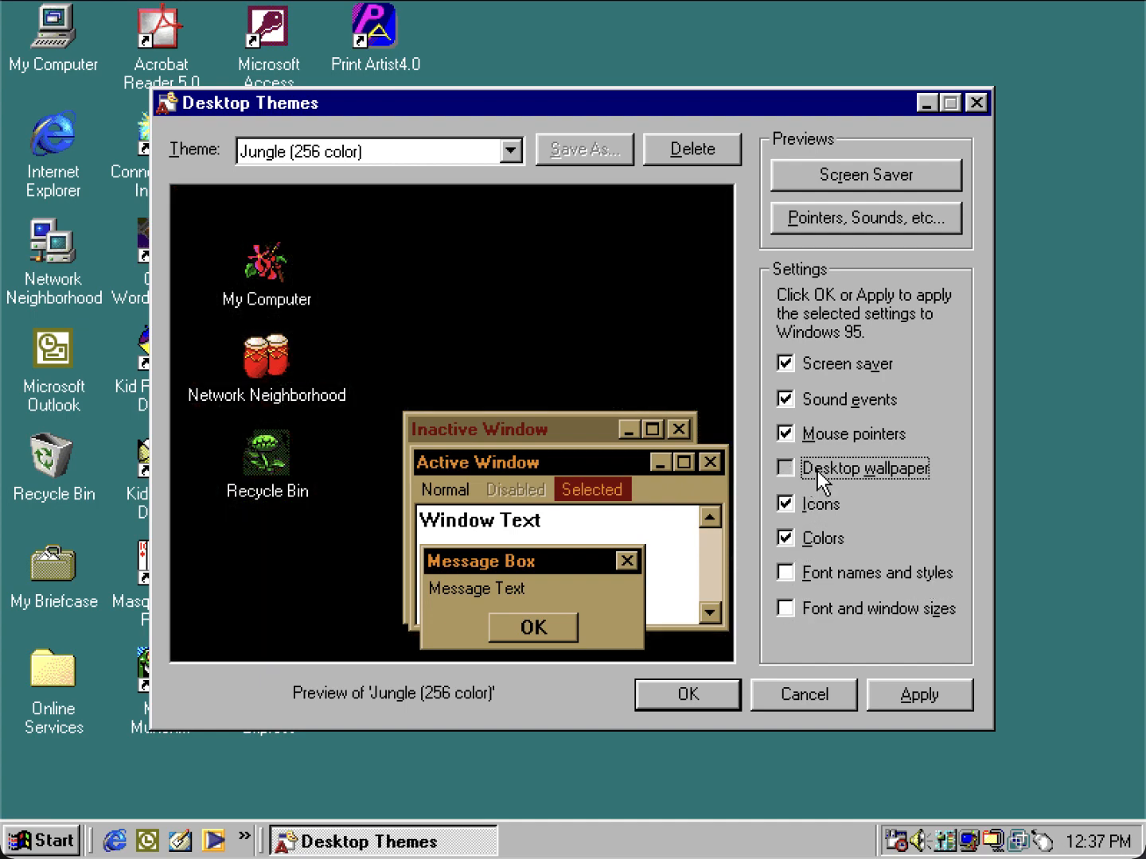
{"action": "left_click", "coordinate": [785, 468]}
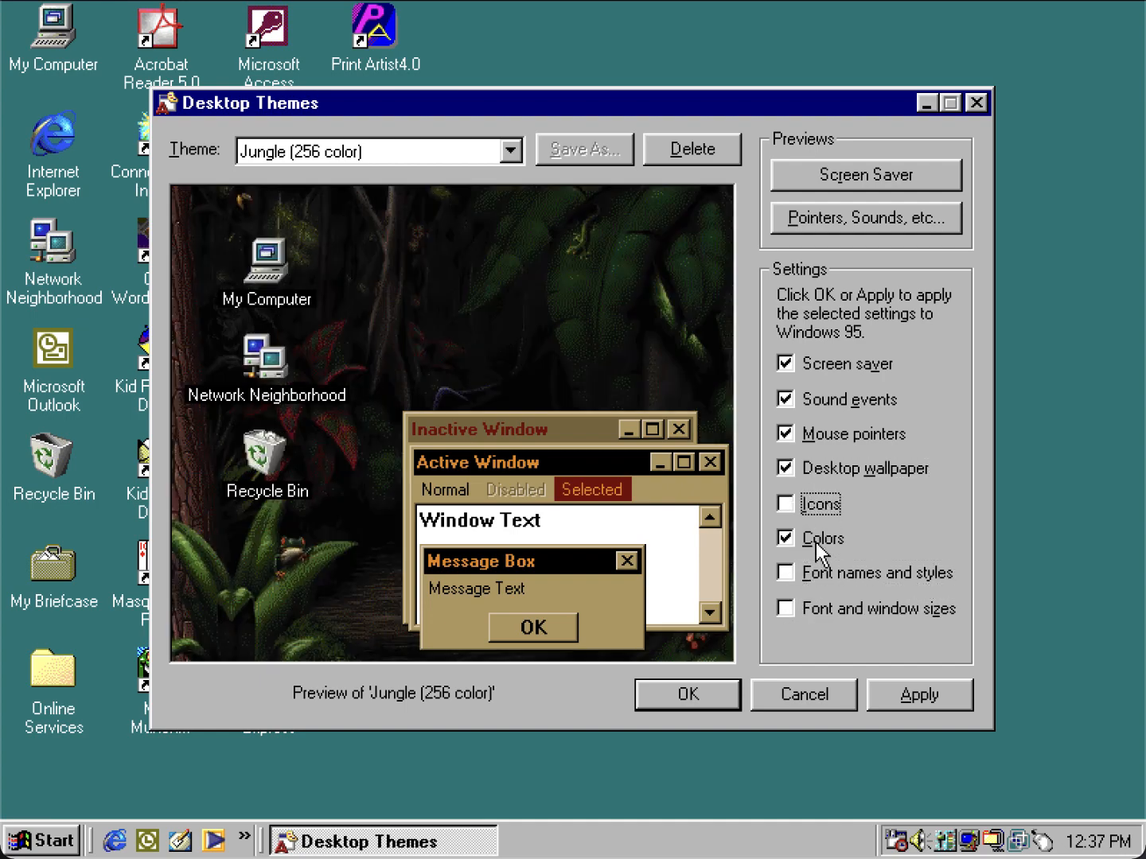
{"action": "left_click", "coordinate": [785, 538]}
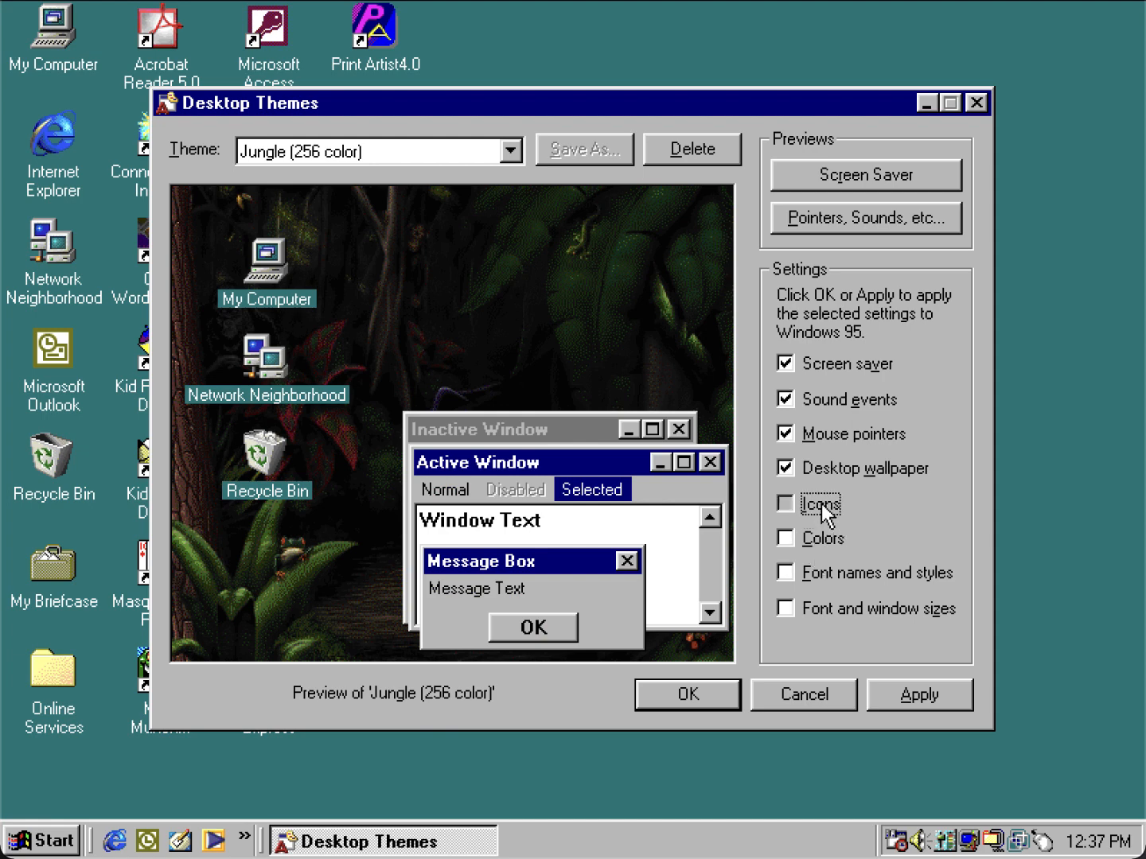
Step: Restore the theme's icons, colours and font sizes in the preview, then cancel without applying
{"action": "left_click", "coordinate": [785, 503]}
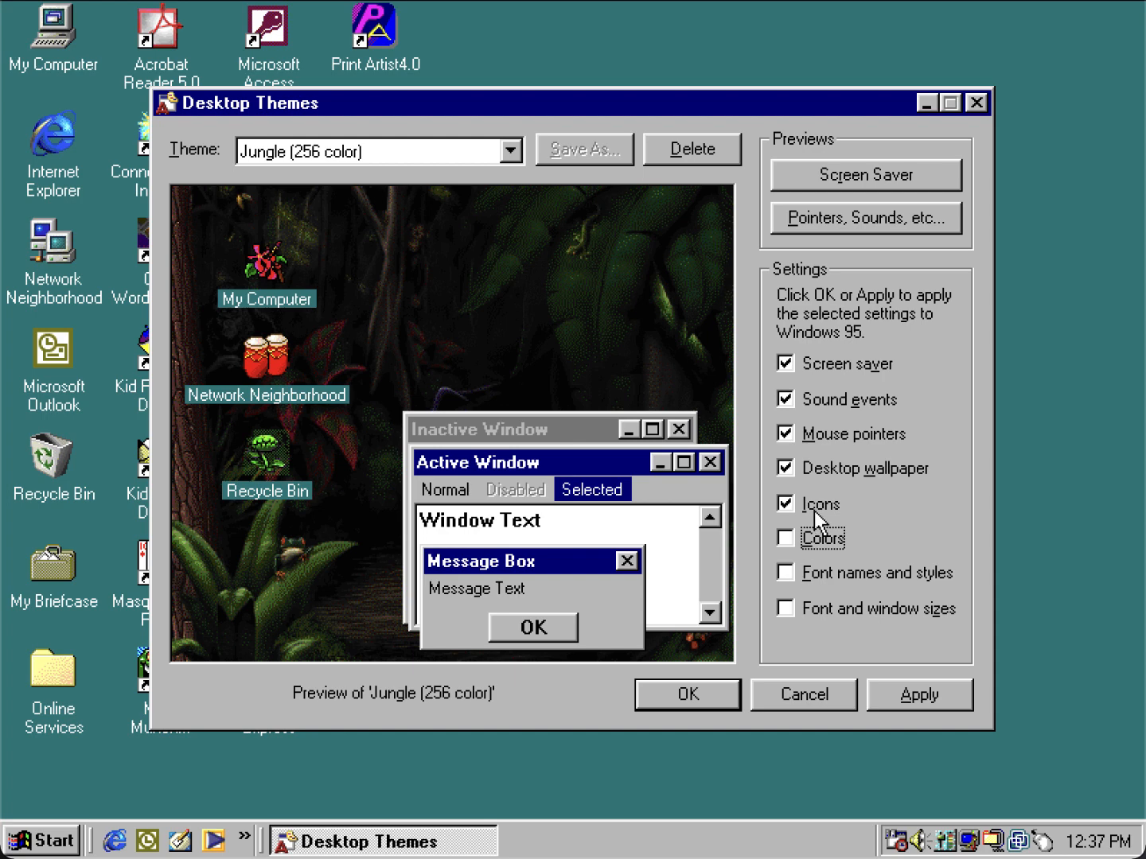
{"action": "left_click", "coordinate": [784, 538]}
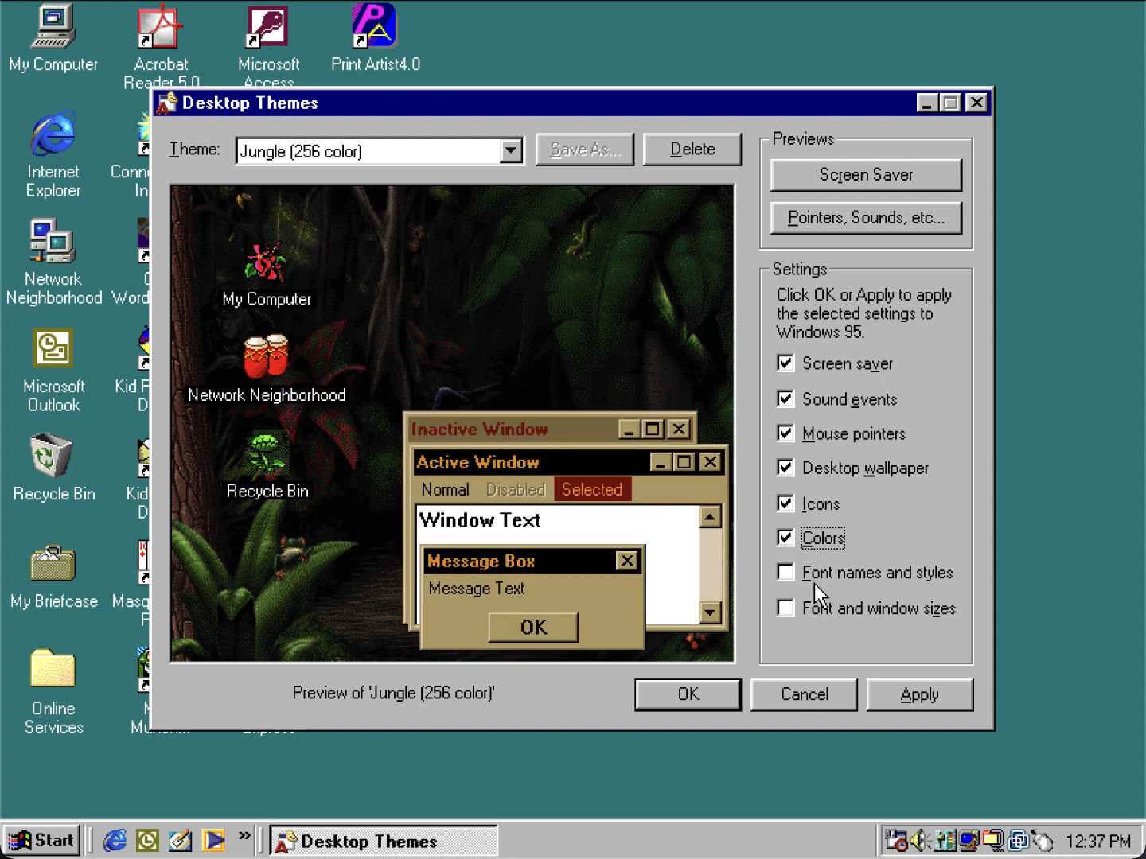
{"action": "left_click", "coordinate": [785, 608]}
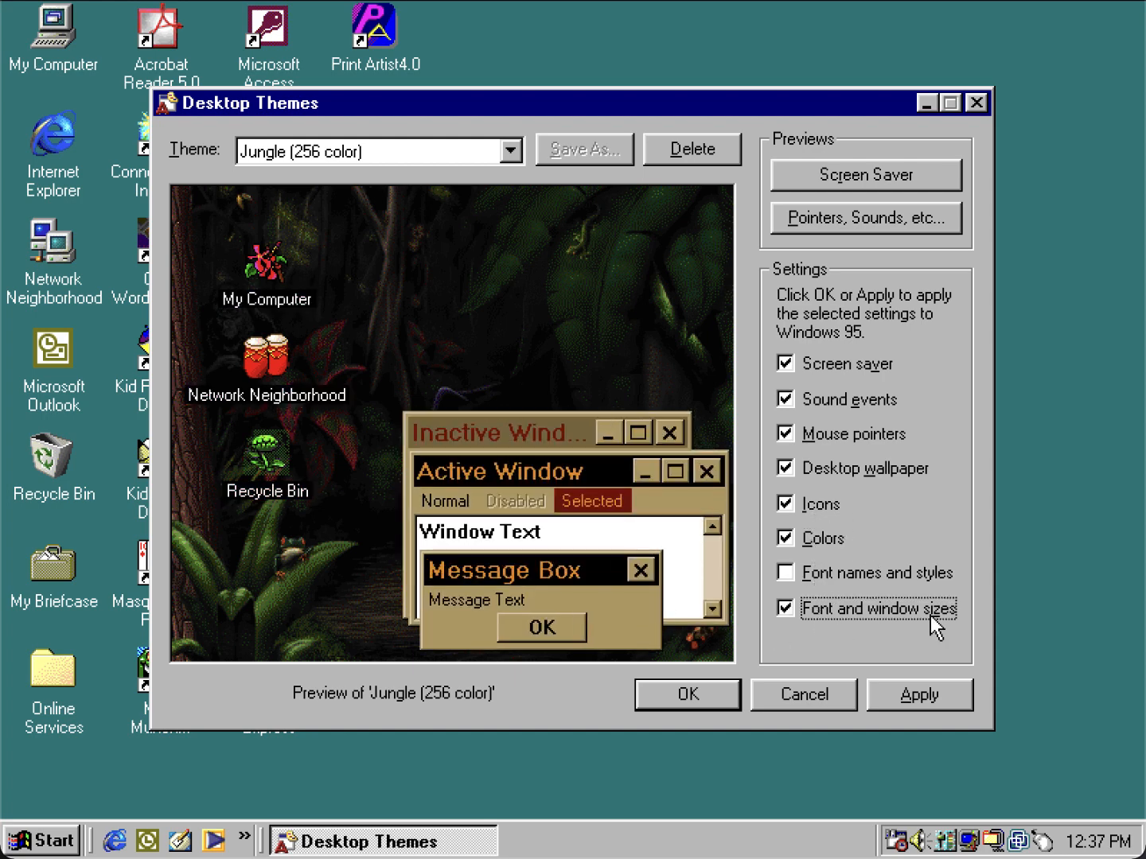
{"action": "left_click", "coordinate": [785, 572]}
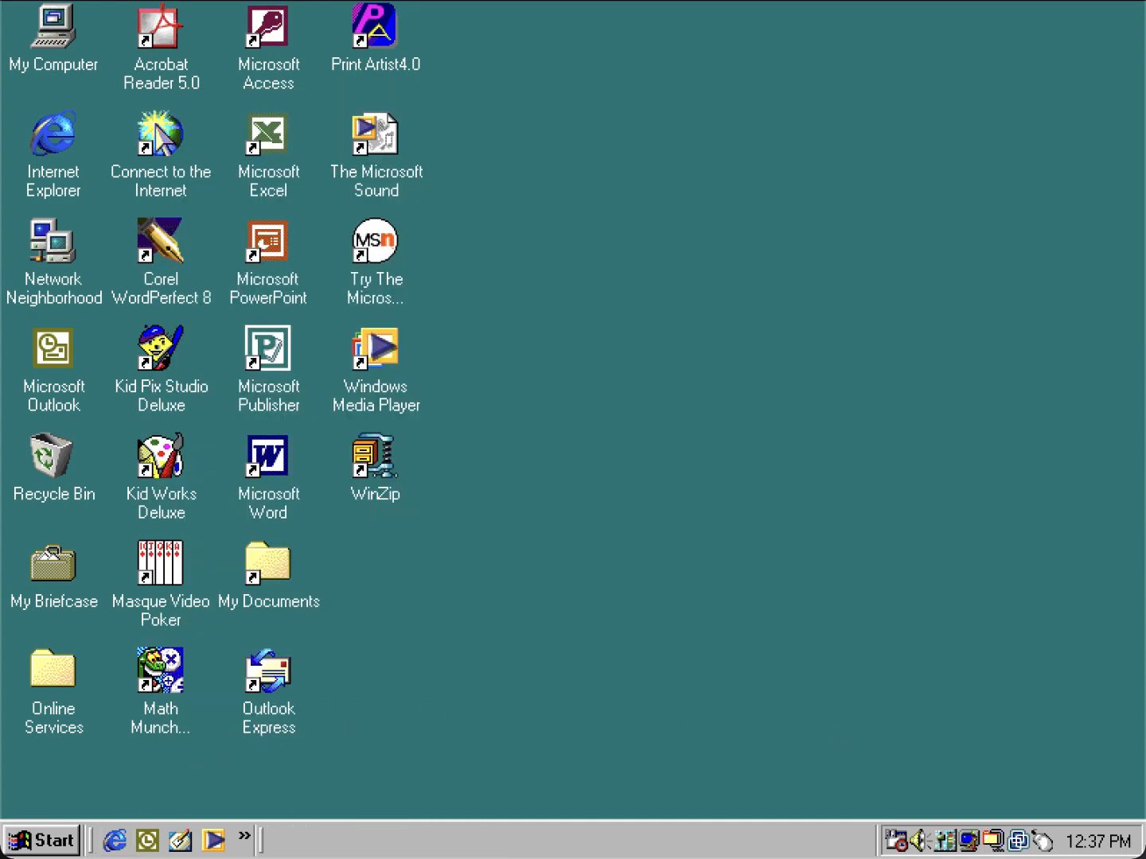
Step: Expand the Start menu's Programs list to show the installed program groups
{"action": "left_click", "coordinate": [40, 840]}
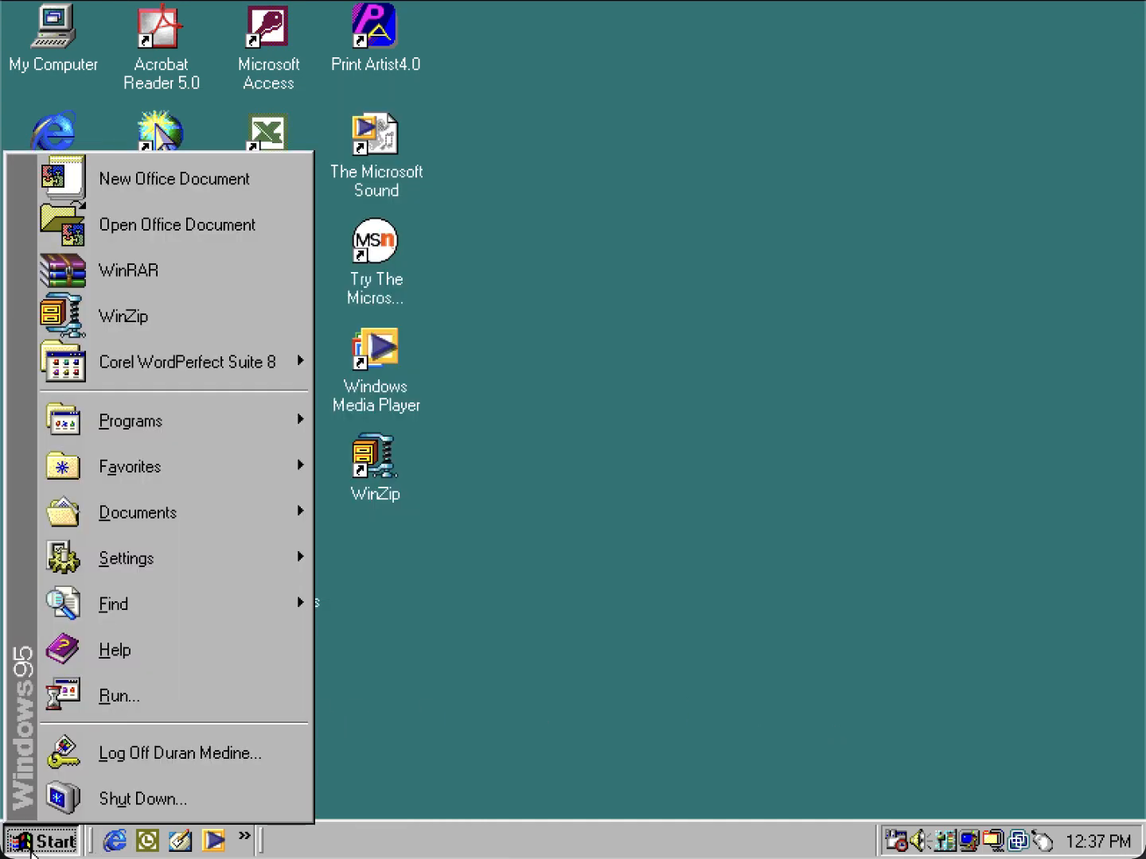
{"action": "left_click", "coordinate": [130, 420]}
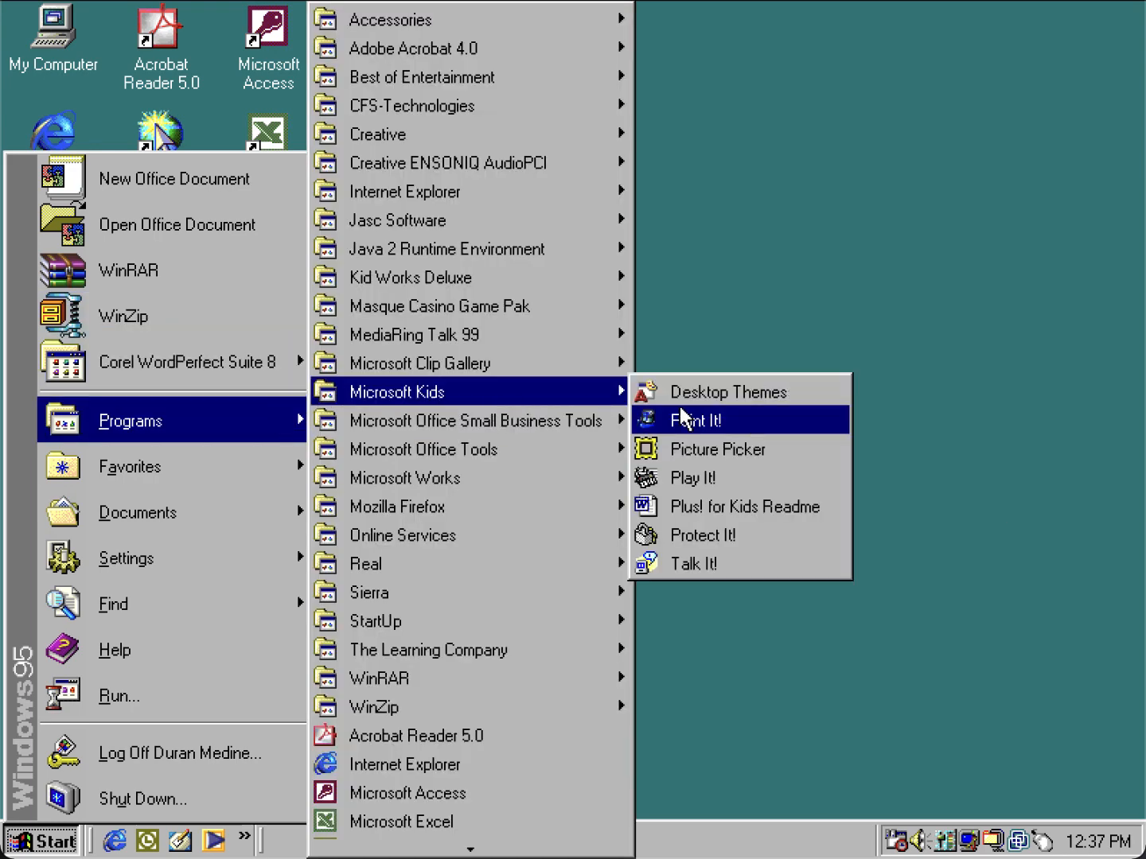
{"action": "mouse_move", "coordinate": [390, 19]}
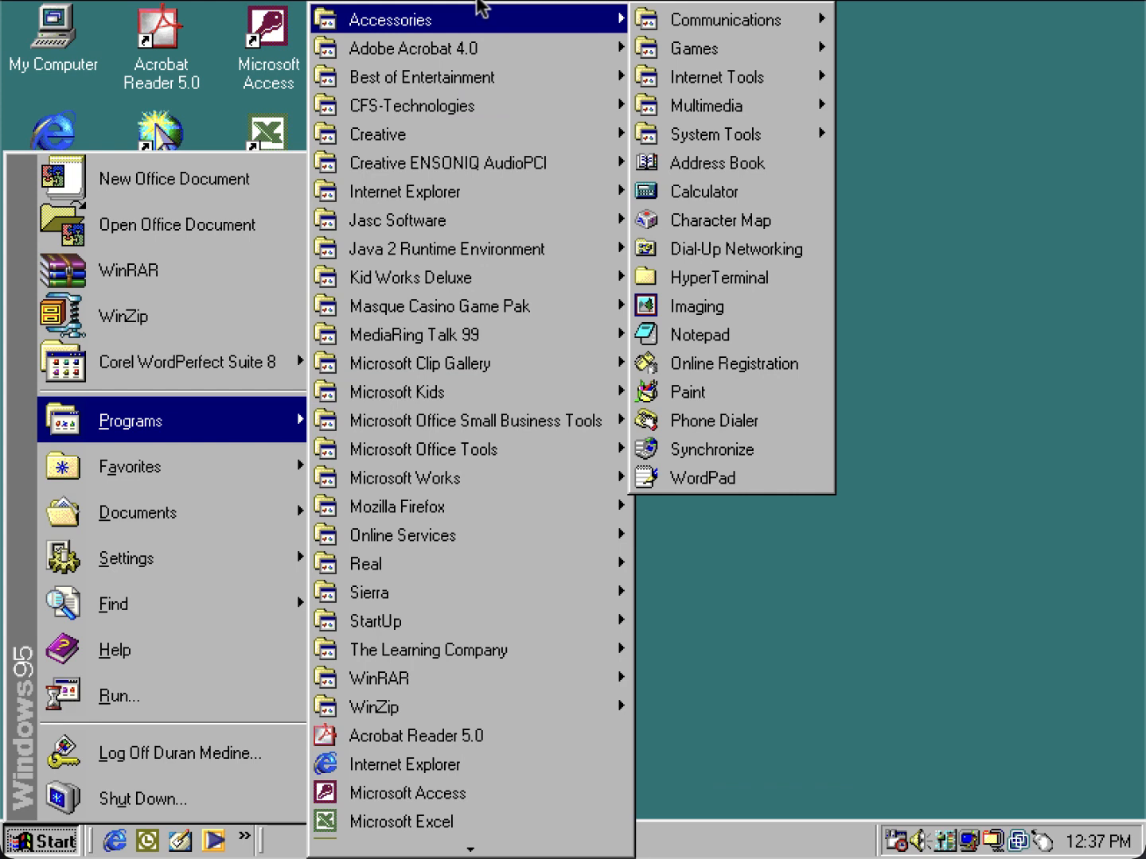
{"action": "mouse_move", "coordinate": [1000, 551]}
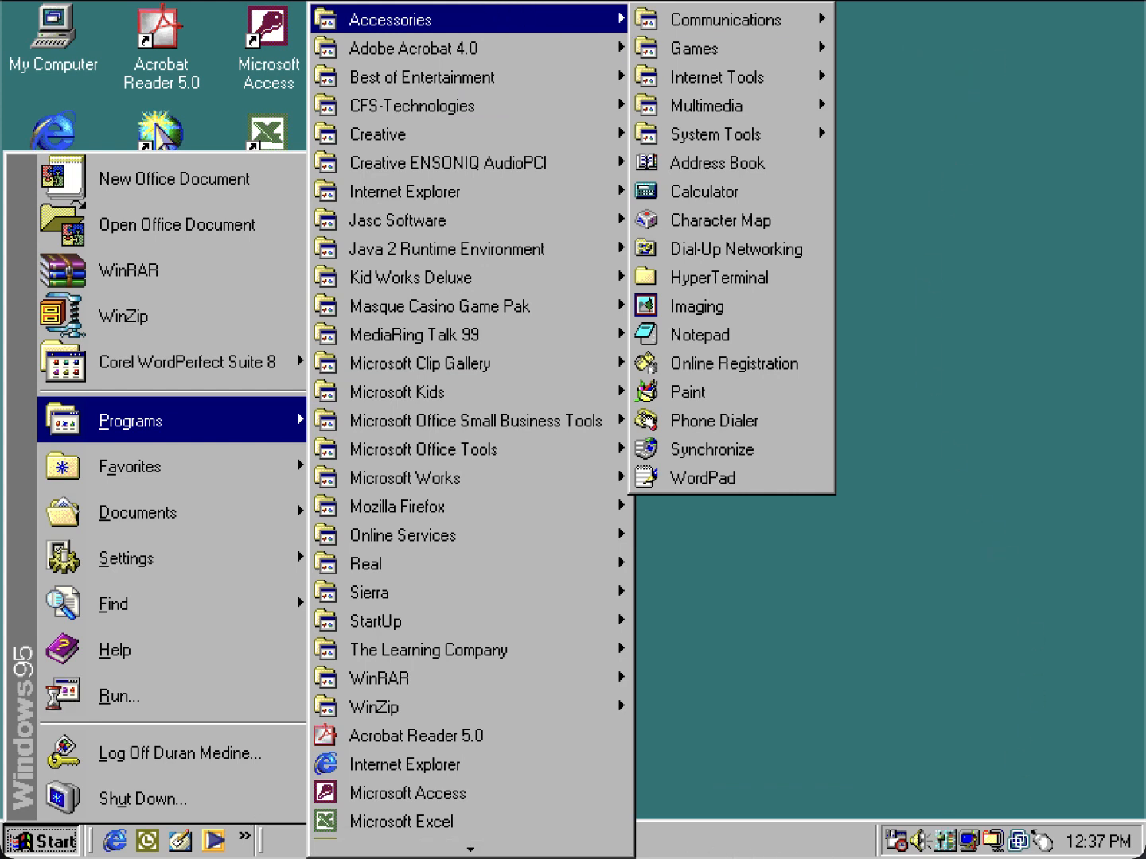
Step: Restart the computer through Start's Shut Down dialog using the Restart option
{"action": "left_click", "coordinate": [141, 799]}
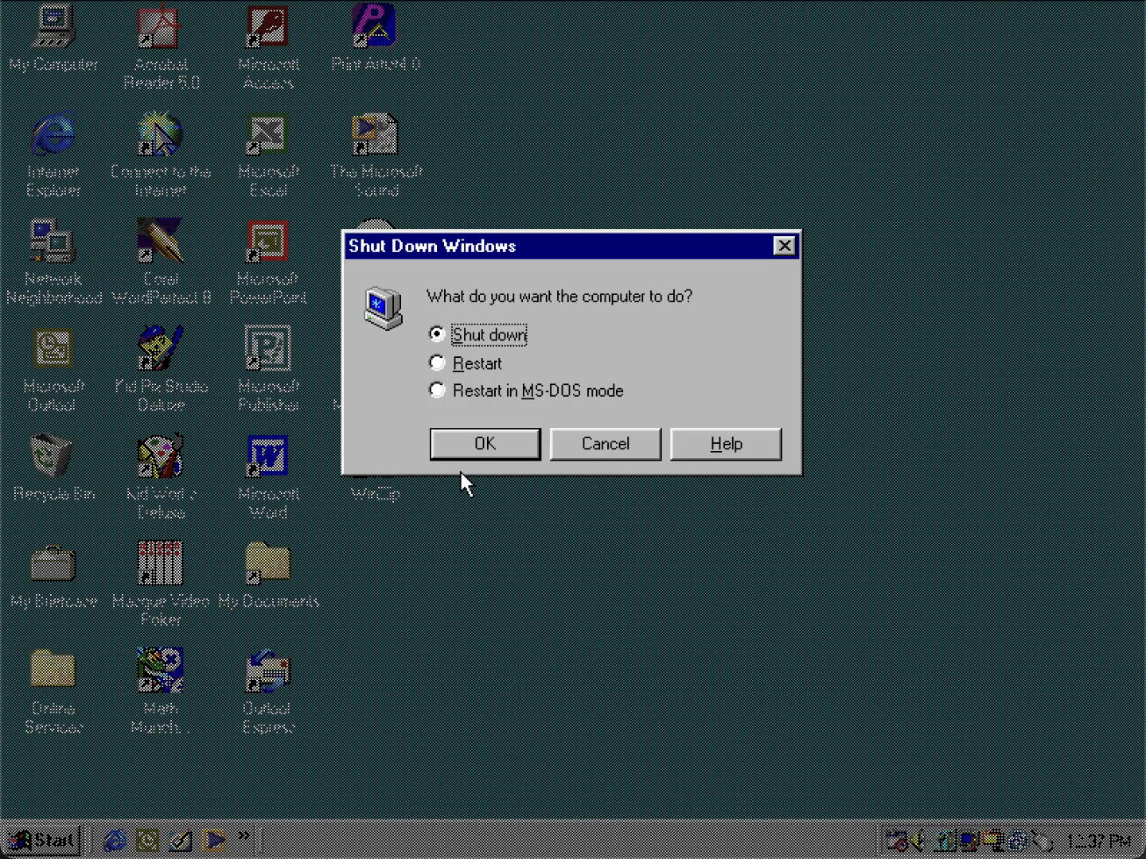
{"action": "left_click", "coordinate": [436, 363]}
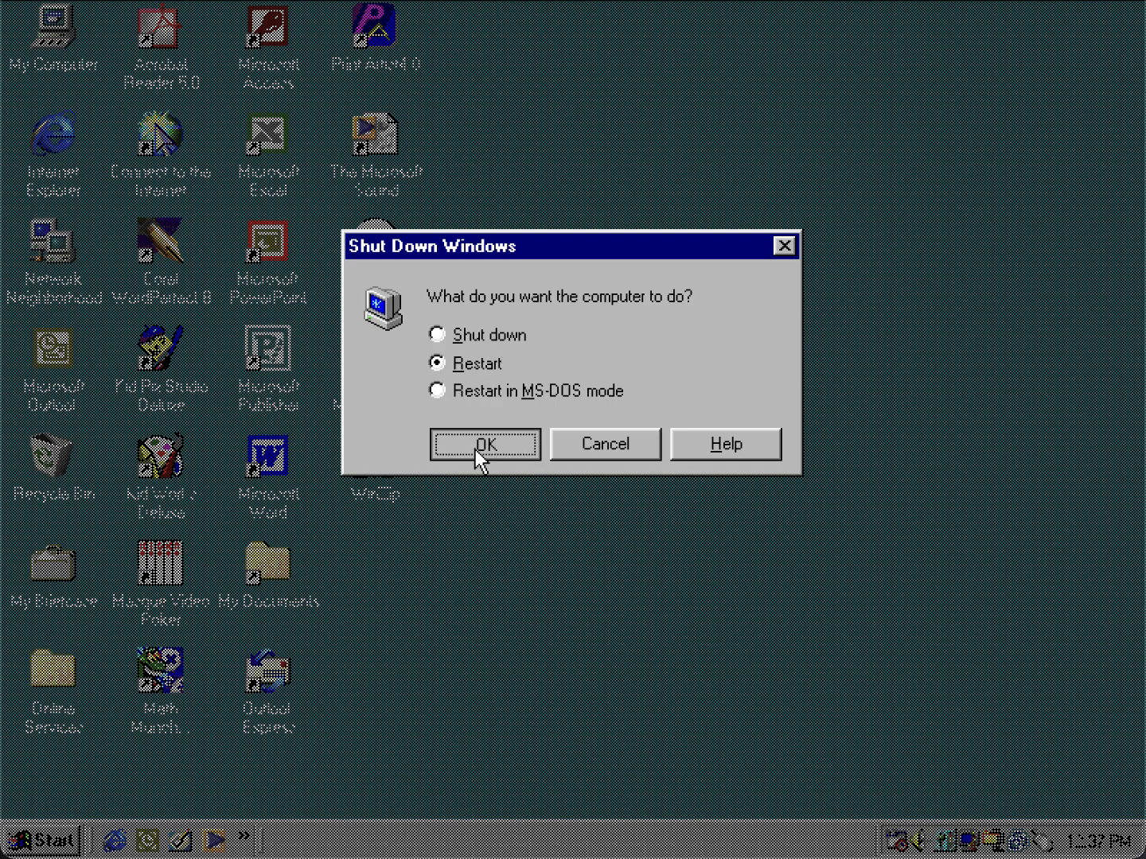
{"action": "left_click", "coordinate": [485, 444]}
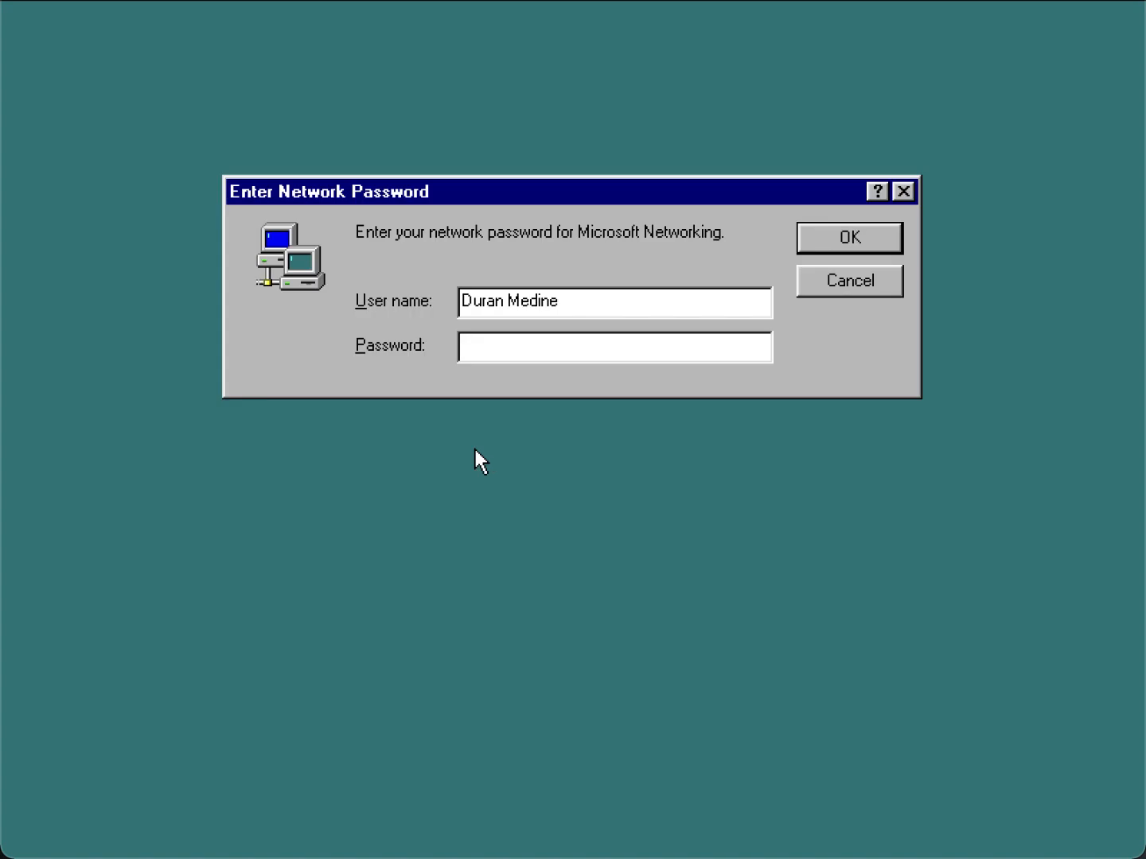
Step: Enter the Microsoft Networking password and log on to reach the desktop
{"action": "type", "text": "****"}
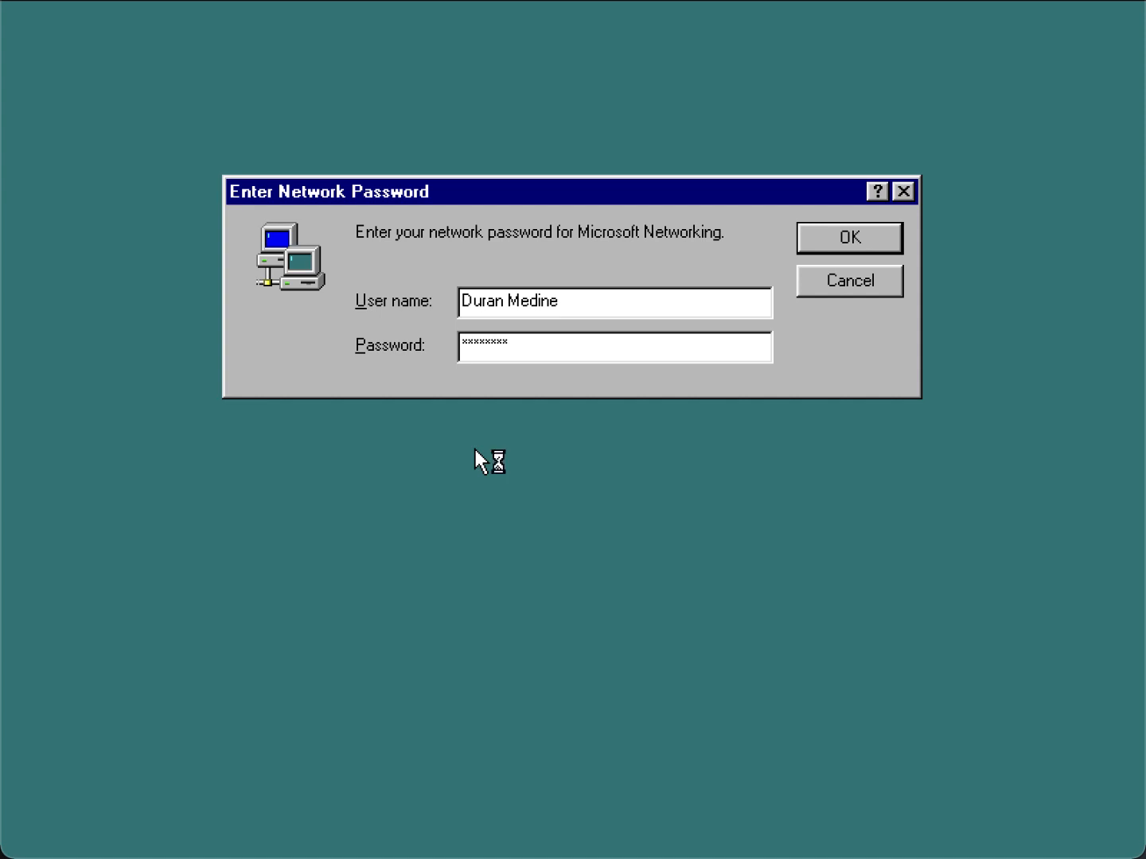
{"action": "left_click", "coordinate": [848, 237]}
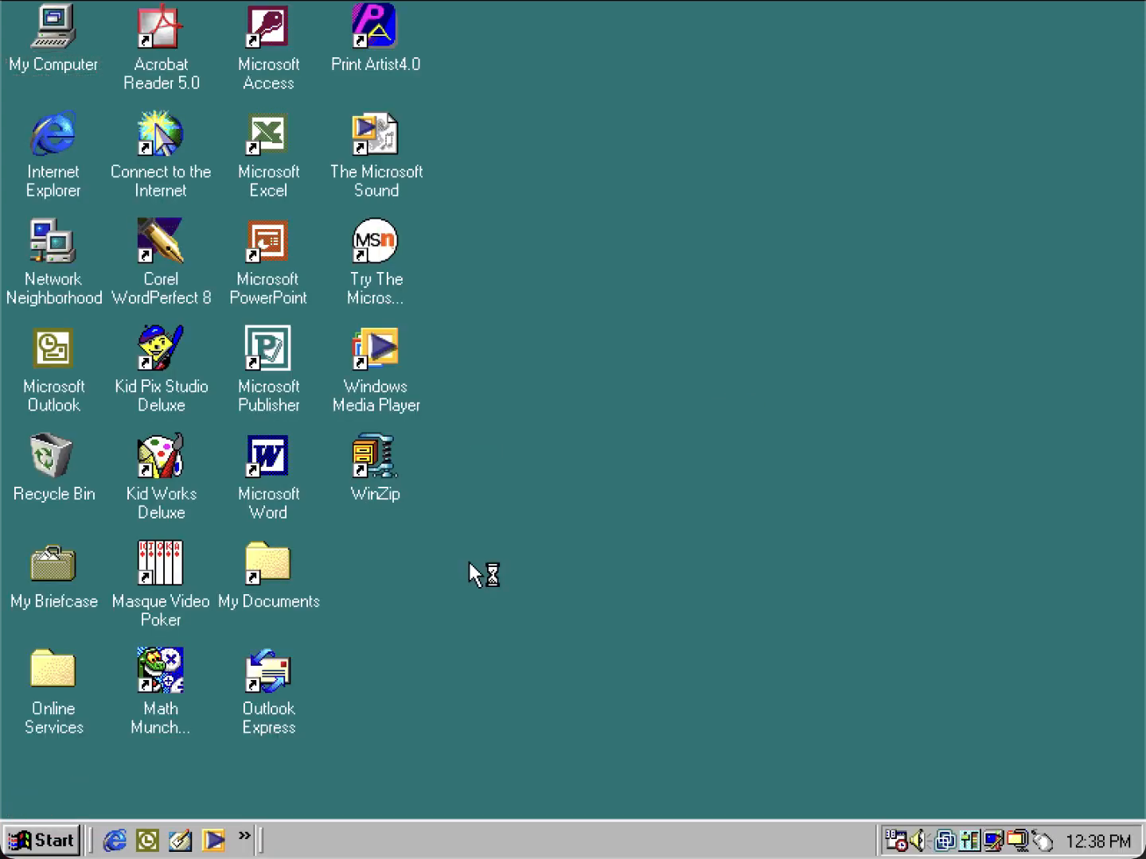
{"action": "mouse_move", "coordinate": [579, 408]}
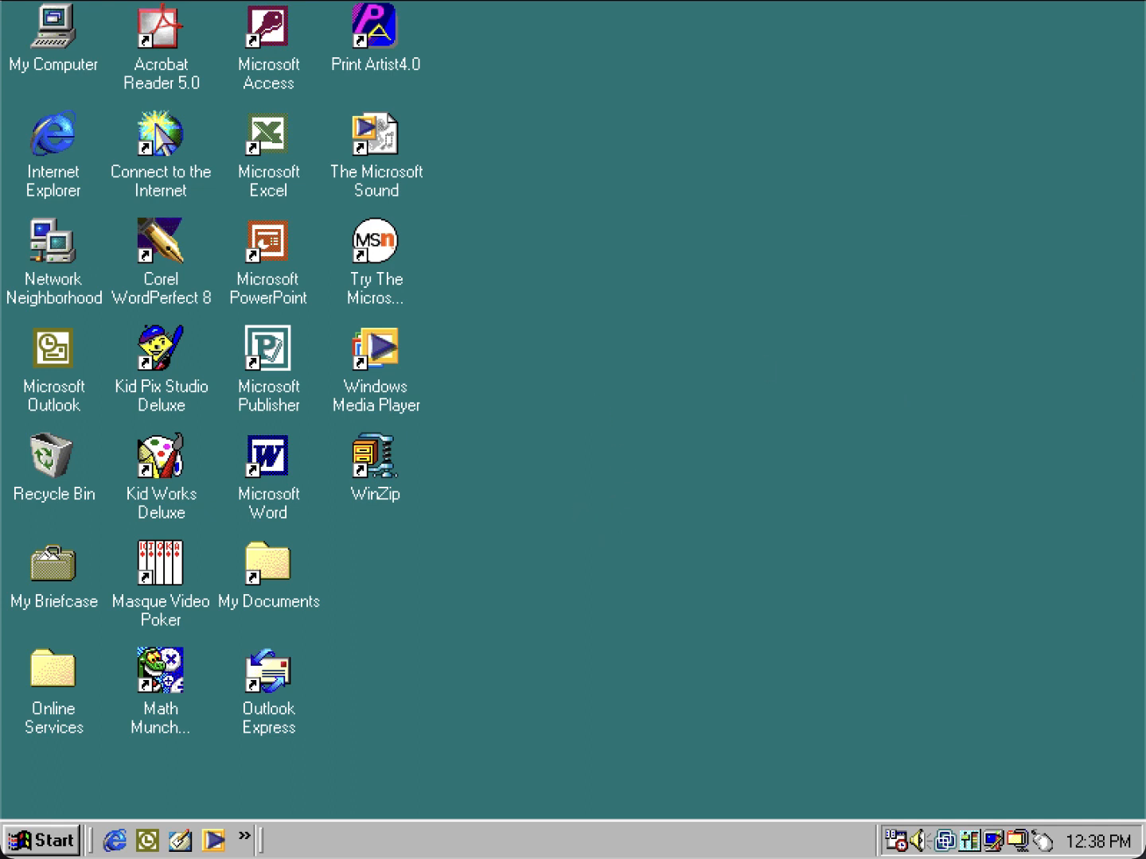
{"action": "mouse_move", "coordinate": [818, 221]}
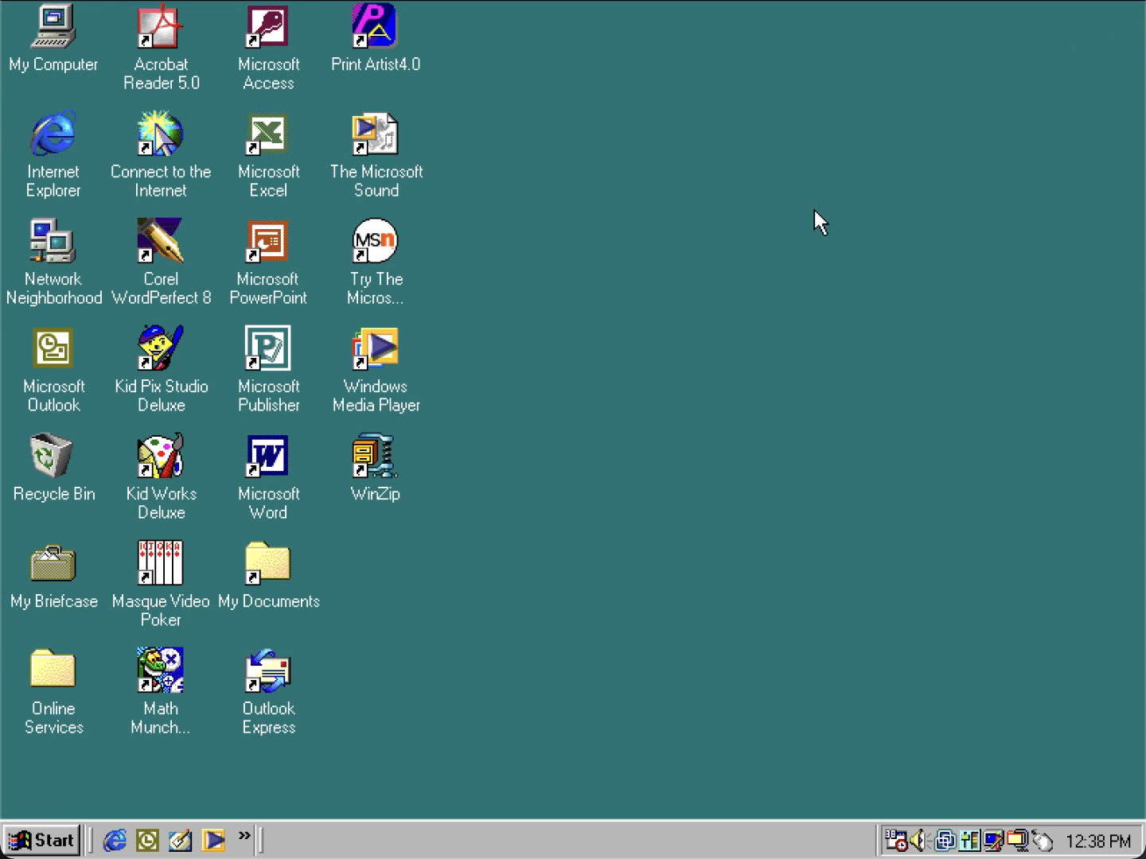